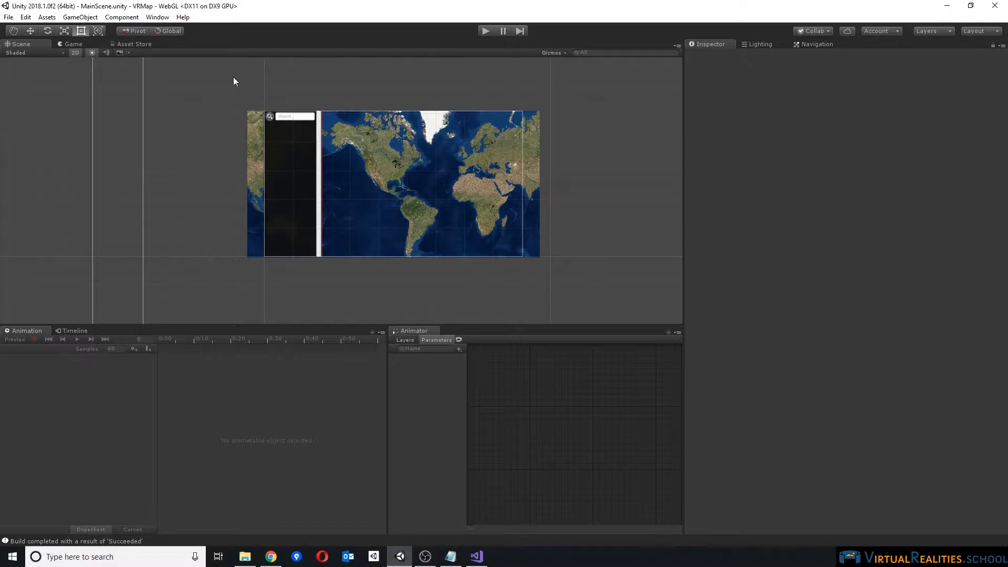
mouse_move(158, 229)
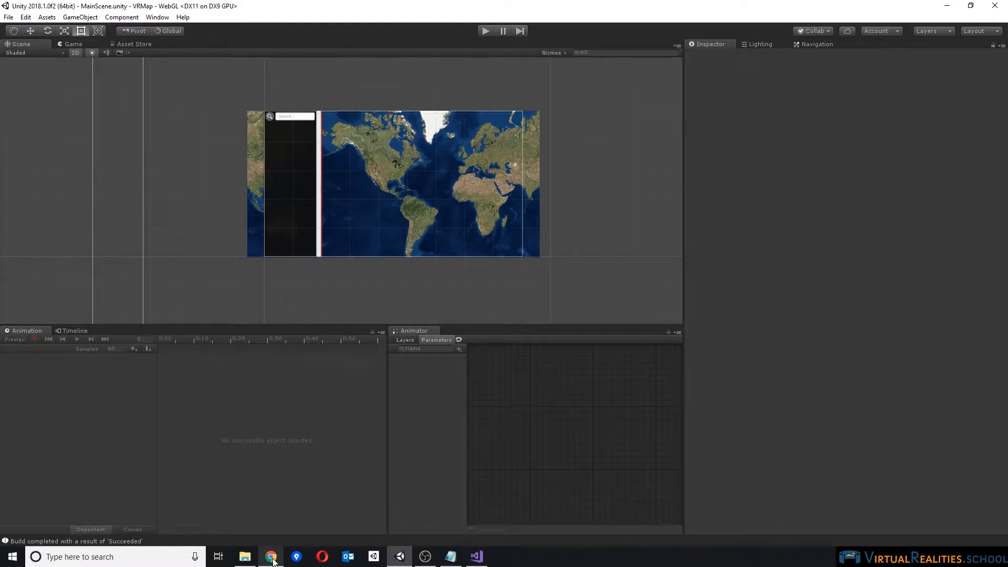
In Chrome, check the AWS Management Console tab, then return to the xr.community editor
left_click(270, 557)
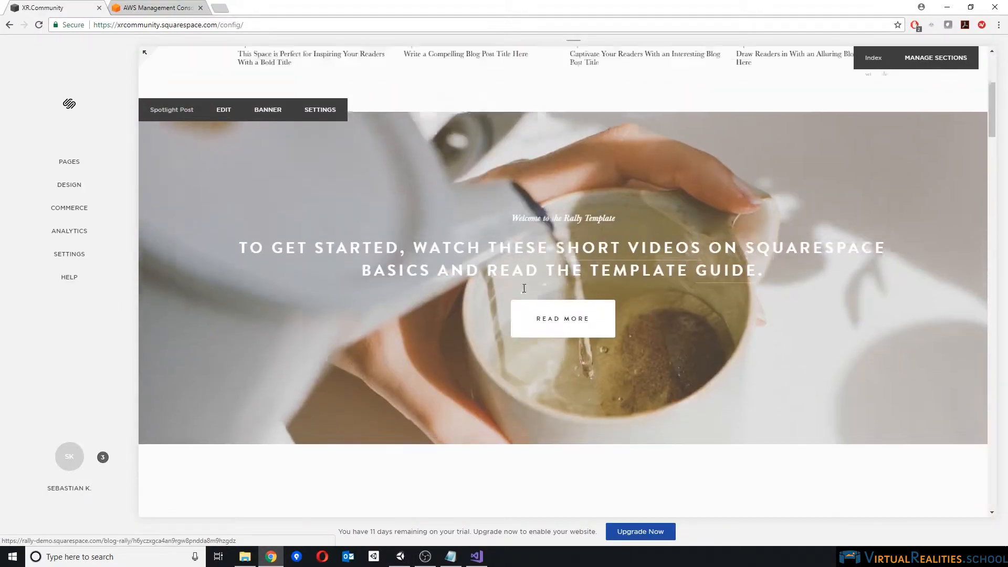
scroll("up", 3)
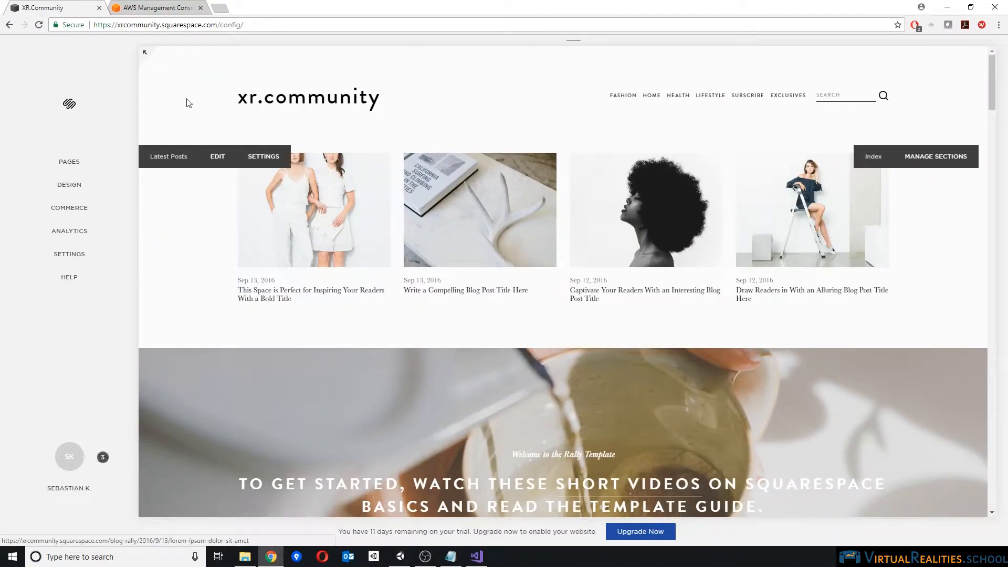
left_click(155, 8)
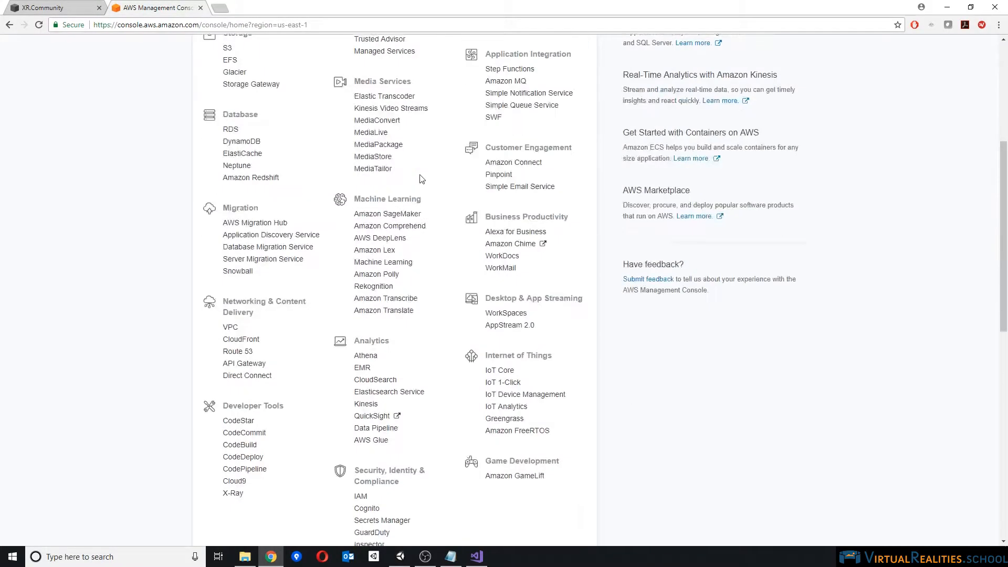
scroll("up", 3)
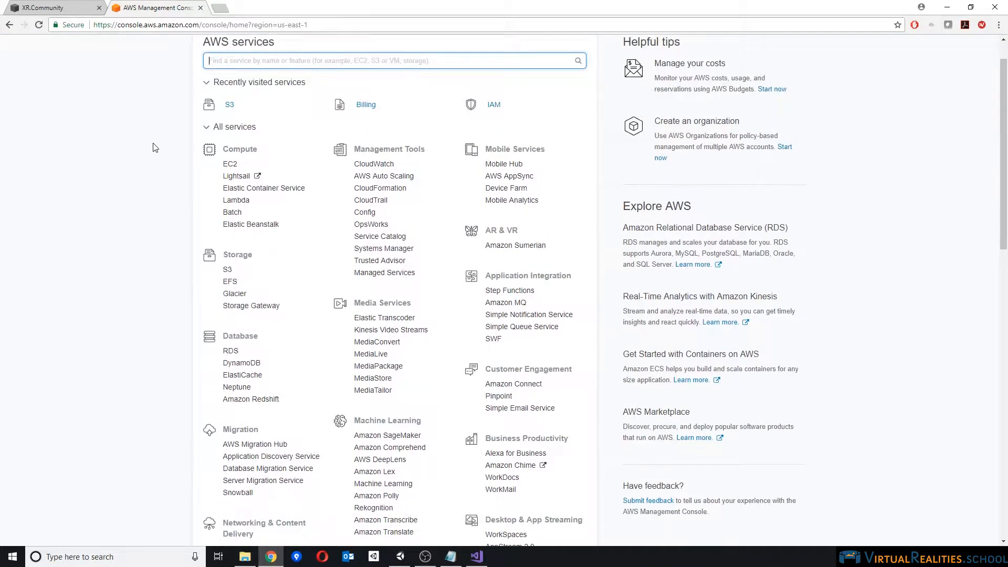
scroll("up", 3)
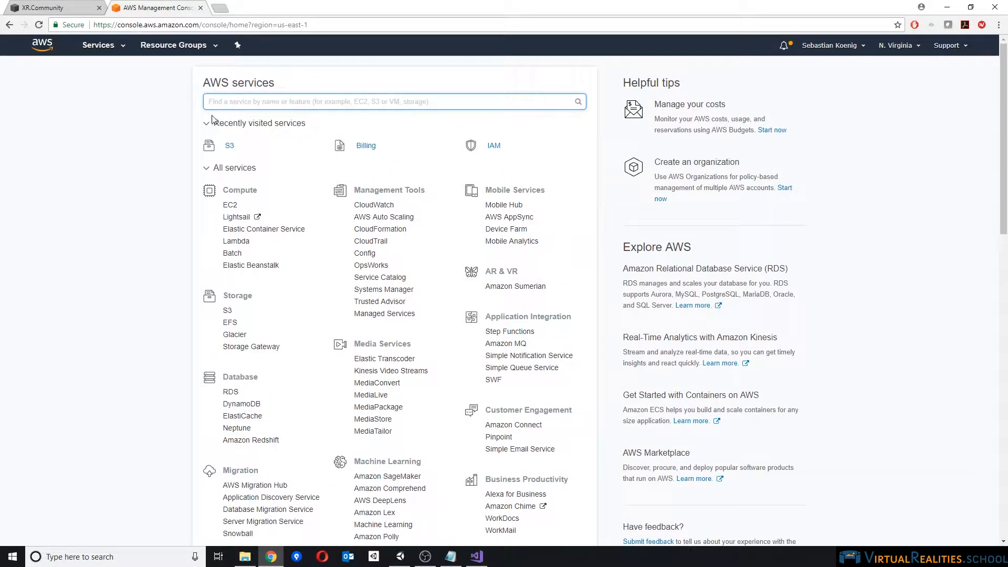
mouse_move(178, 53)
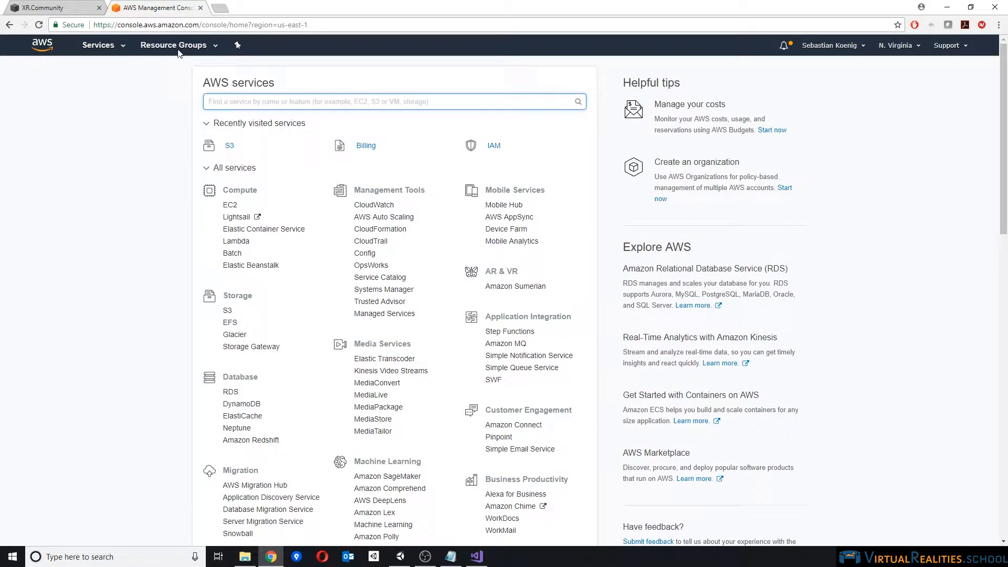
left_click(49, 8)
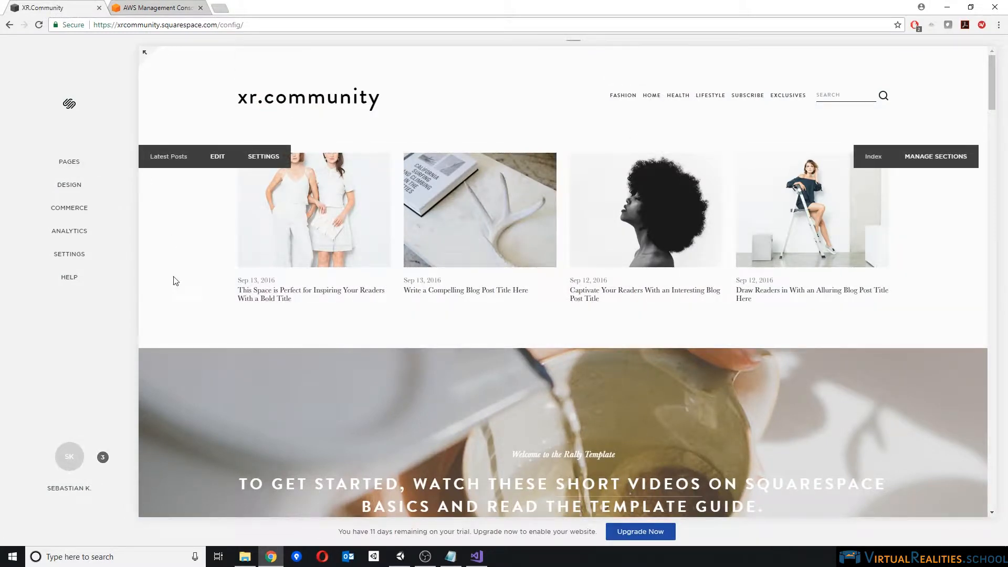
mouse_move(215, 266)
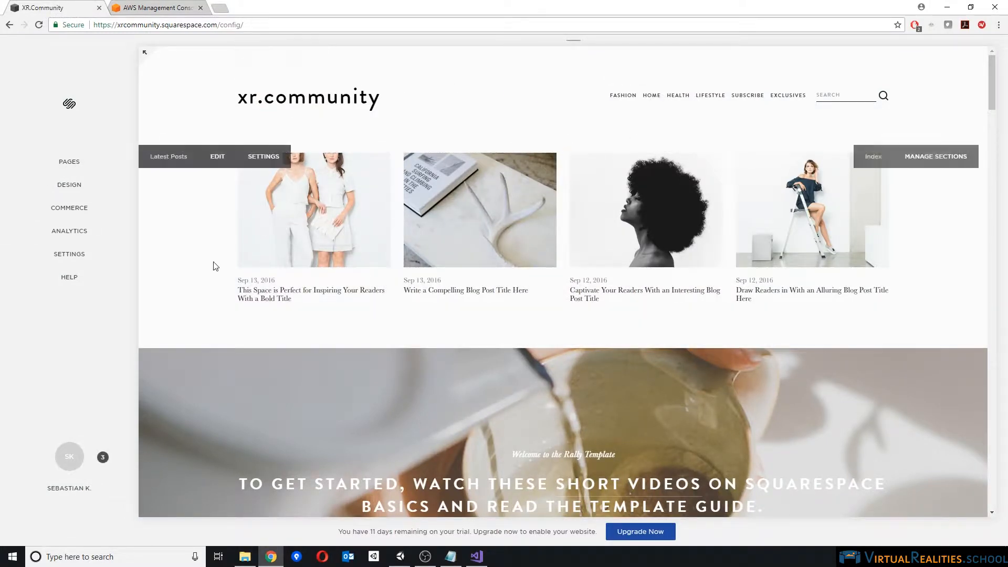
mouse_move(659, 312)
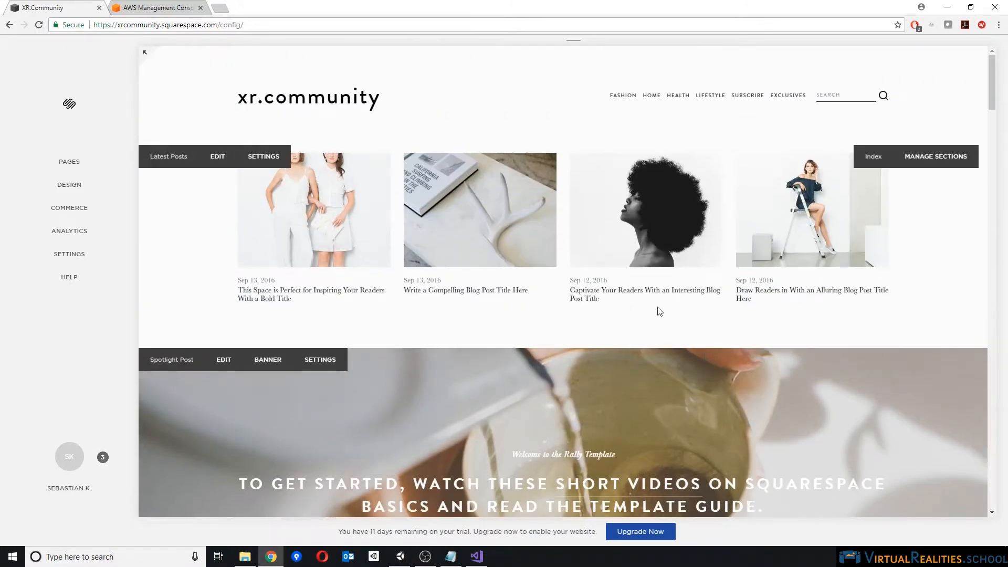
mouse_move(251, 145)
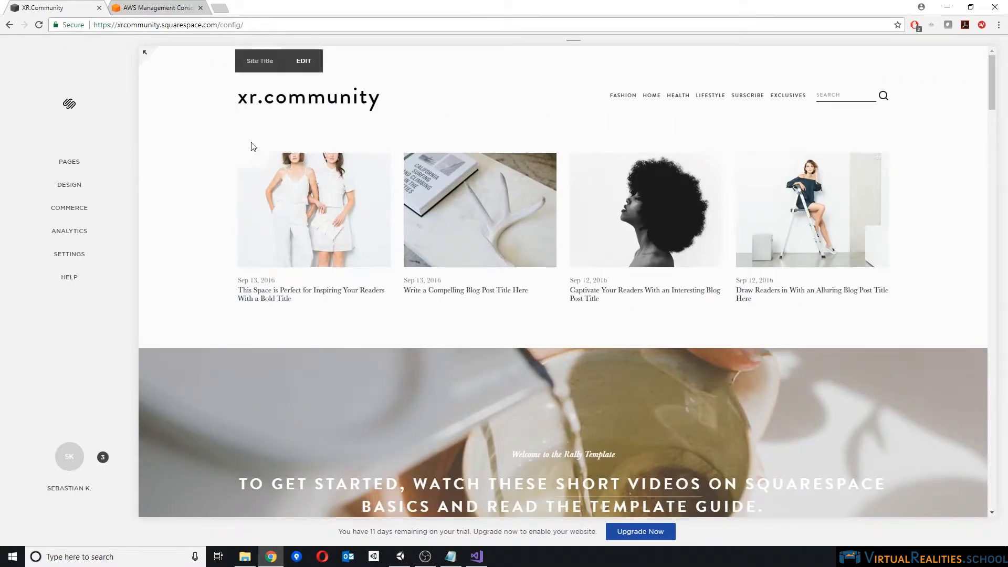
scroll("down", 3)
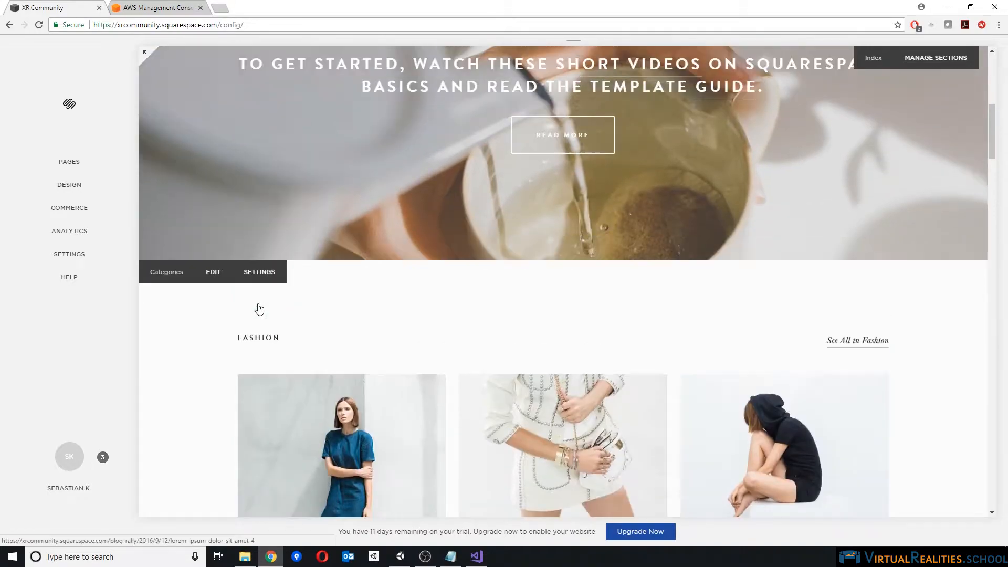
scroll("down", 3)
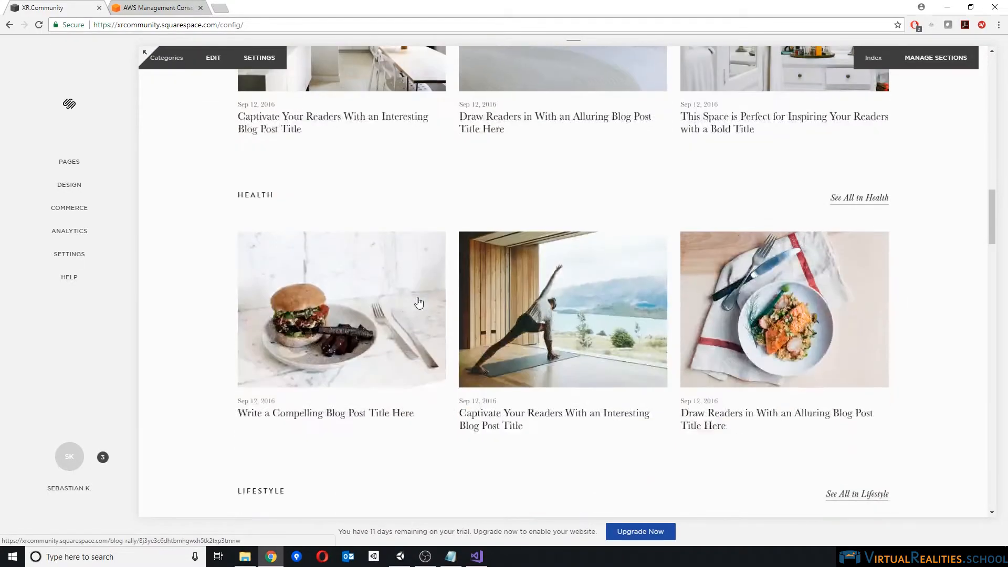
scroll("down", 3)
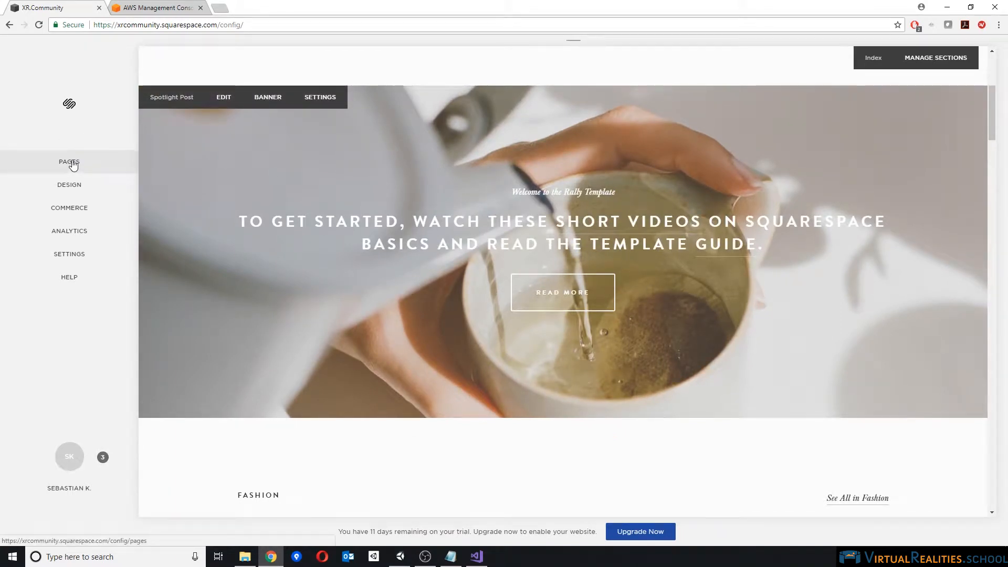
Add a blank Not Linked page titled 'webgltest' and start editing it
left_click(69, 162)
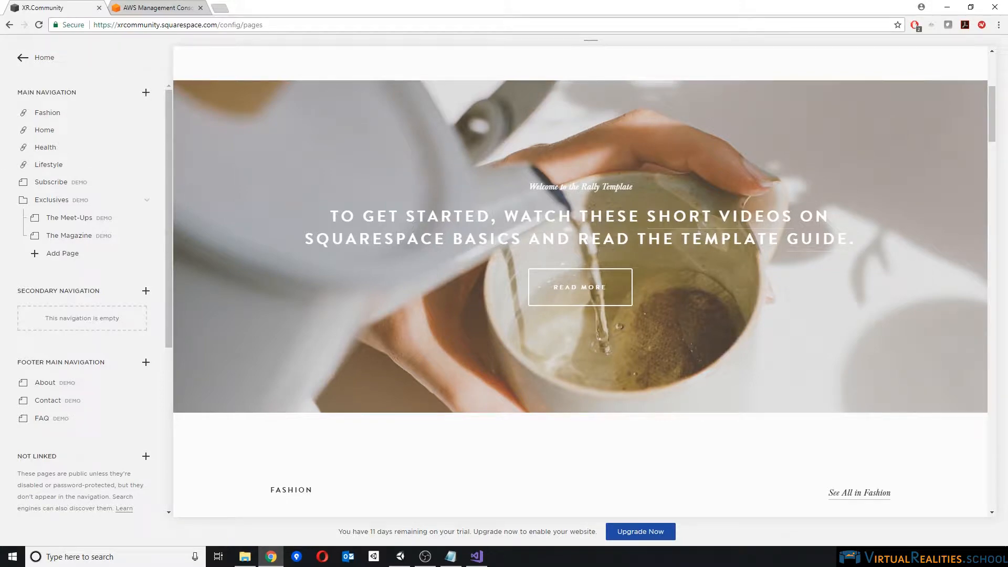
scroll("up", 3)
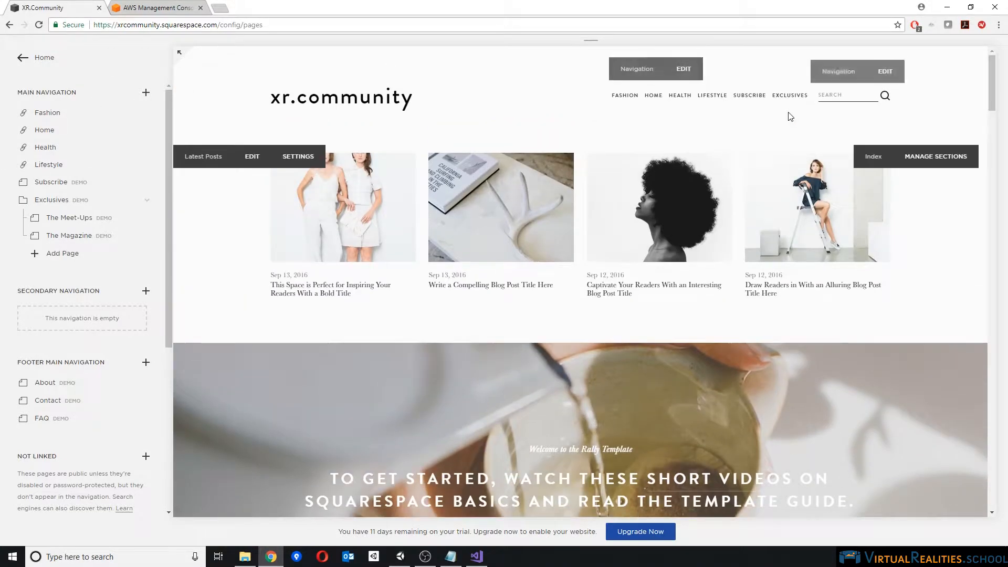
scroll("down", 3)
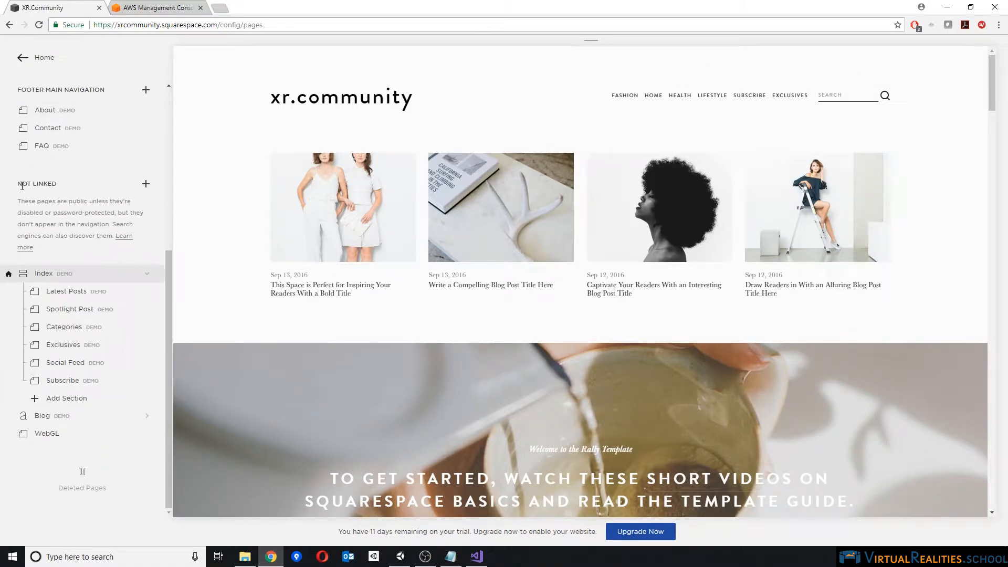
left_click(146, 184)
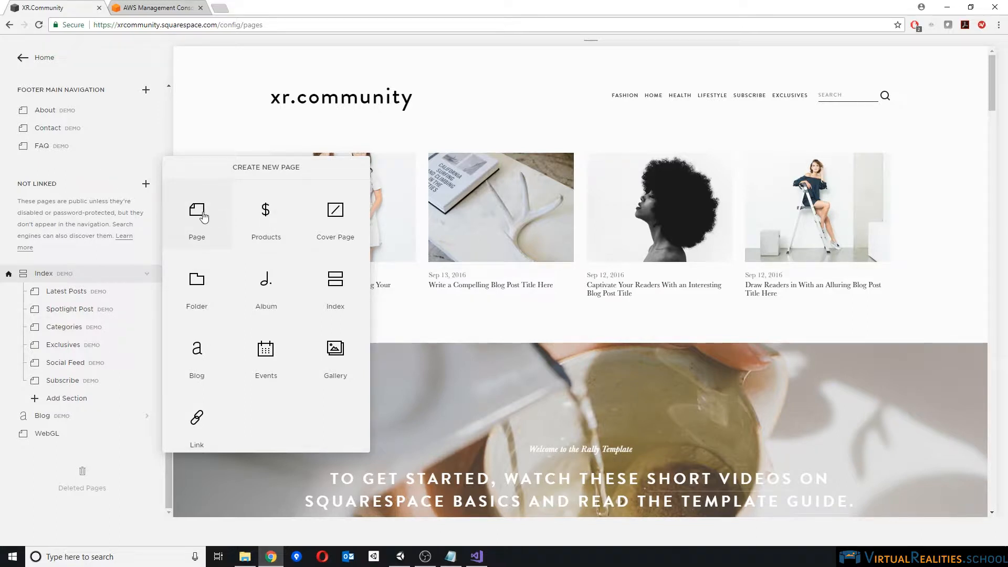
left_click(197, 215)
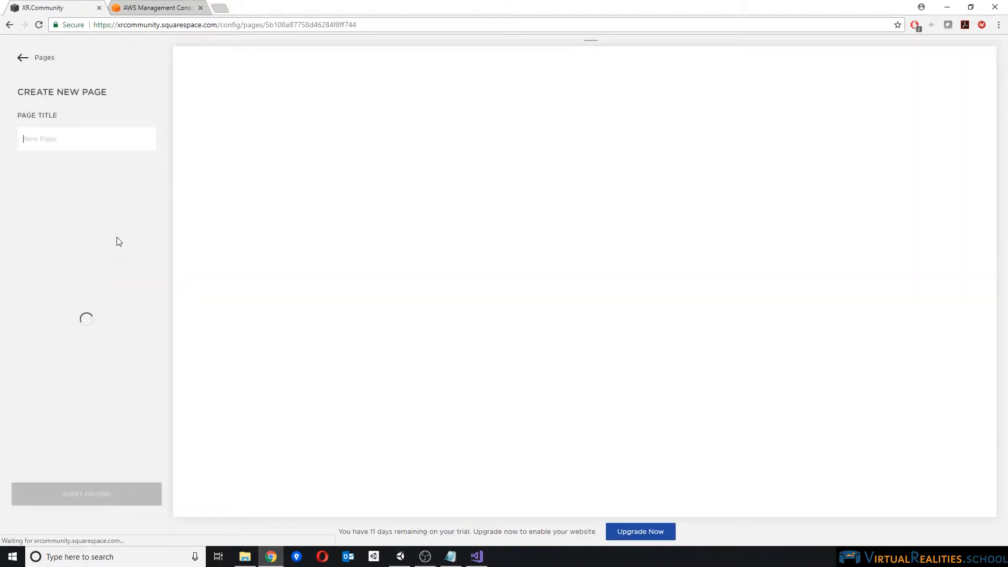
type("webgl")
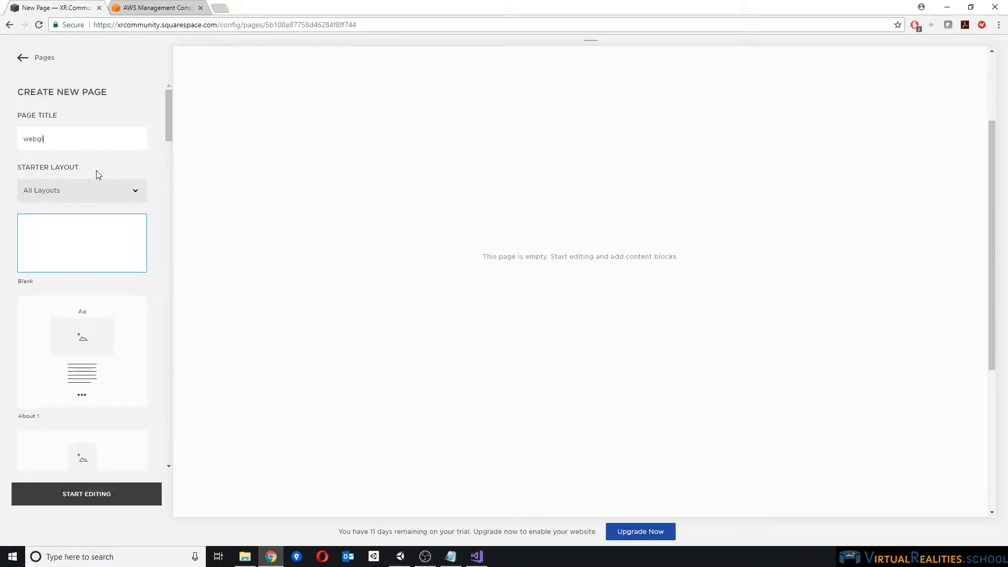
type("test")
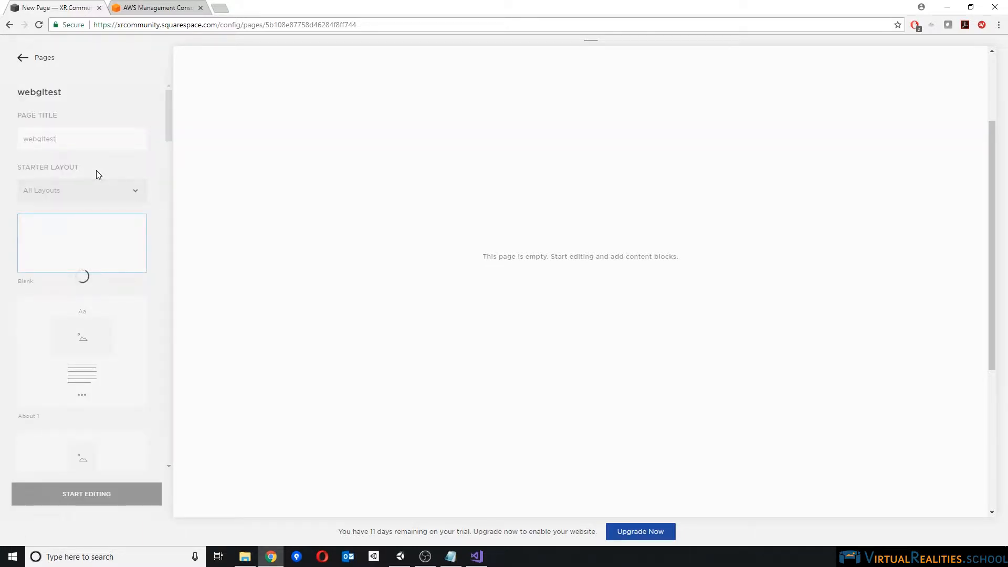
left_click(86, 494)
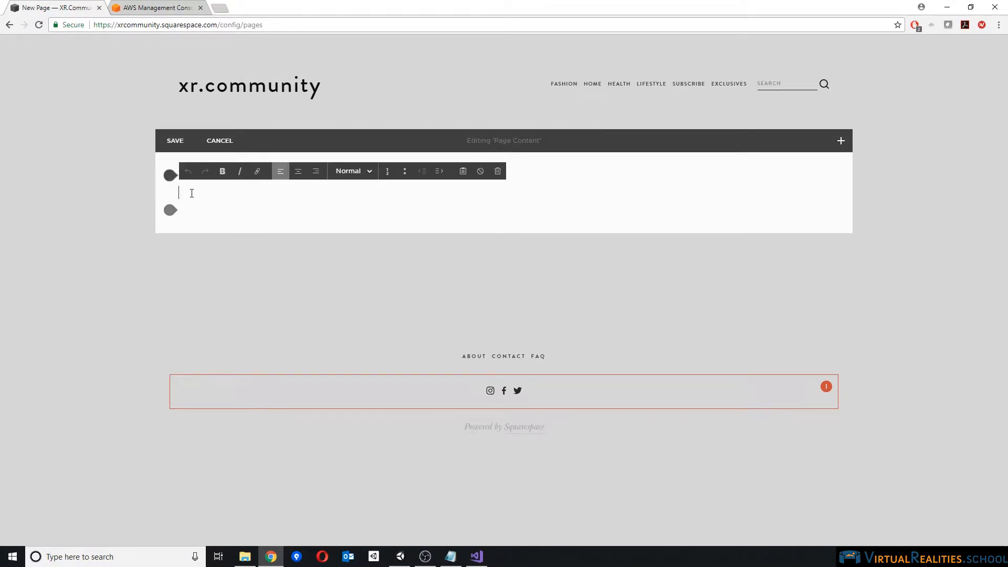
Enter 'test' in the page's text block and open the link editor for it
type("test")
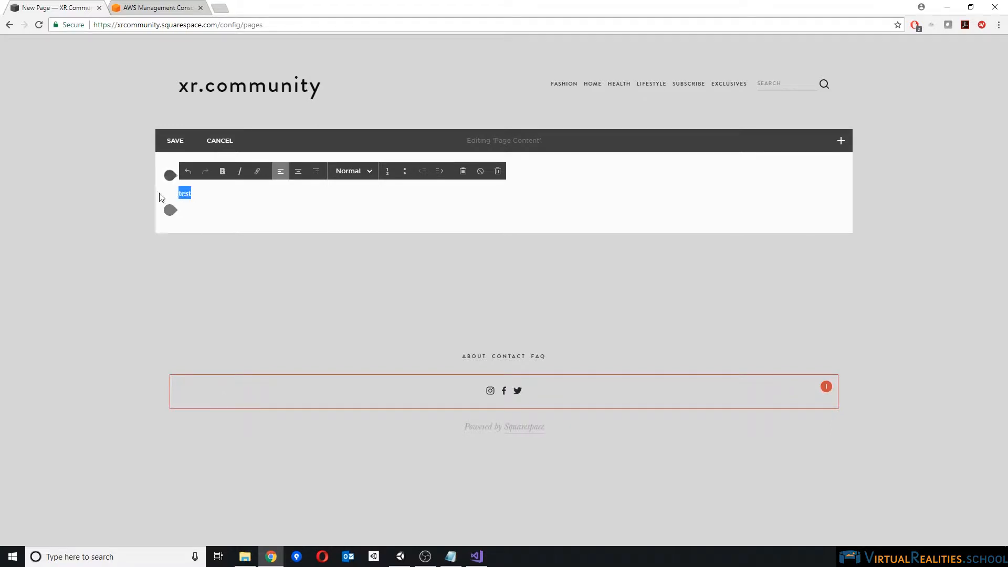
mouse_move(257, 171)
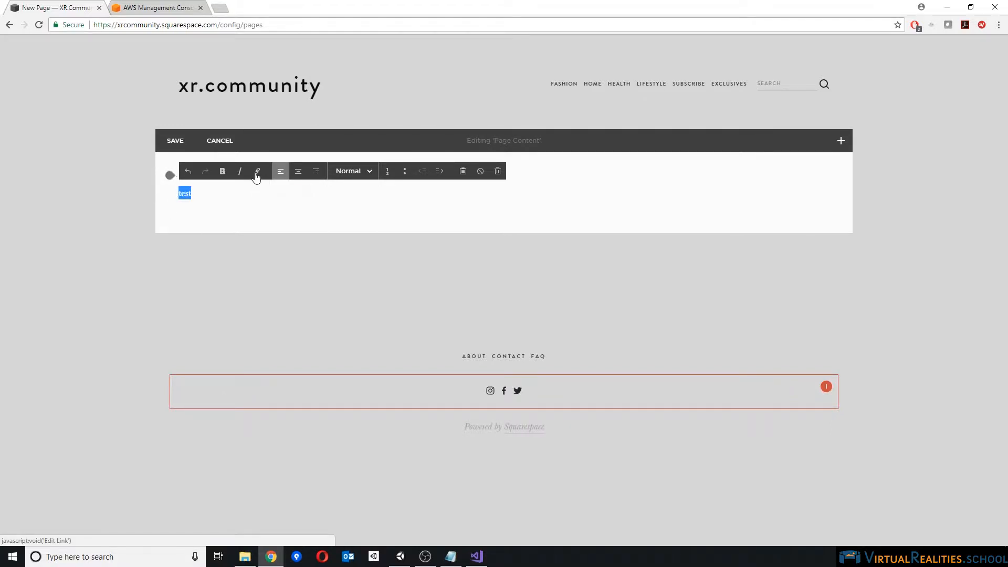
left_click(257, 171)
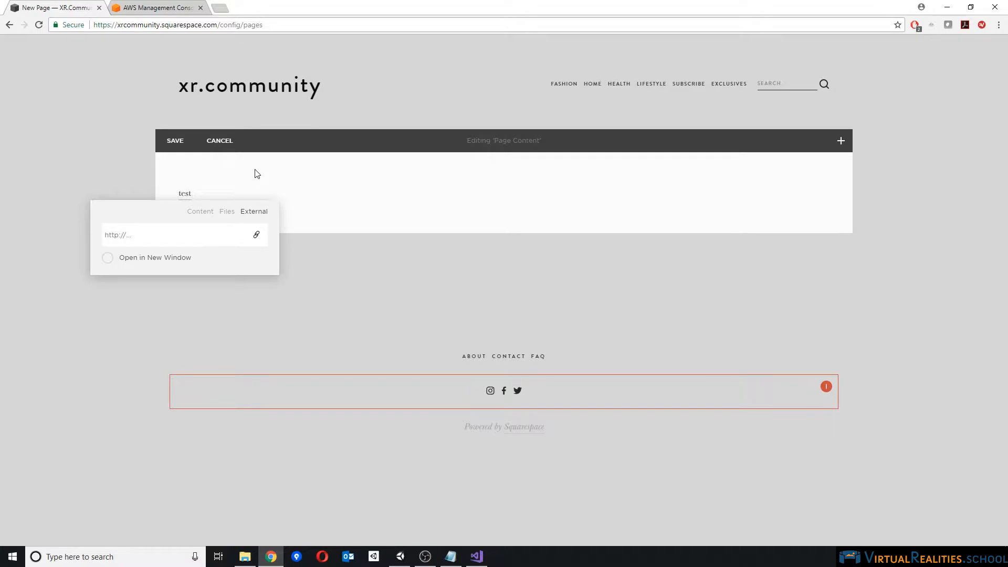
mouse_move(245, 171)
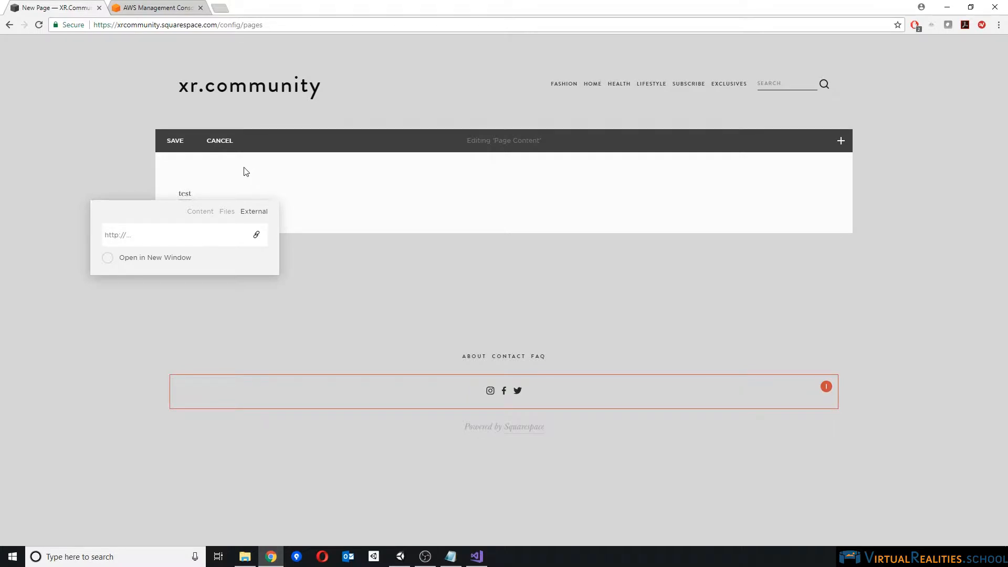
mouse_move(227, 213)
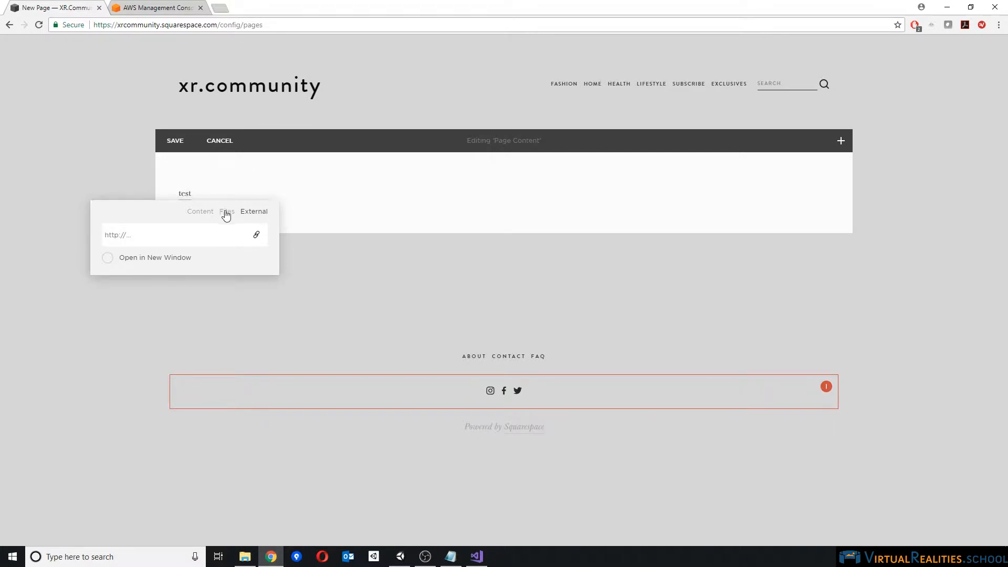
View the file-based linking options for the word 'test'
left_click(226, 211)
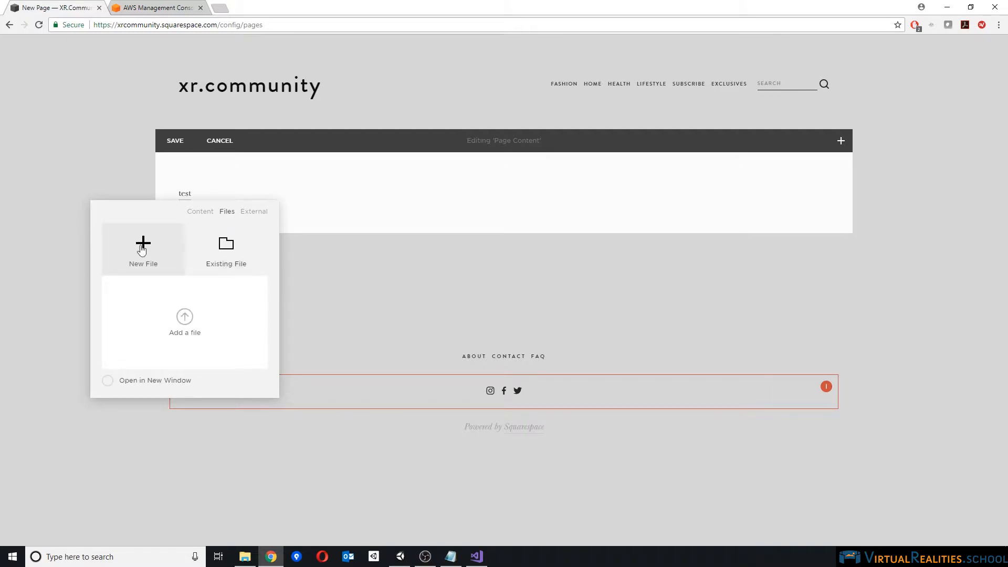
mouse_move(211, 226)
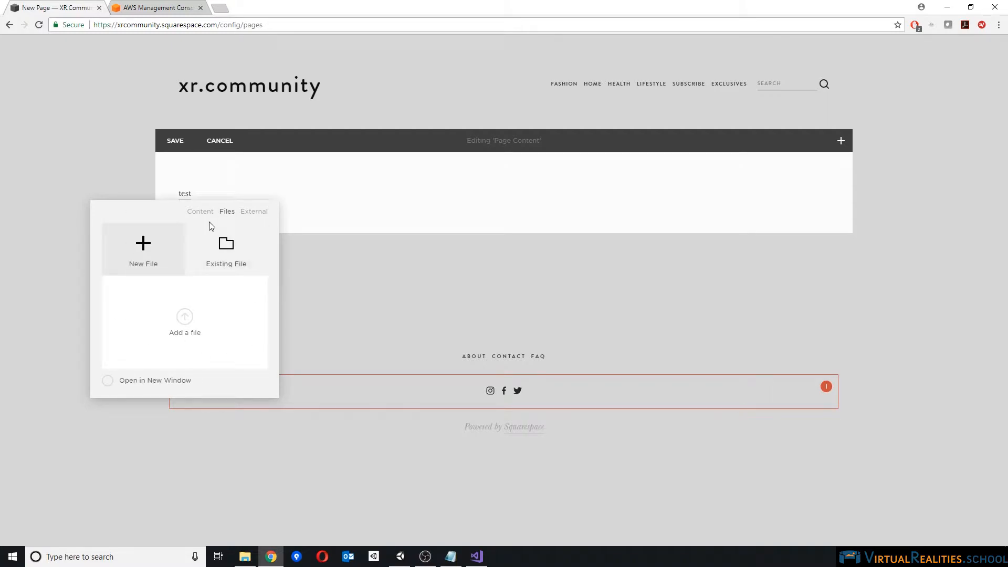
mouse_move(217, 370)
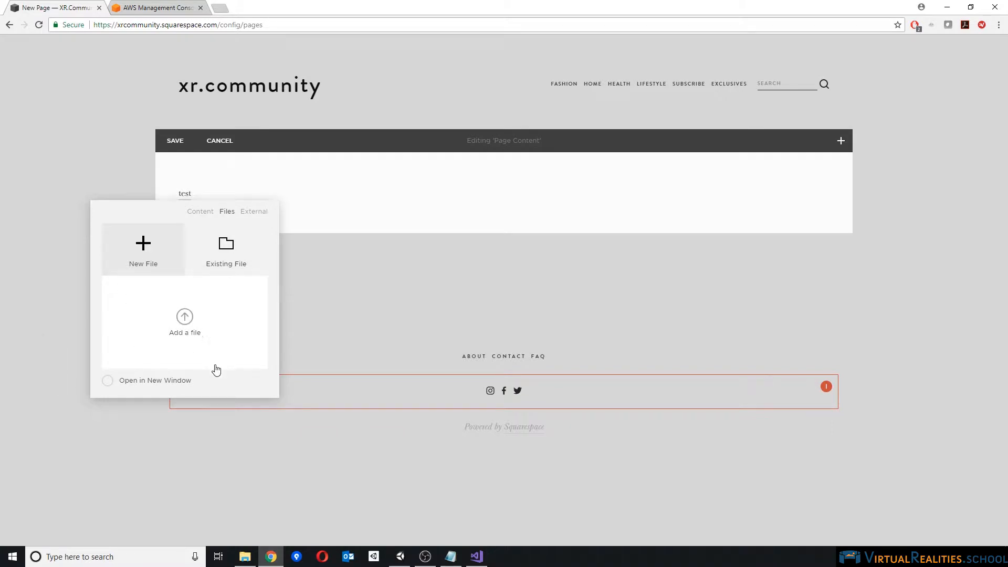
mouse_move(208, 332)
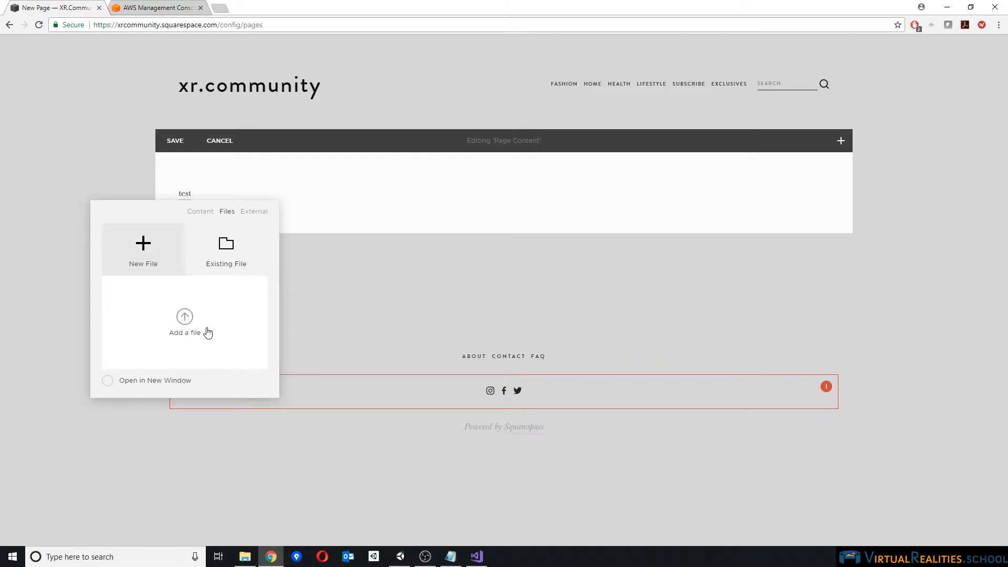
mouse_move(209, 270)
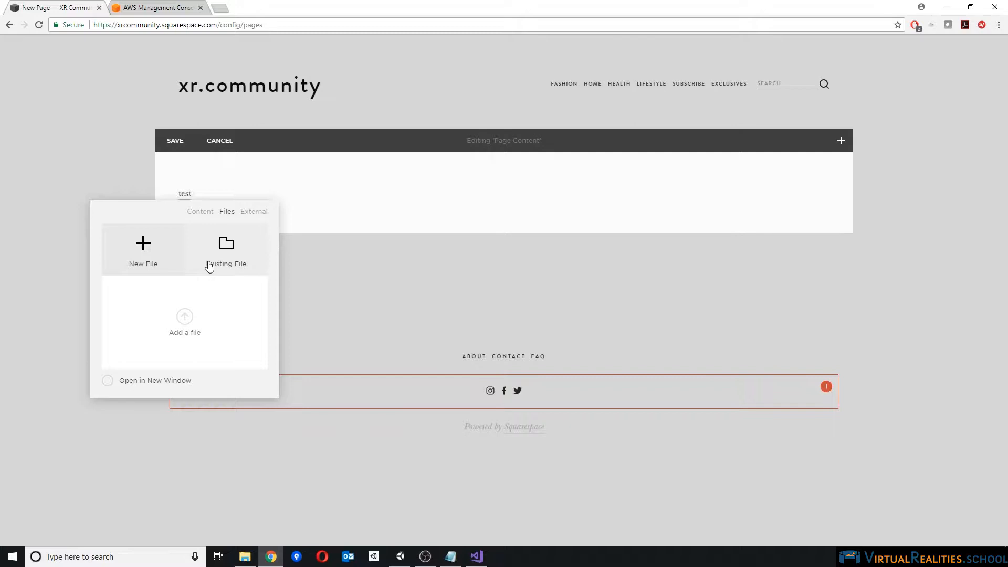
mouse_move(207, 313)
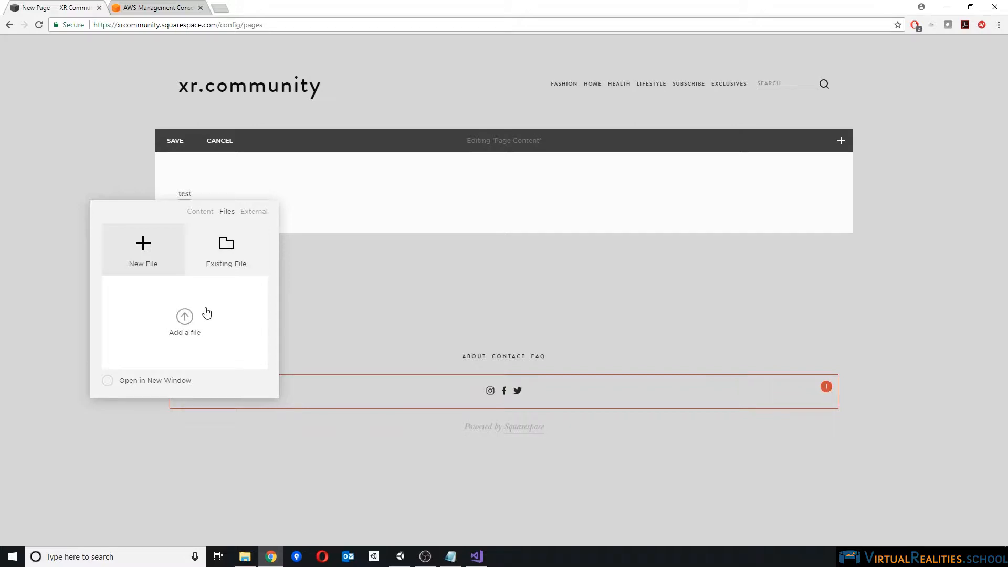
mouse_move(166, 83)
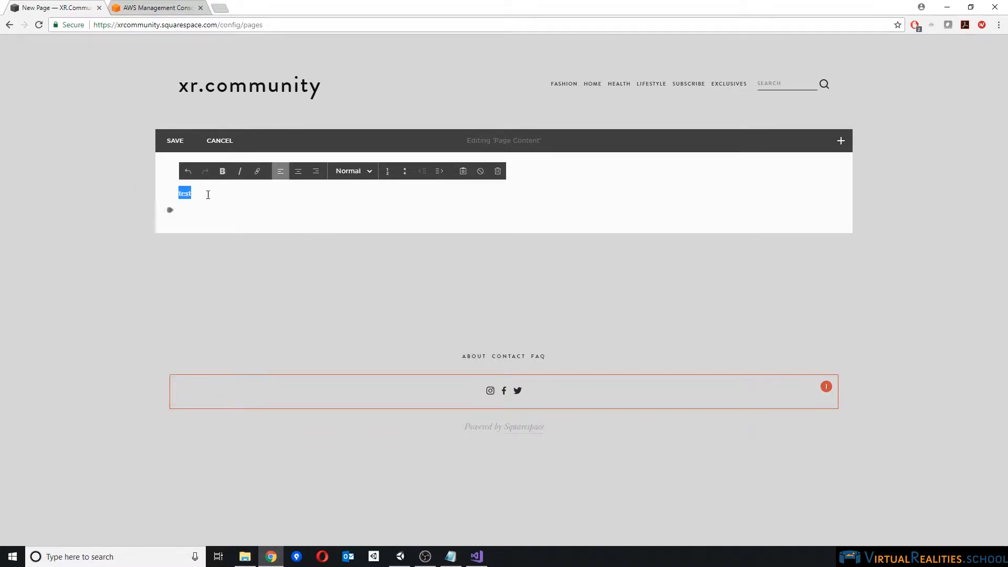
Delete 'test' from the page and launch S3 from the AWS console services list
key("Delete")
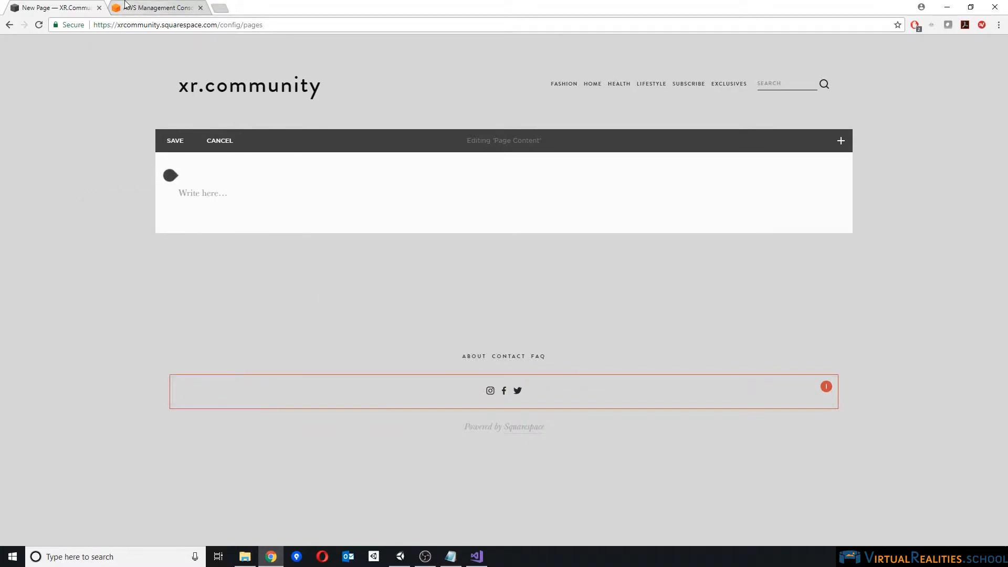
left_click(157, 7)
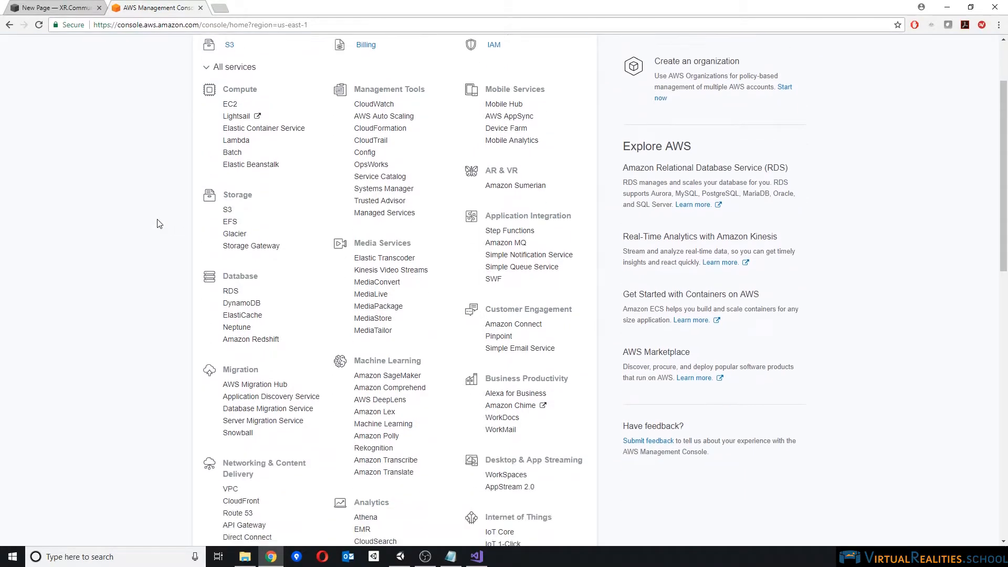
scroll("up", 3)
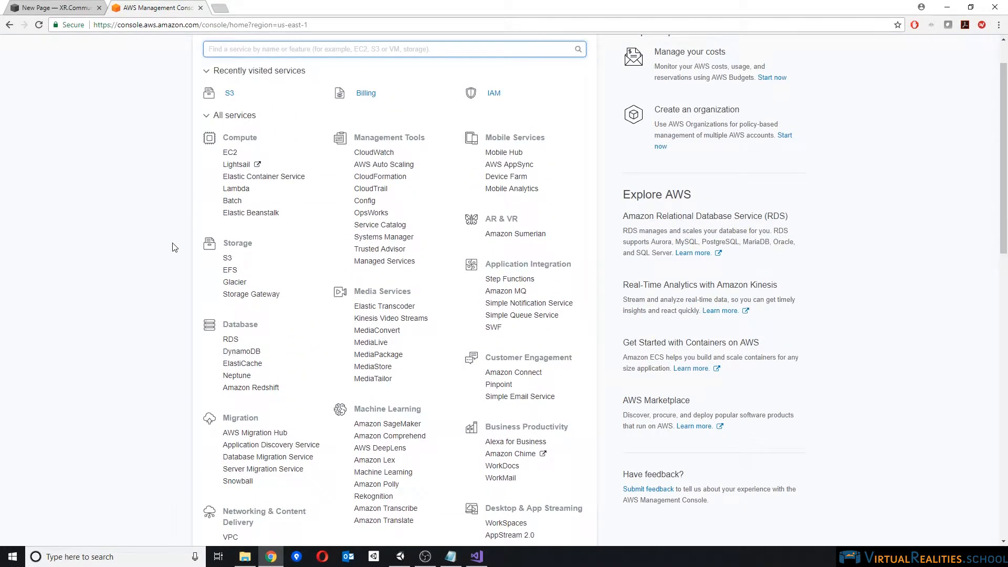
scroll("up", 3)
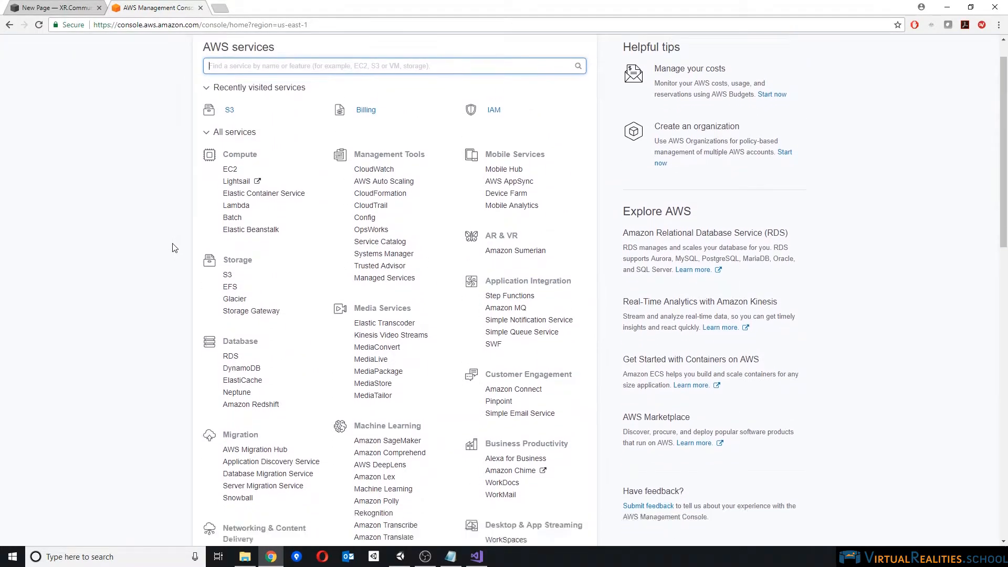
scroll("down", 3)
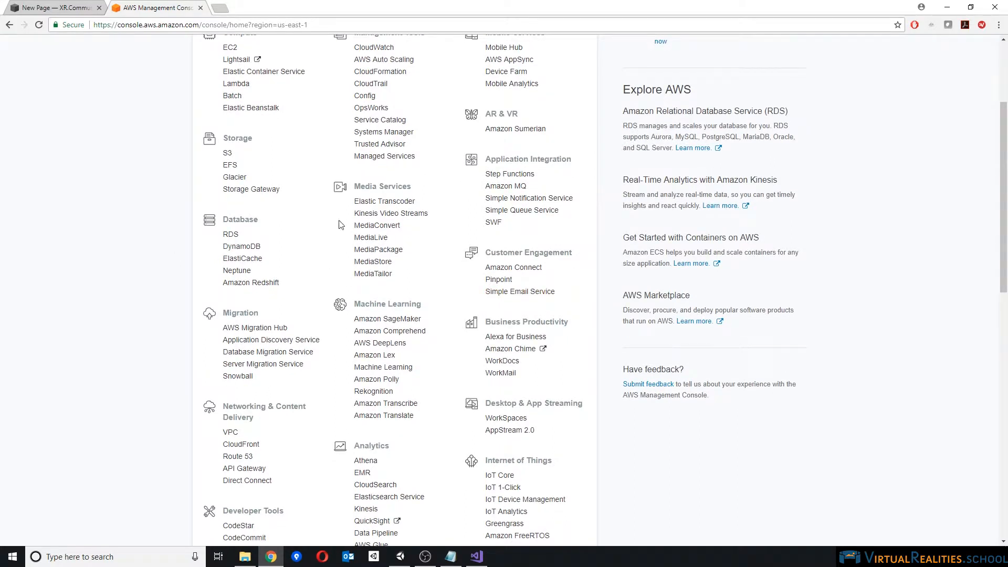
scroll("up", 3)
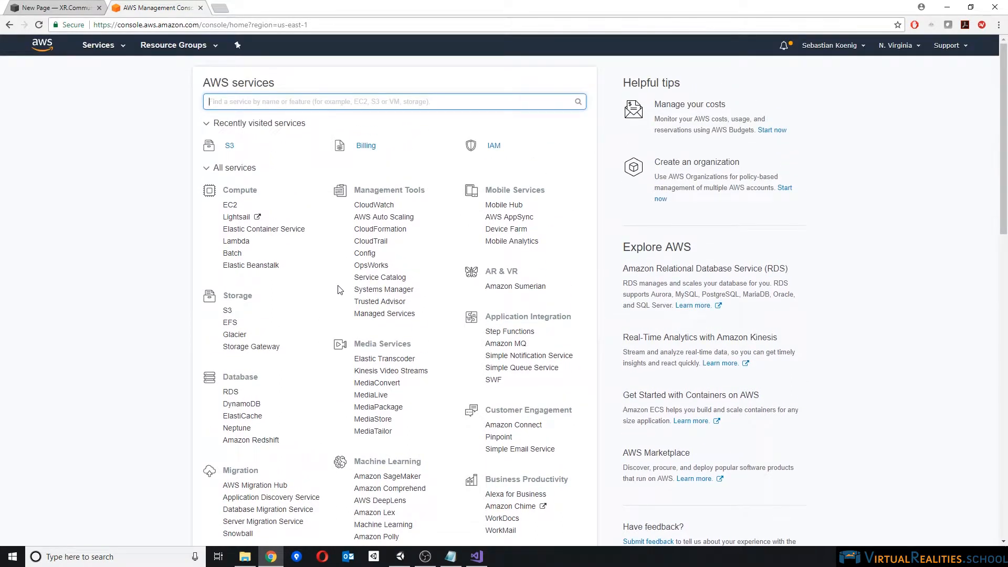
mouse_move(227, 310)
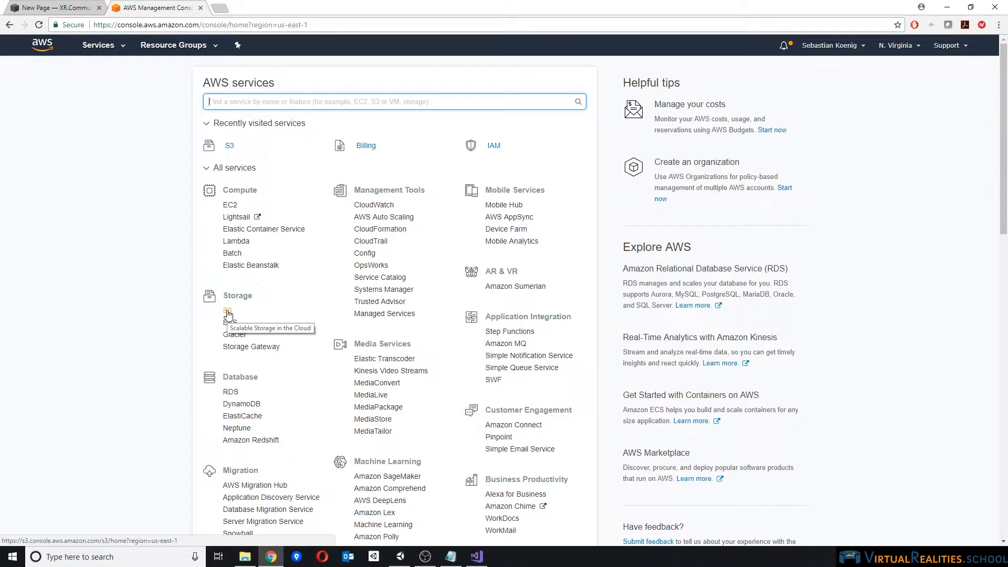
mouse_move(241, 316)
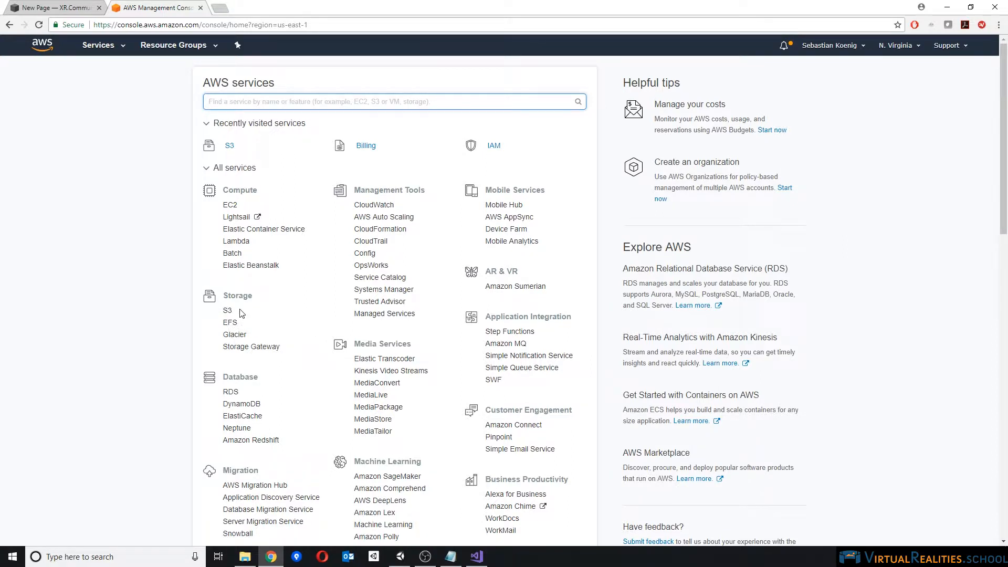
mouse_move(240, 296)
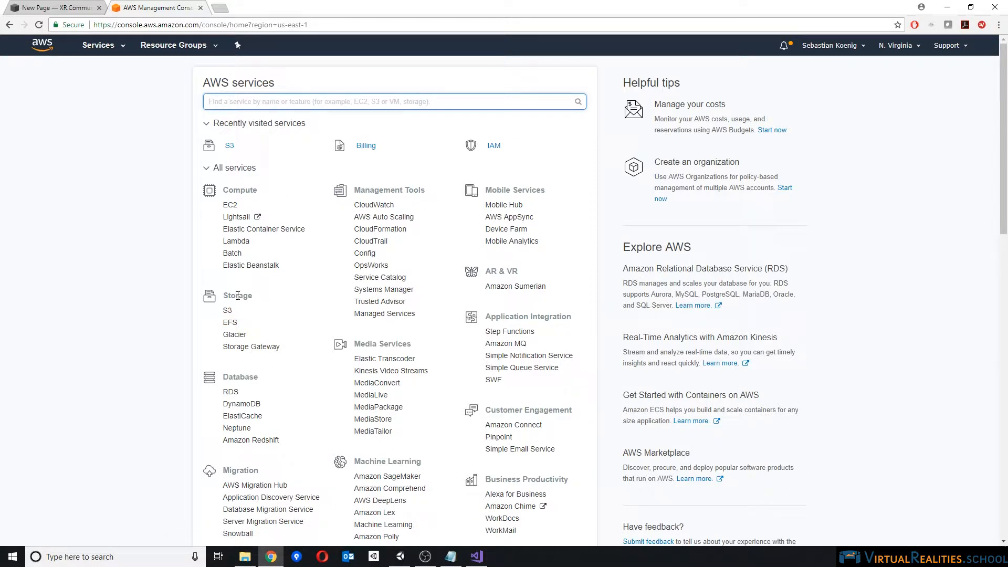
mouse_move(227, 311)
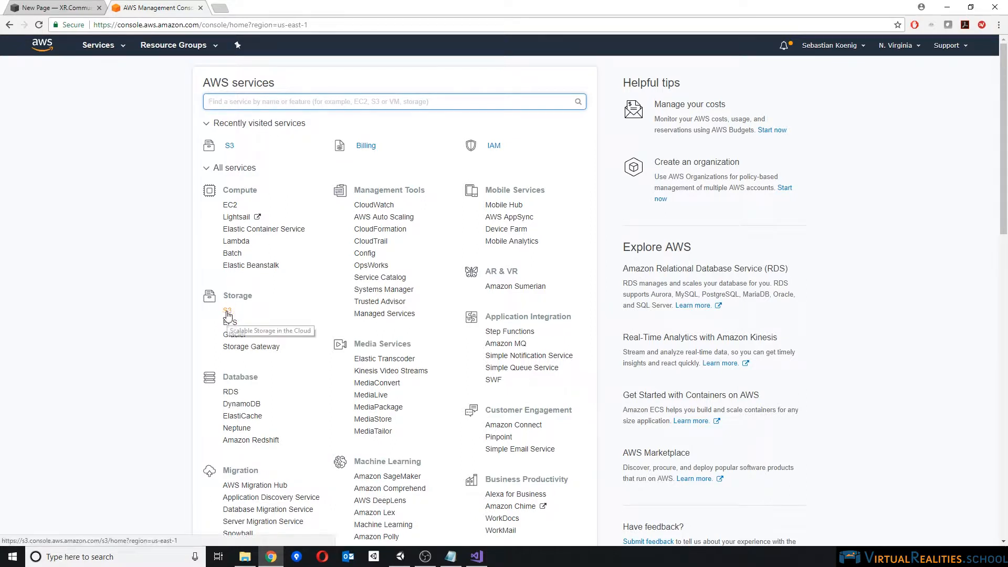
mouse_move(225, 149)
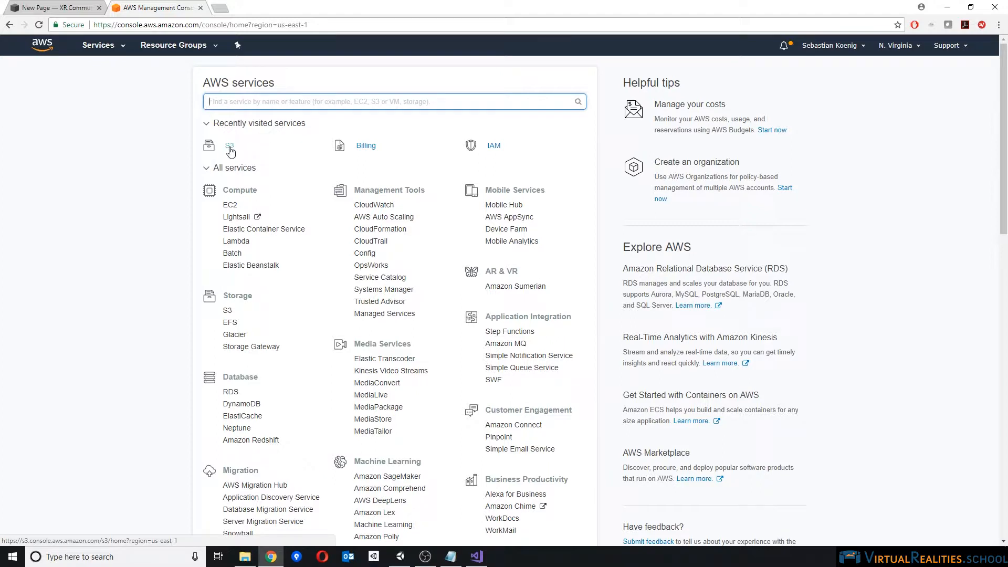
left_click(229, 145)
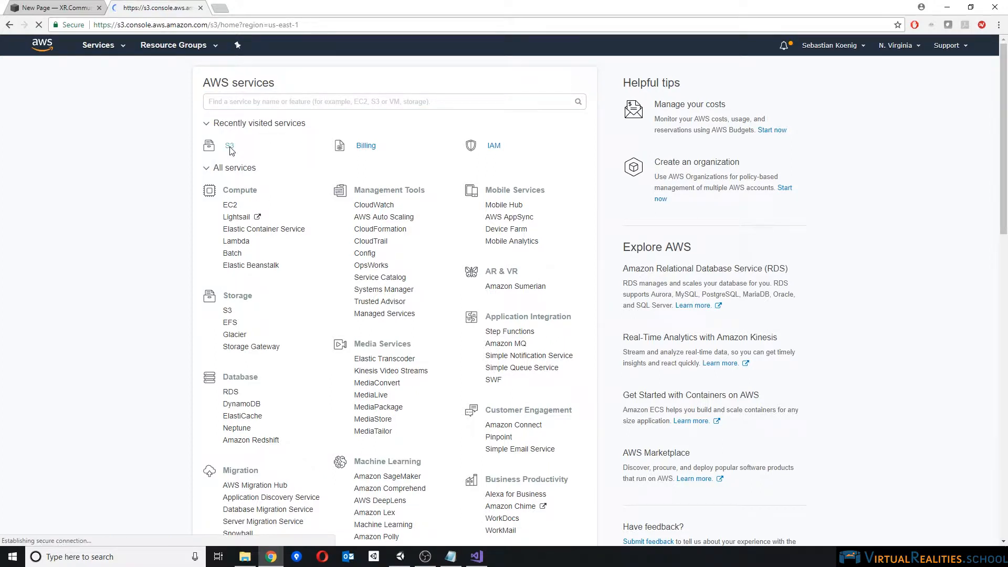
Let the S3 console load its list of five existing buckets
left_click(228, 145)
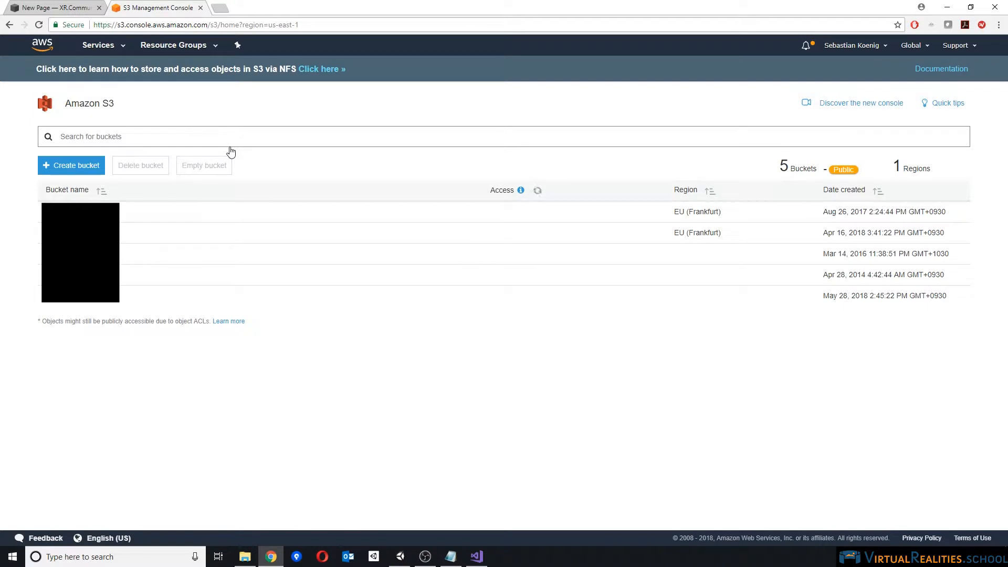
left_click(538, 190)
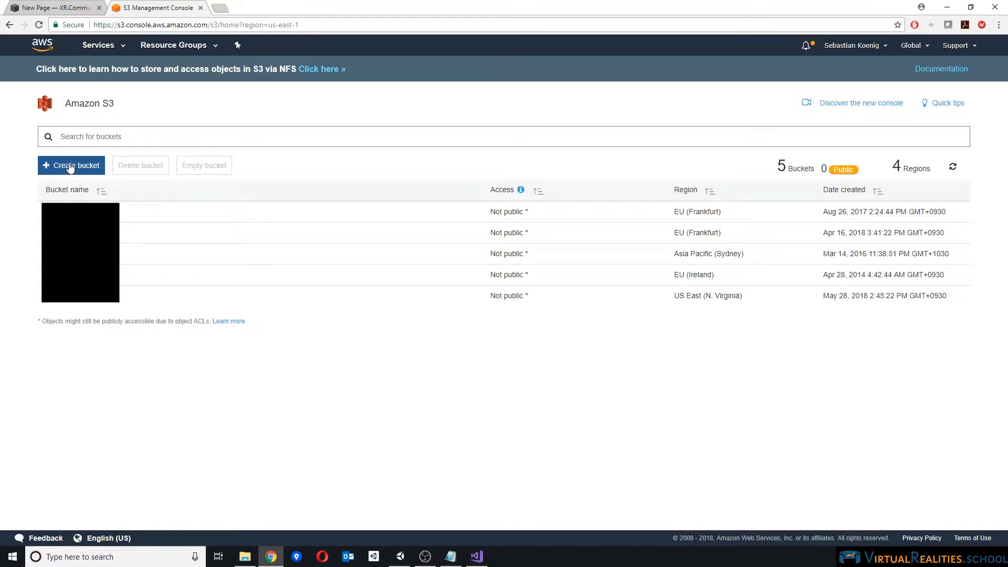
Name a new bucket webgl123 in US East (N. Virginia) and advance to properties
left_click(71, 165)
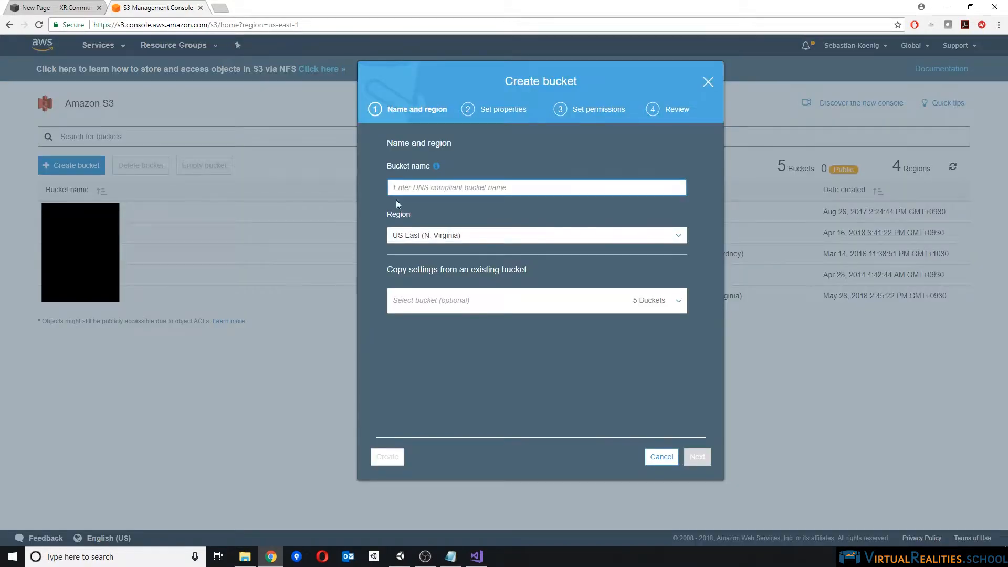
mouse_move(446, 234)
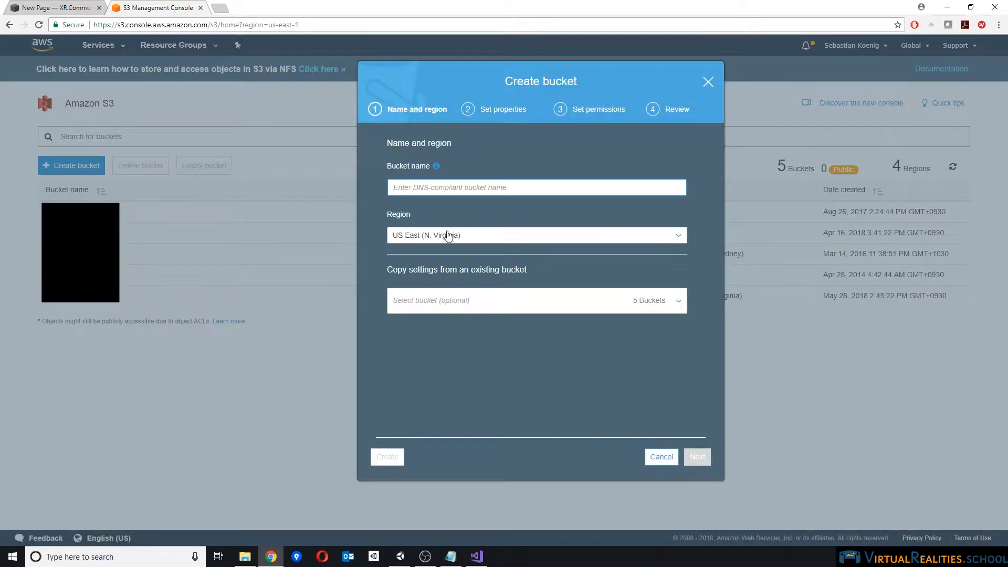
mouse_move(398, 237)
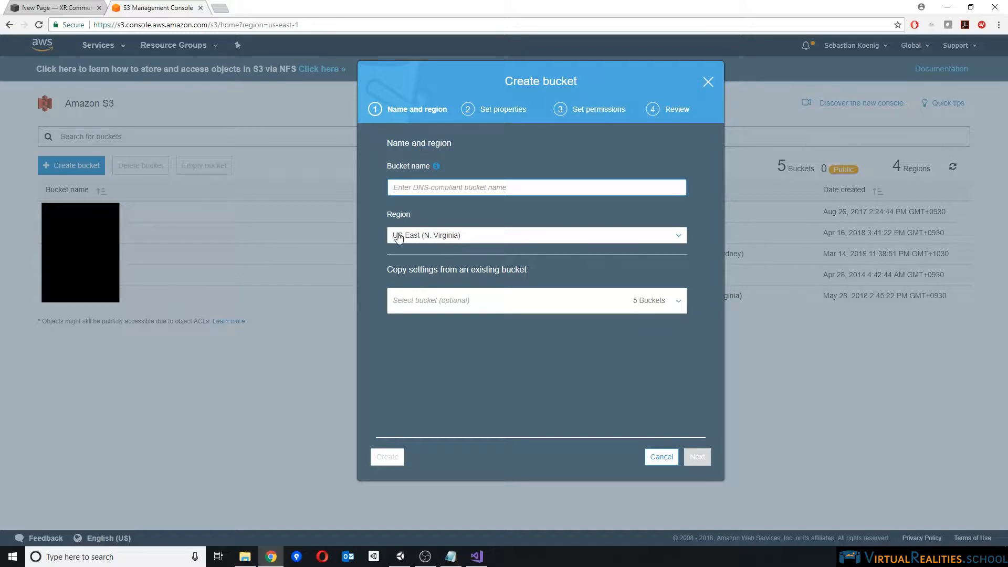
left_click(536, 234)
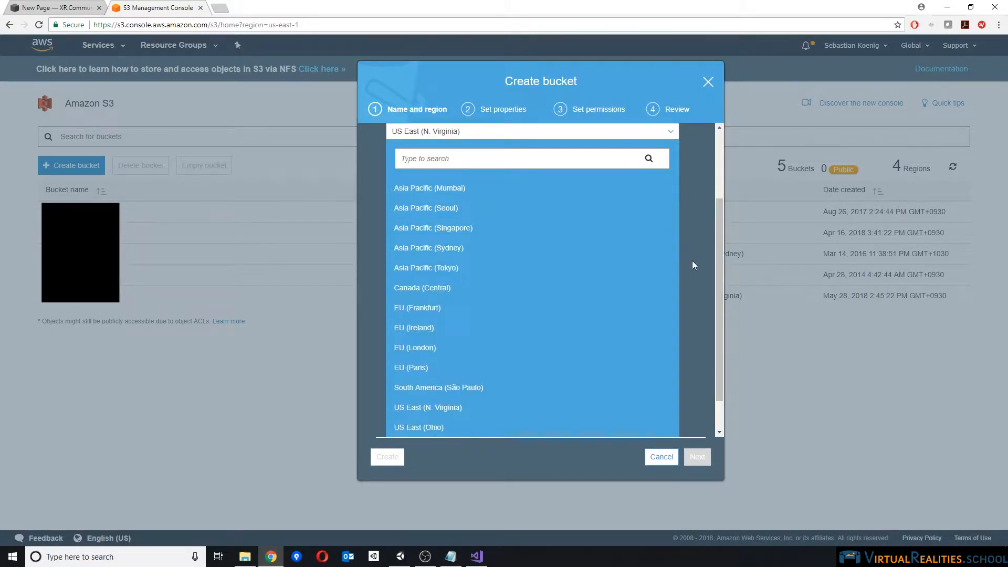
left_click(427, 407)
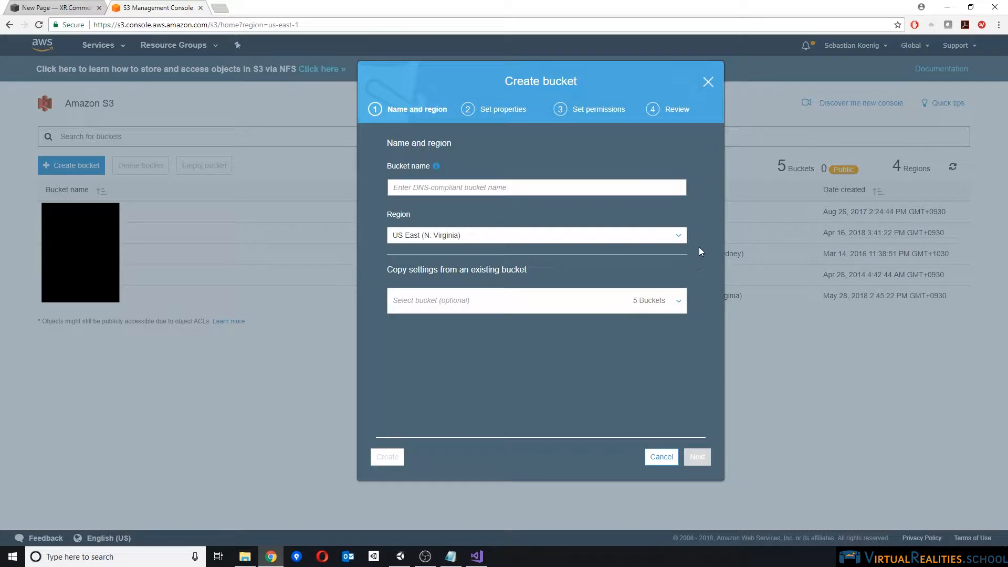
mouse_move(701, 238)
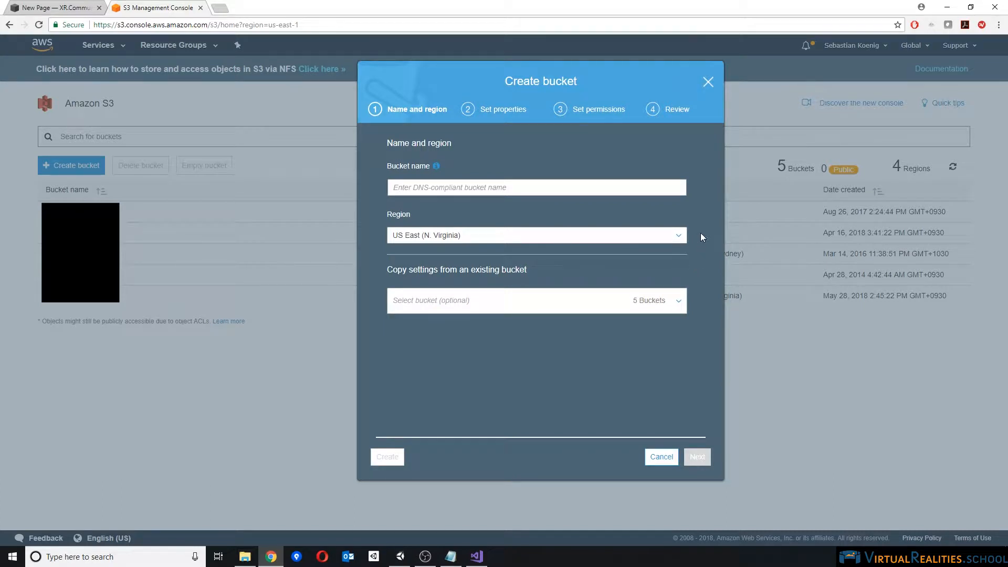
mouse_move(437, 240)
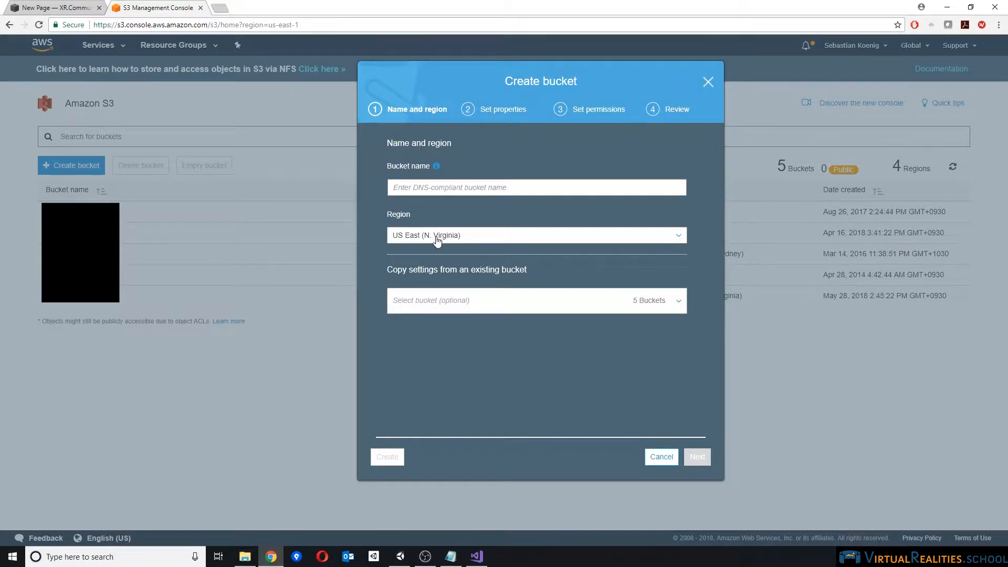
mouse_move(396, 238)
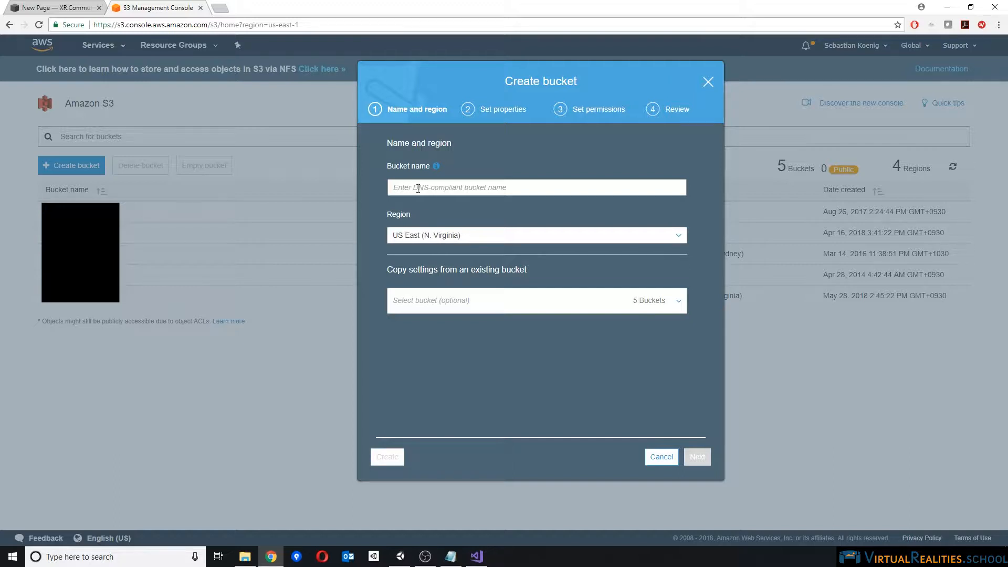
type("webgl")
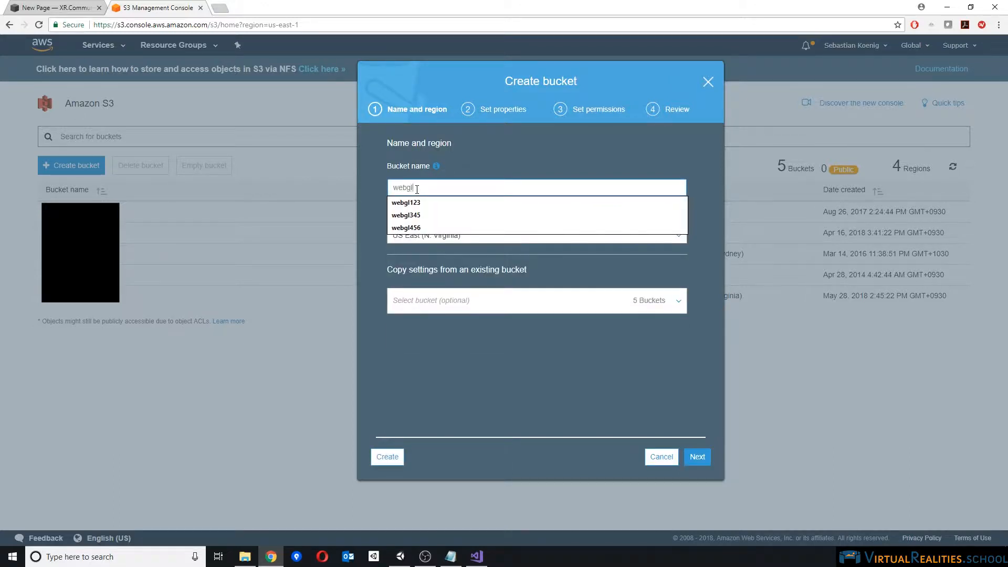
left_click(406, 202)
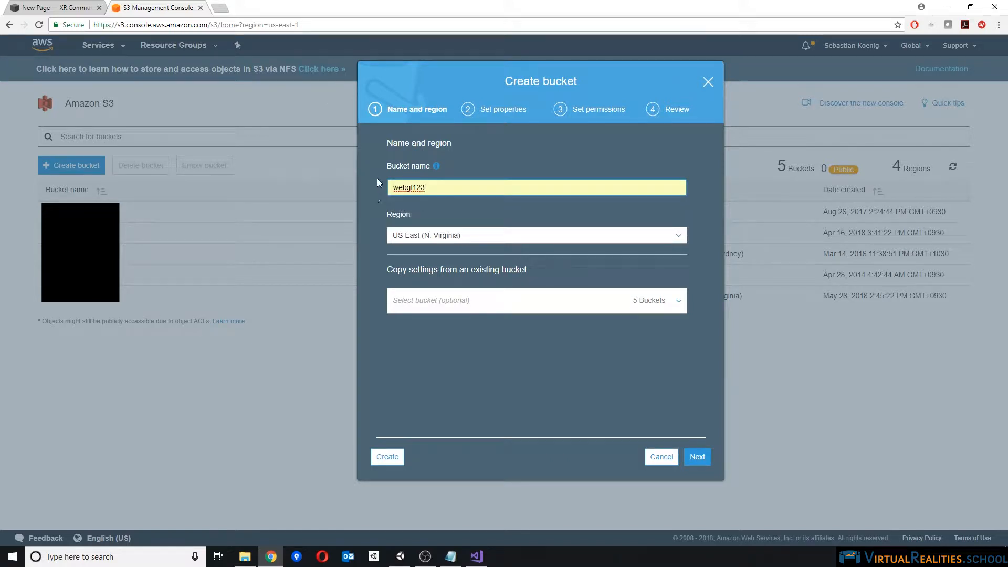
mouse_move(671, 420)
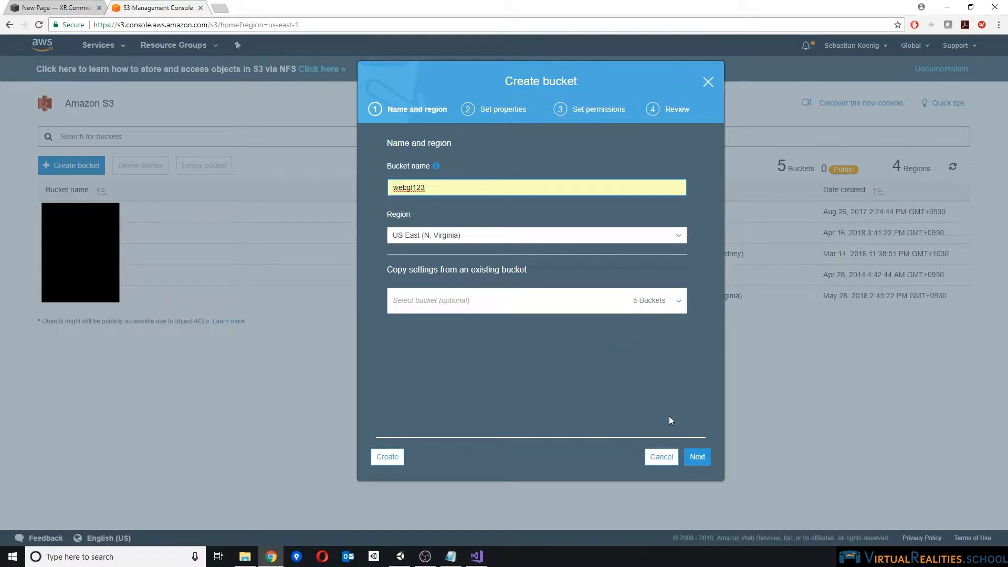
left_click(696, 456)
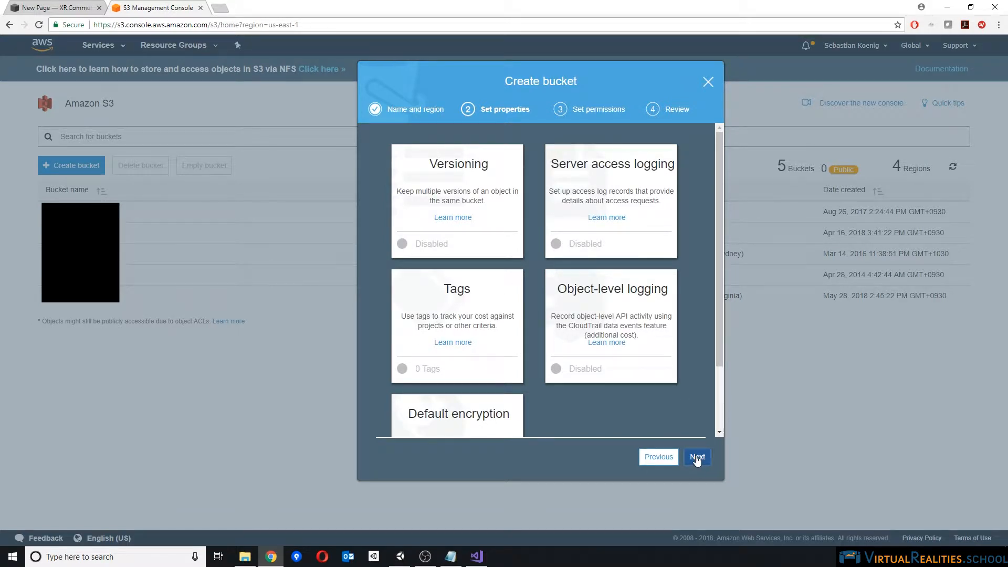
Keep default properties and permissions and create the webgl123 bucket
left_click(697, 457)
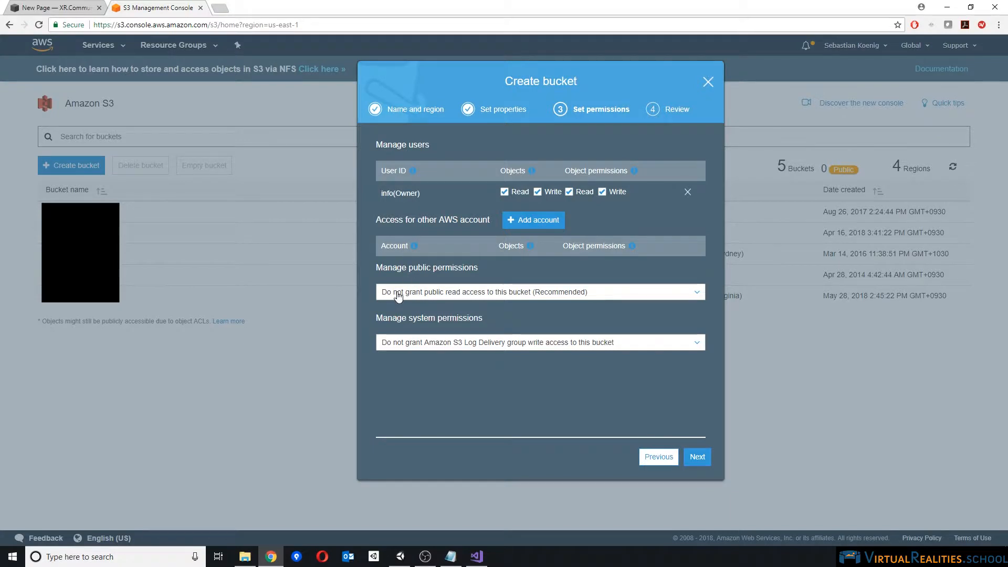
mouse_move(514, 295)
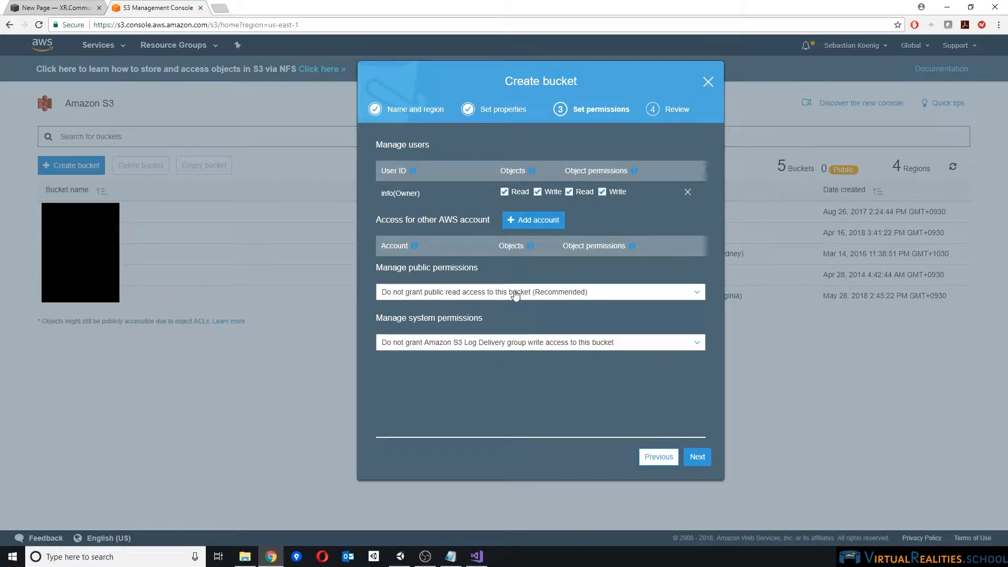
mouse_move(490, 298)
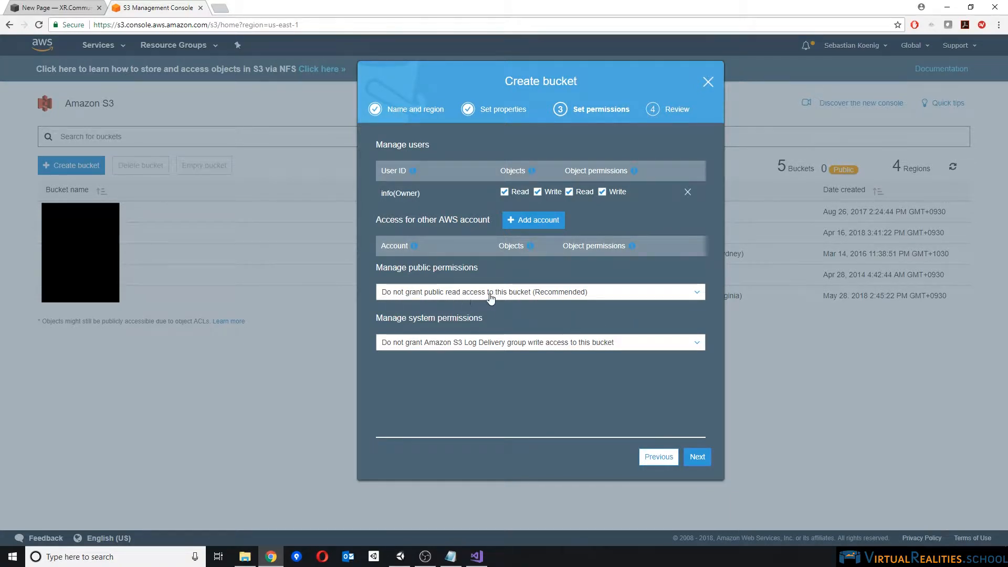
mouse_move(604, 318)
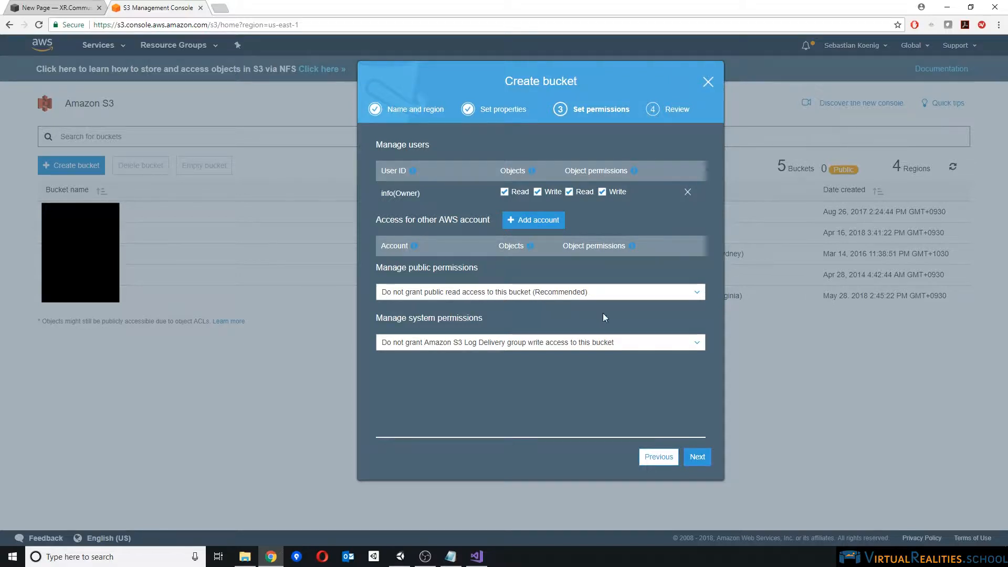
mouse_move(682, 401)
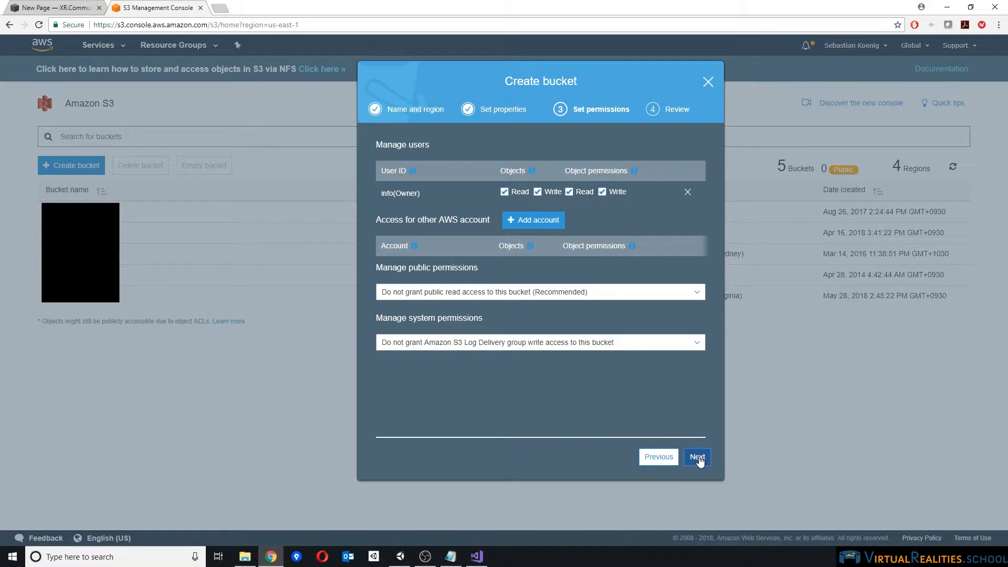
left_click(697, 457)
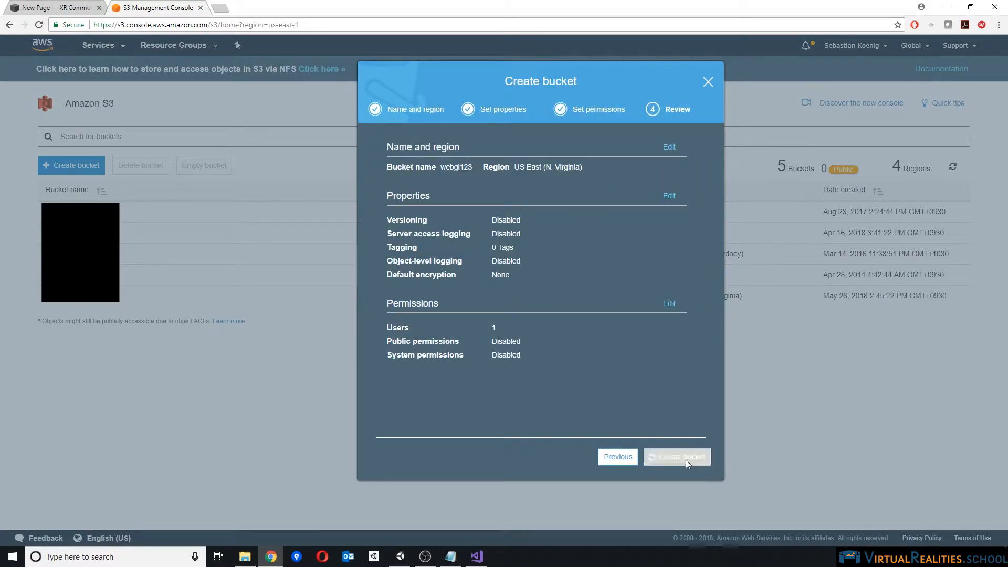
left_click(675, 456)
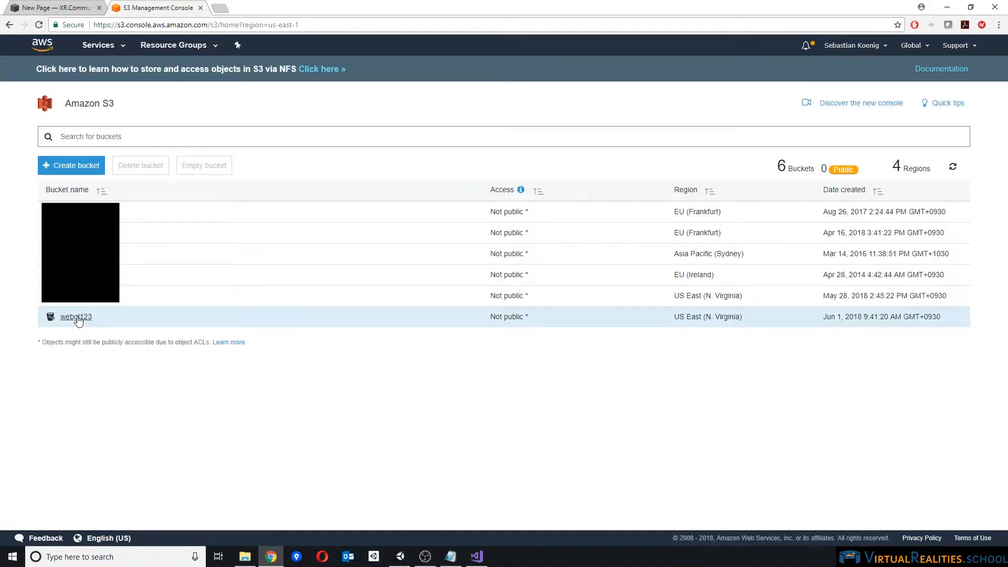
Add a folder named Build1 inside the webgl123 bucket
left_click(75, 316)
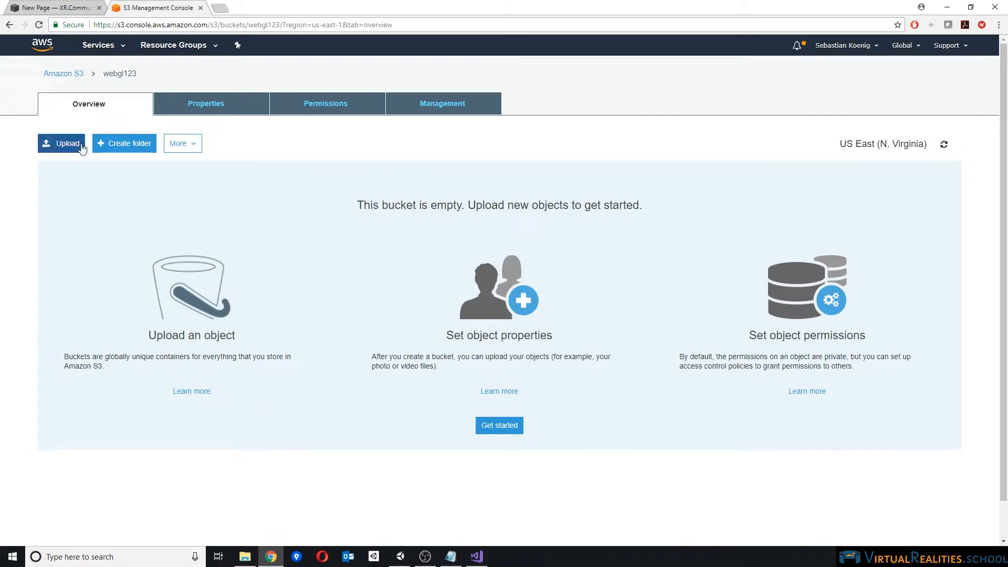
mouse_move(124, 144)
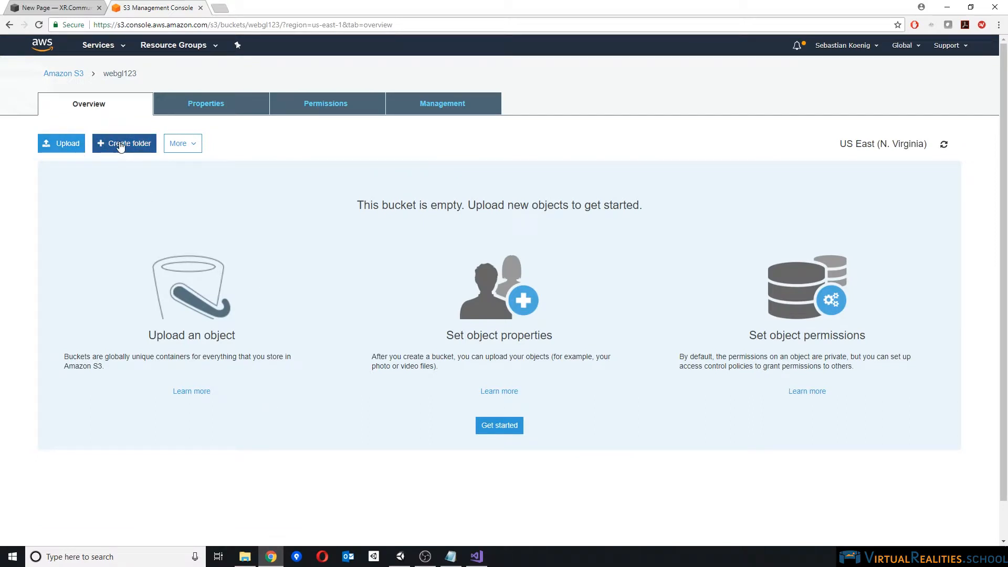
left_click(128, 143)
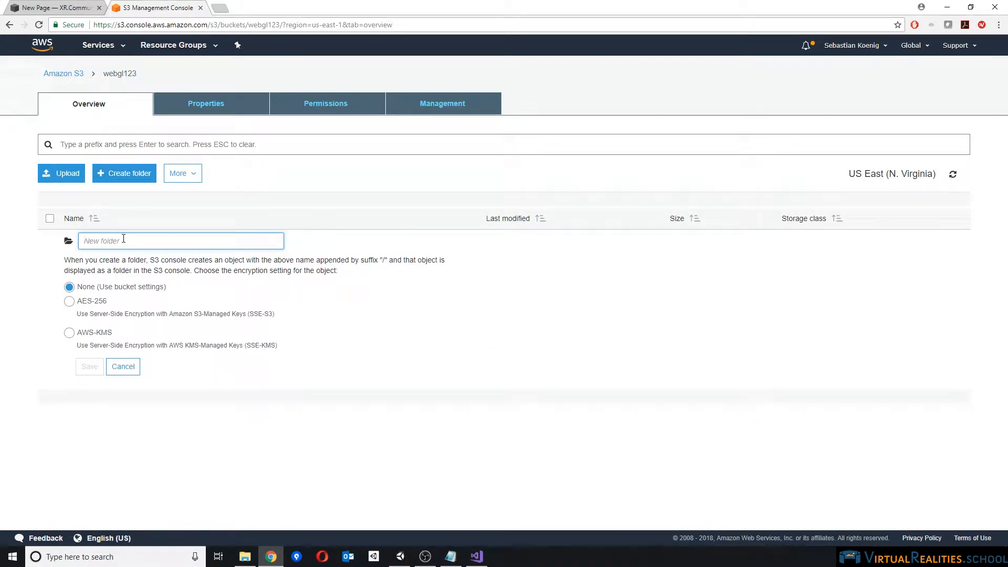
type("Build1")
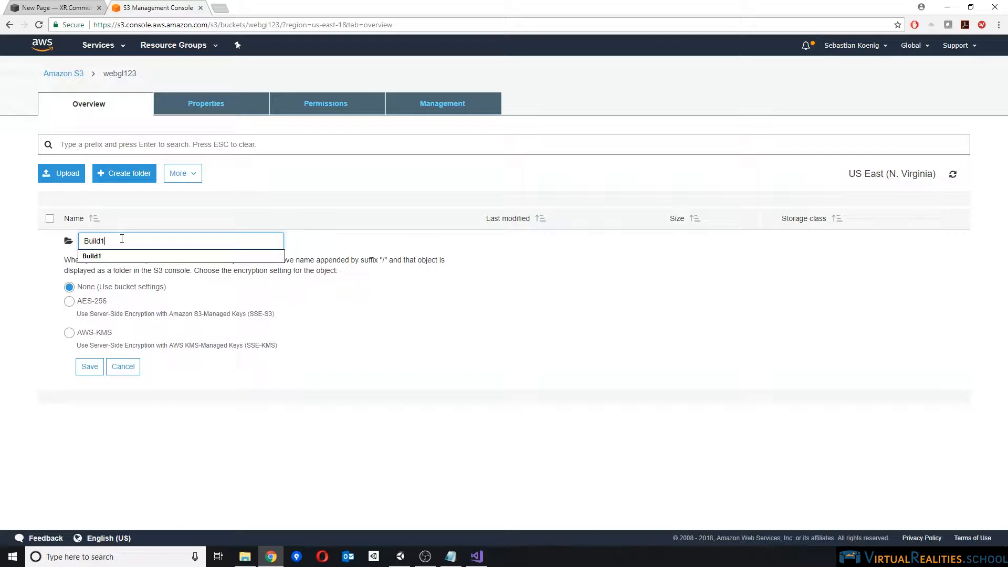
left_click(122, 367)
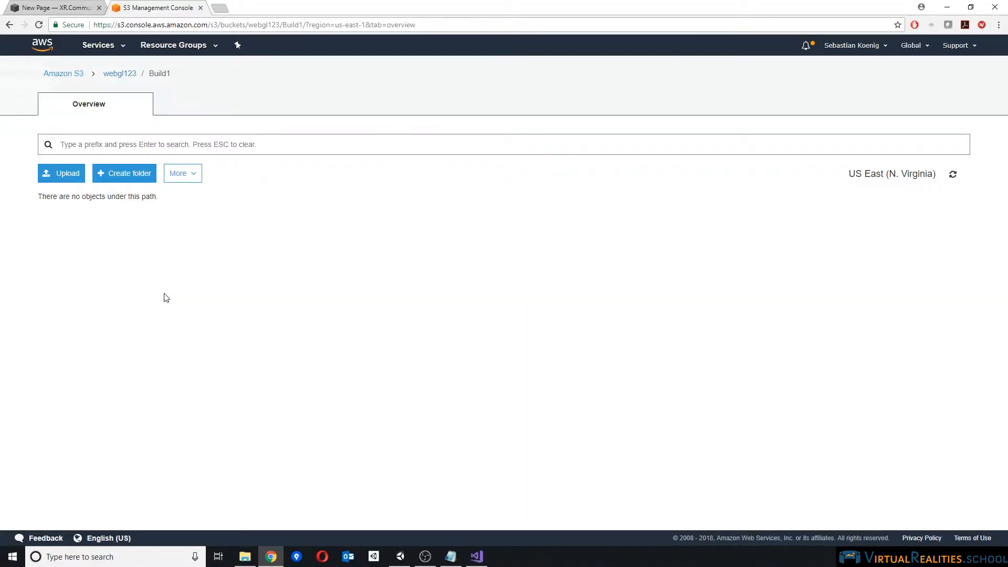
mouse_move(74, 144)
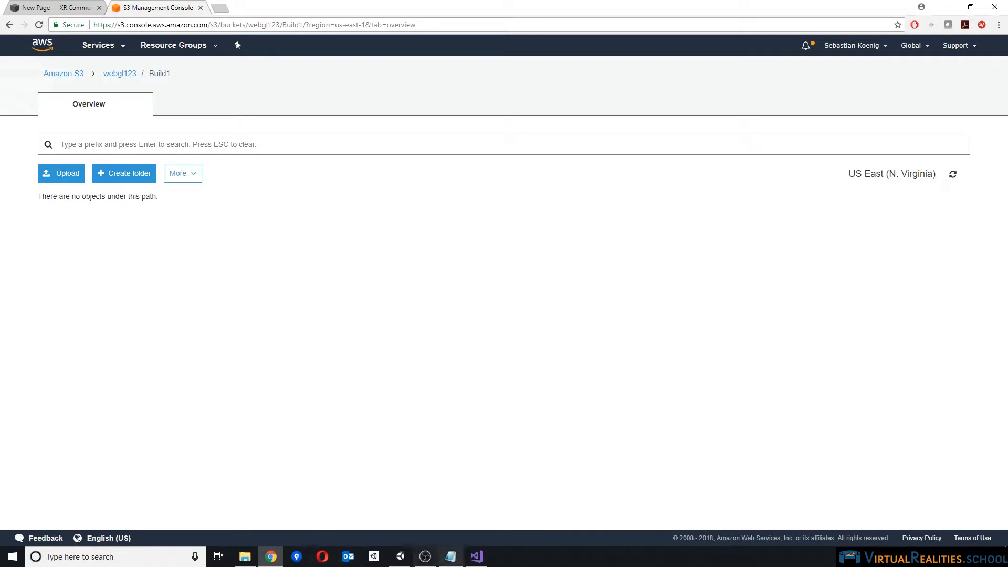
In Unity's Build Settings, confirm WebGL is the selected platform
left_click(399, 557)
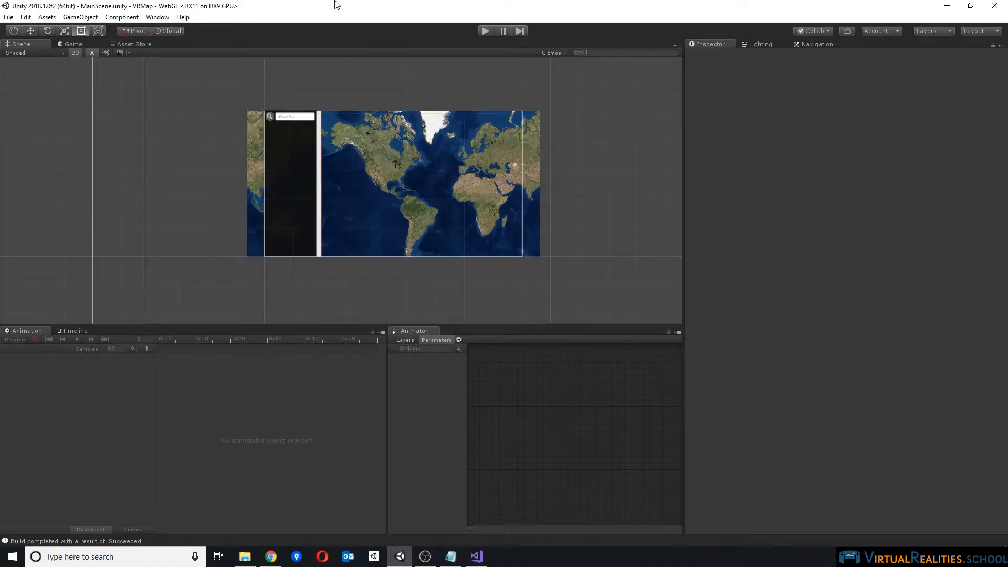
left_click(9, 17)
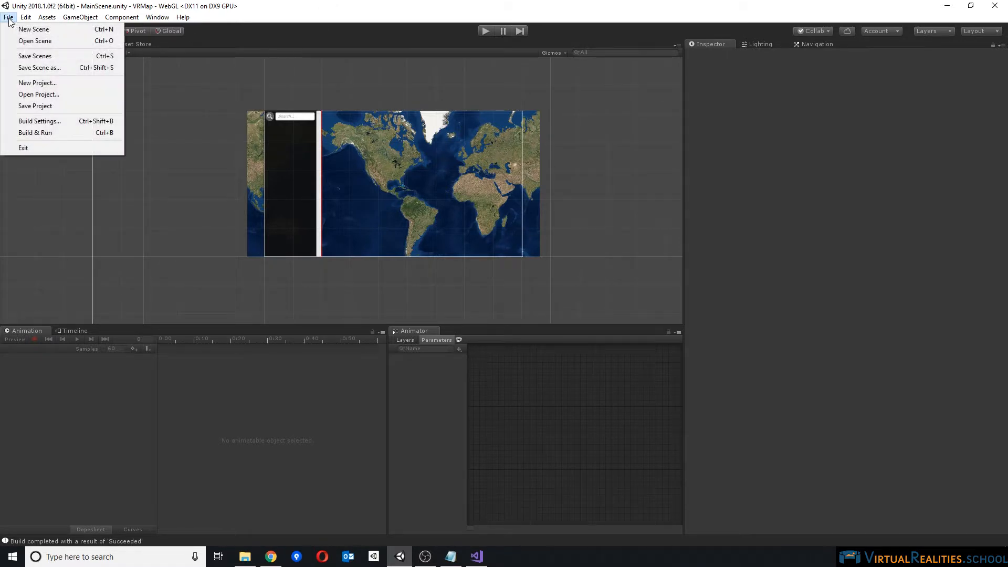
mouse_move(40, 121)
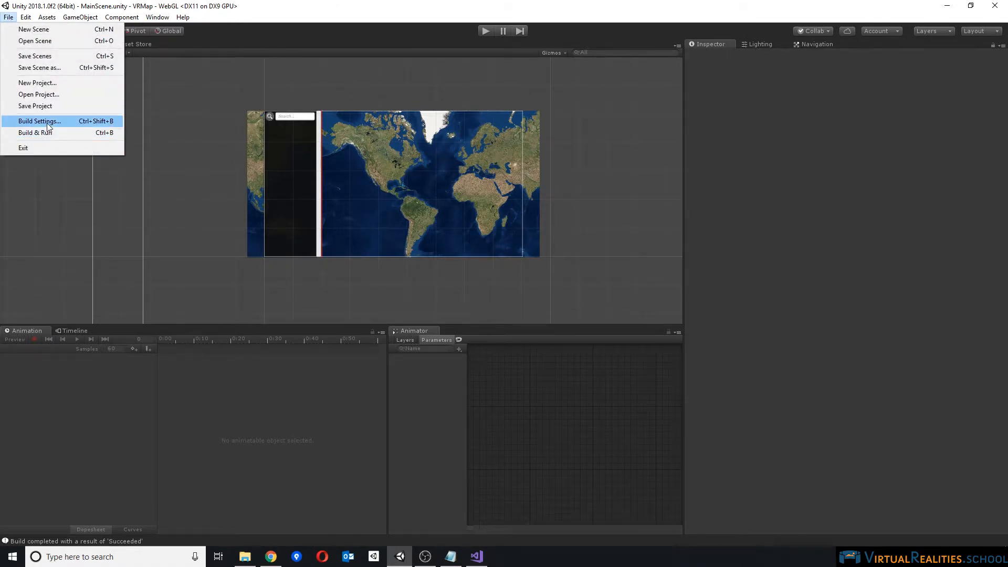
left_click(39, 121)
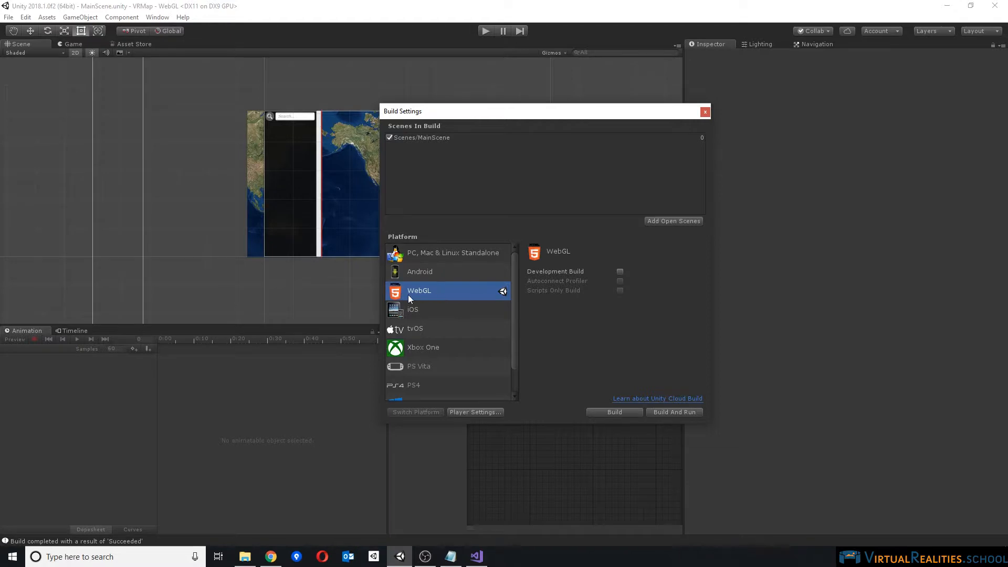
mouse_move(616, 346)
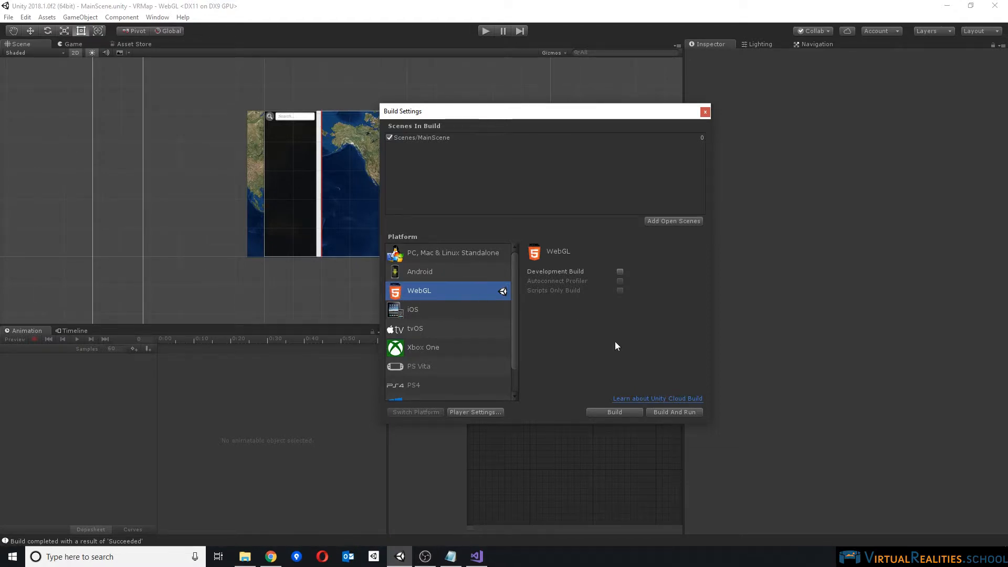
left_click(704, 111)
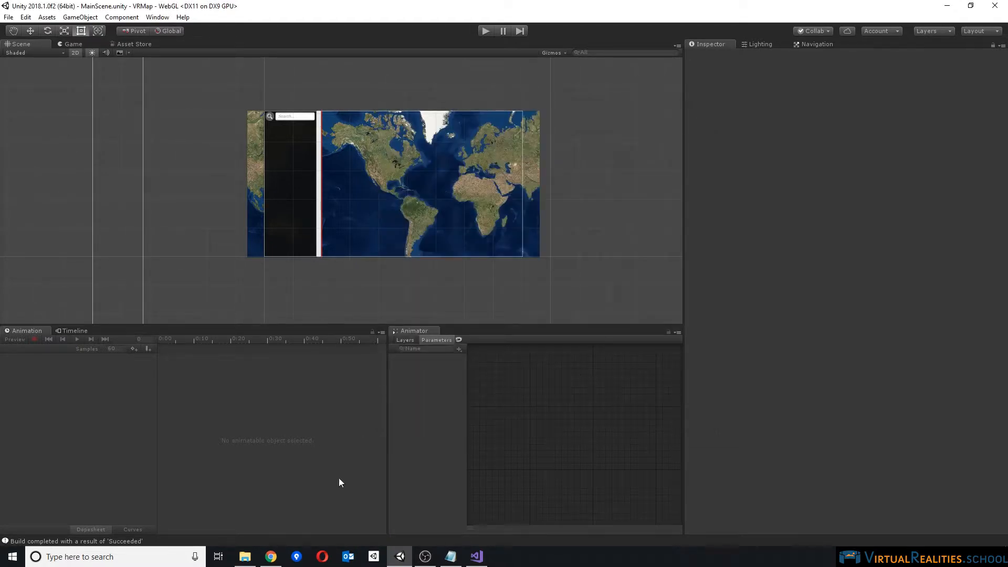
Open the VRMap1 WebGL build output folder with Build and index.html in File Explorer
left_click(244, 556)
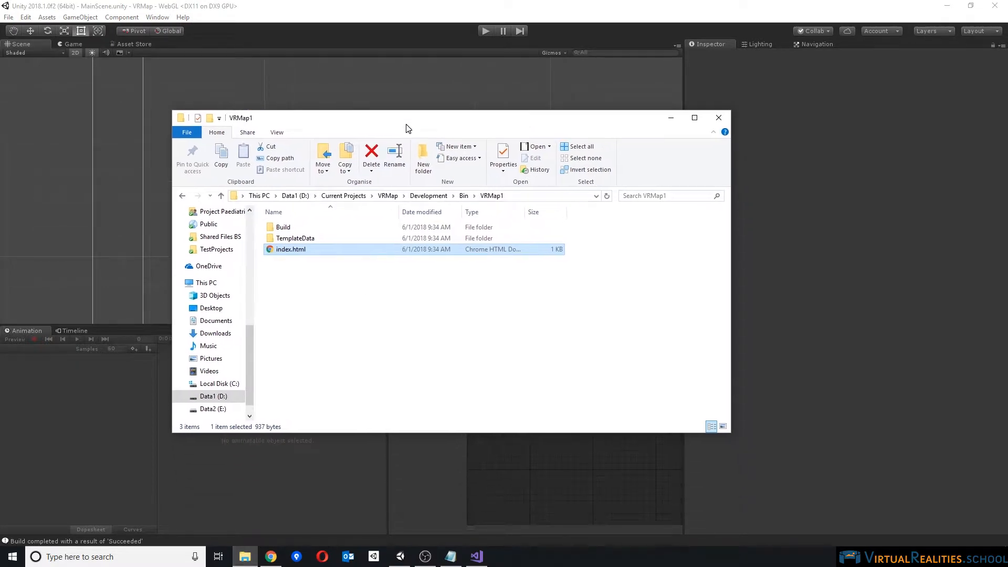
left_click(282, 227)
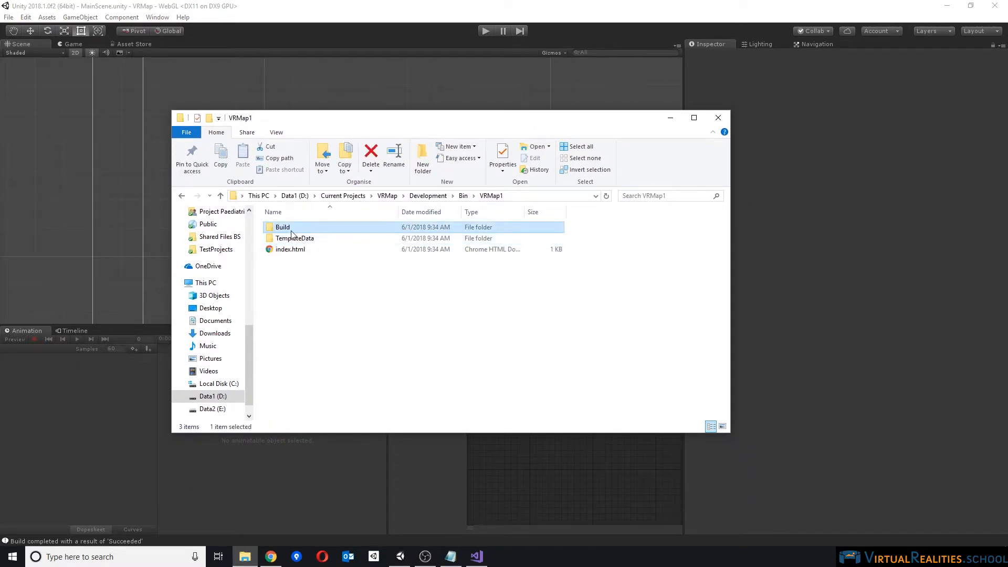
left_click(290, 249)
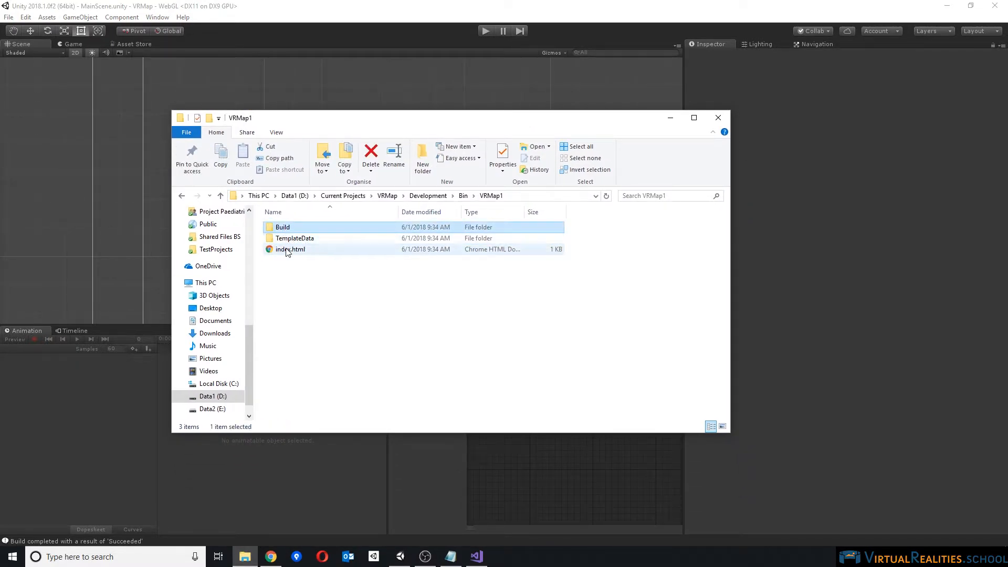
mouse_move(291, 252)
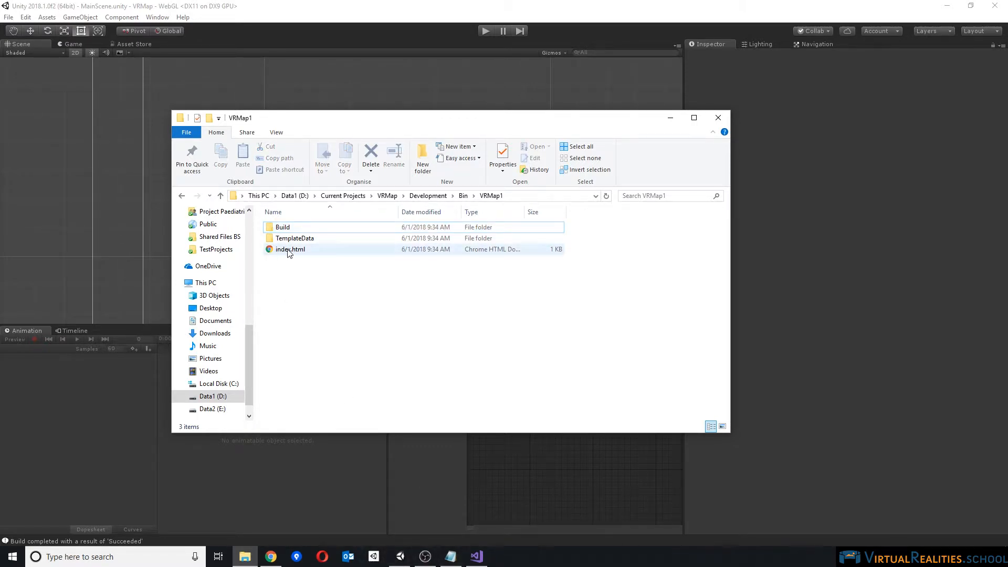
Edit index.html to drop the footer, title it WebGL, set height 680px, and save
double_click(290, 249)
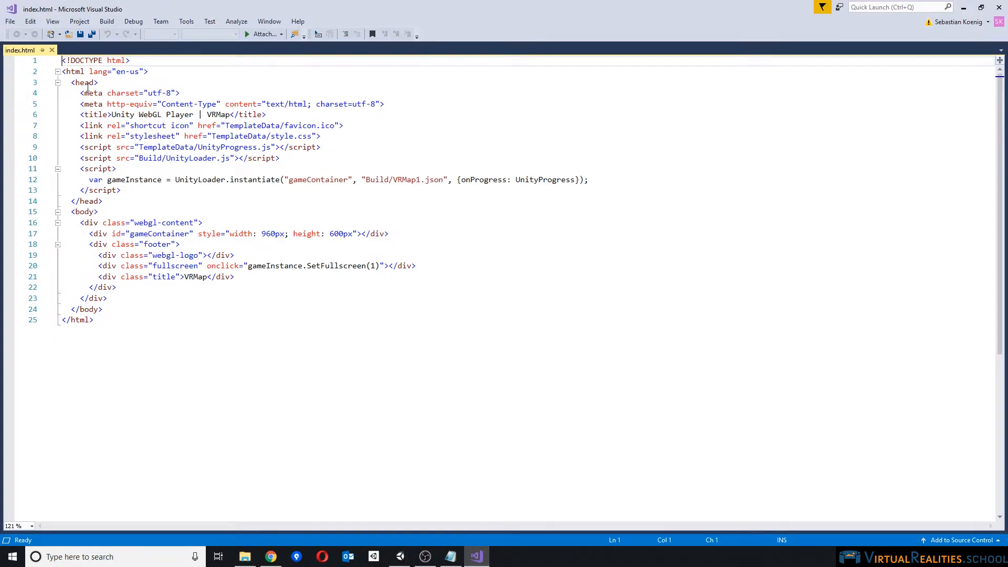
left_click(112, 114)
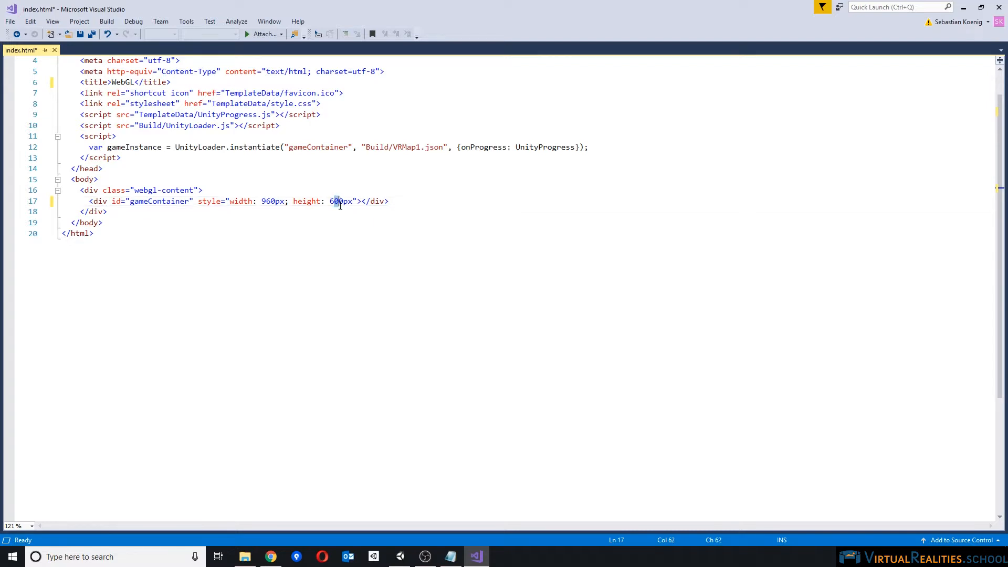
mouse_move(337, 271)
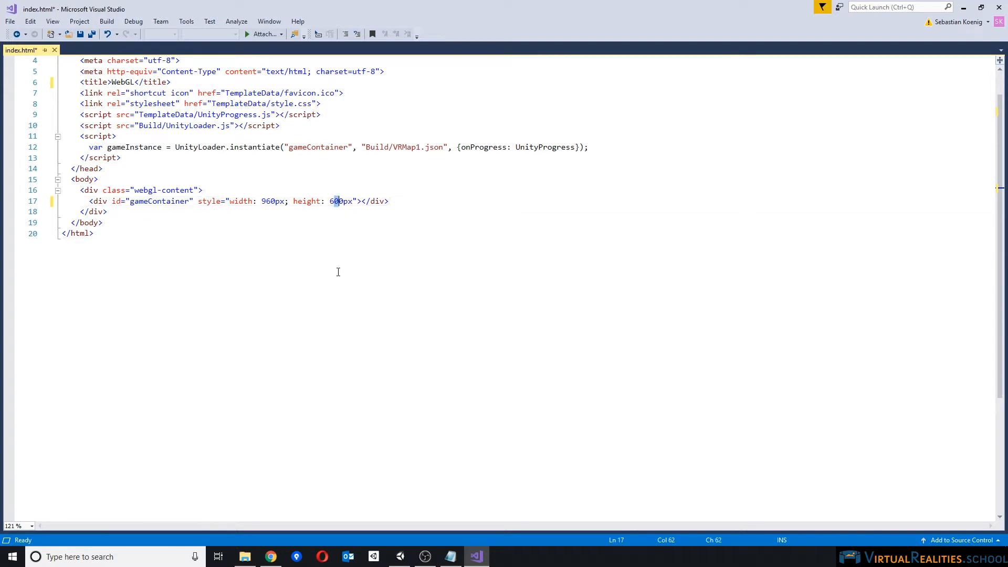
type("680px")
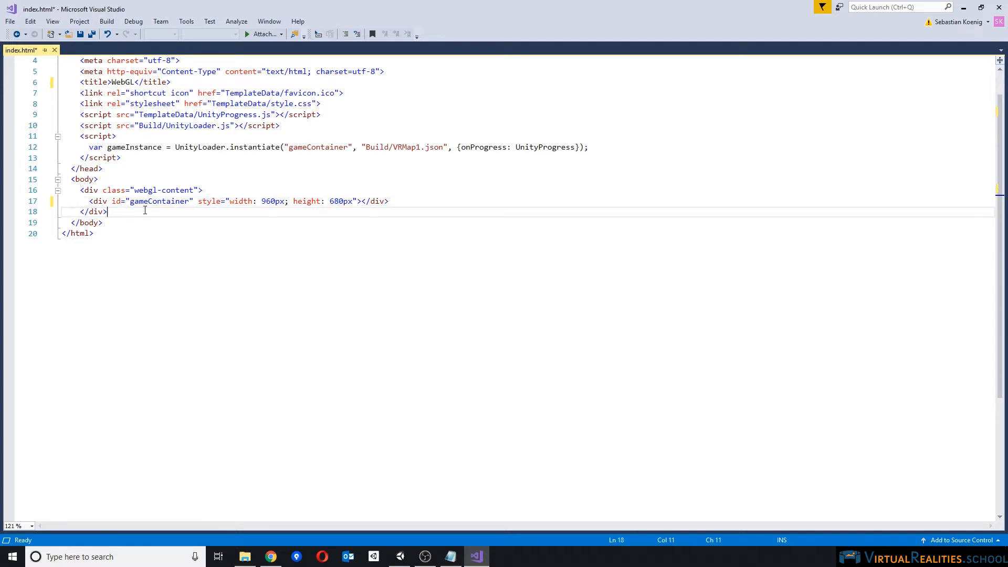
key("ctrl+s")
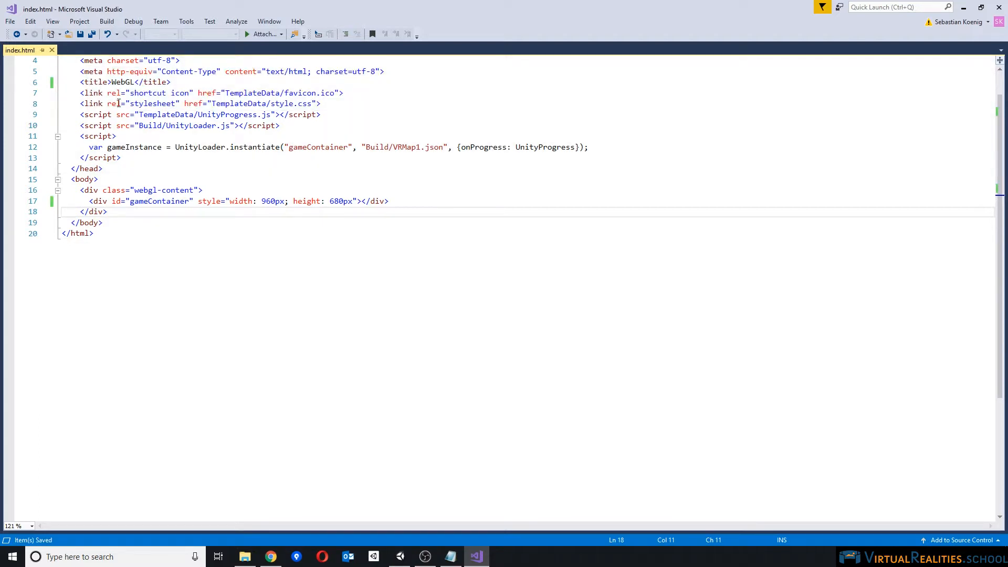
scroll("up", 3)
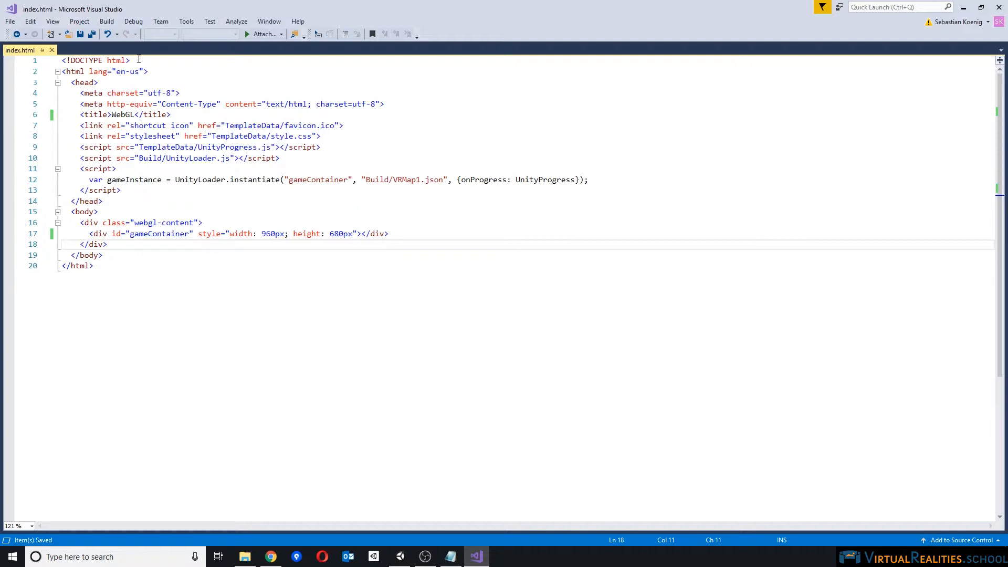
left_click(244, 557)
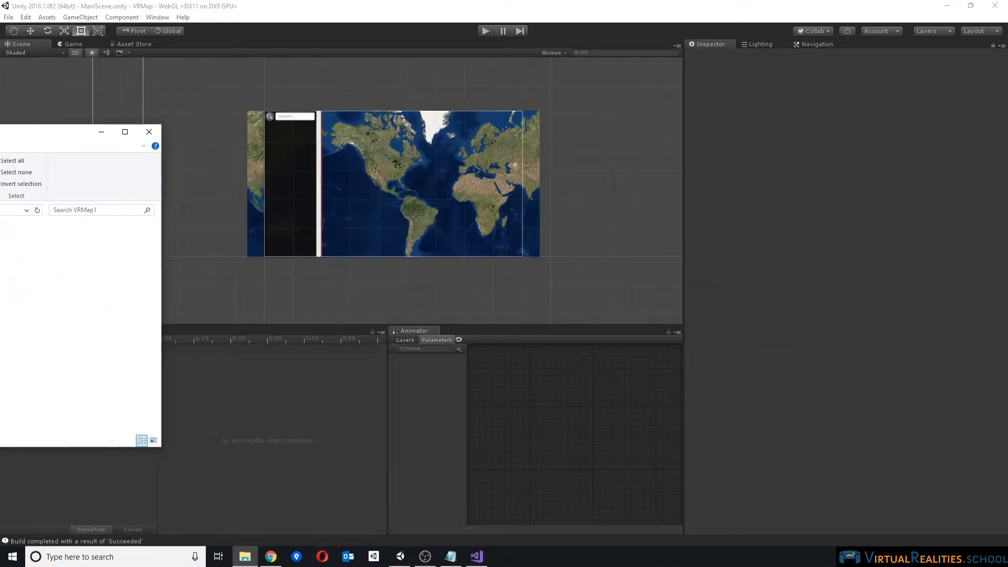
Upload the Build and TemplateData folders plus index.html into webgl123's Build1 folder
left_click(270, 556)
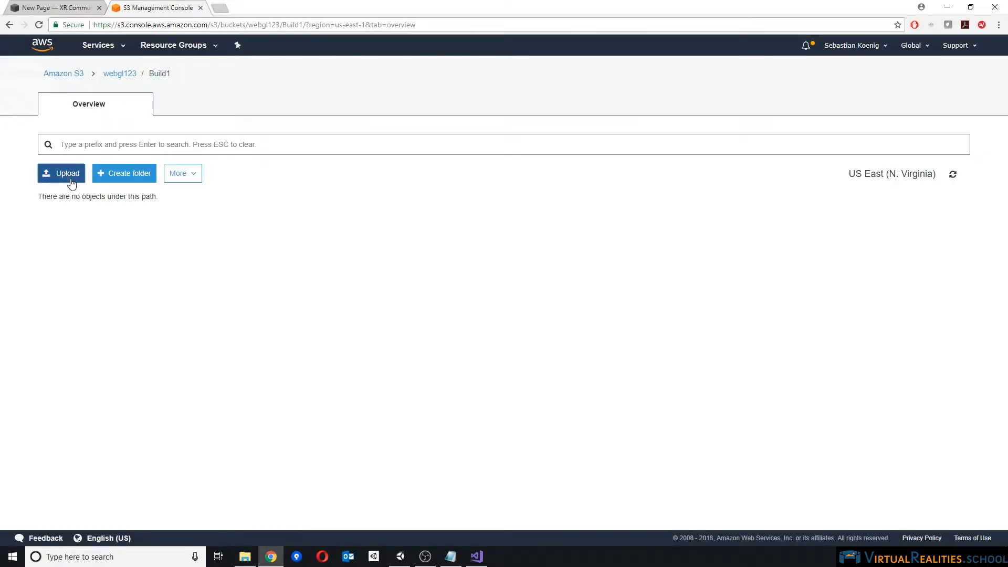
left_click(68, 173)
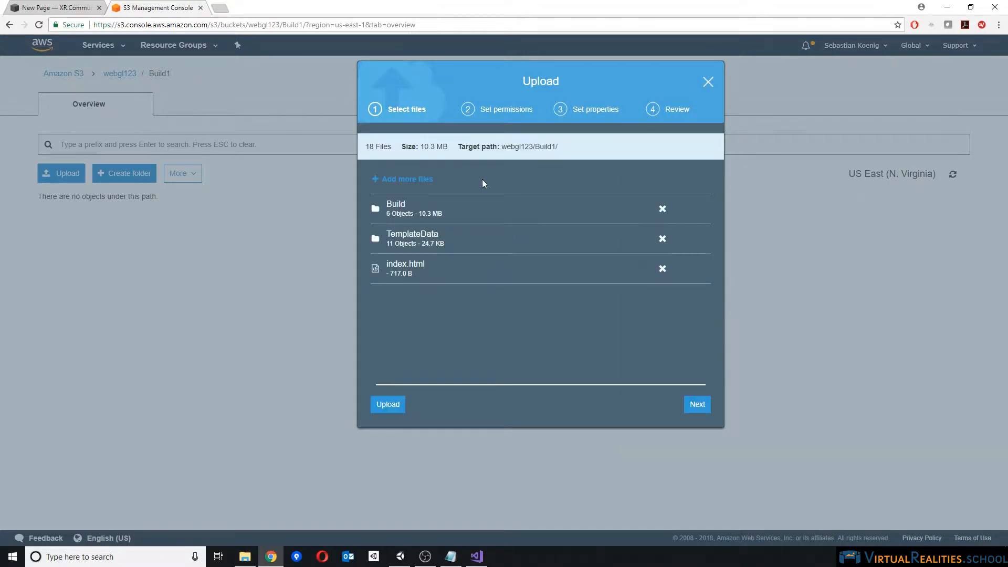
mouse_move(697, 405)
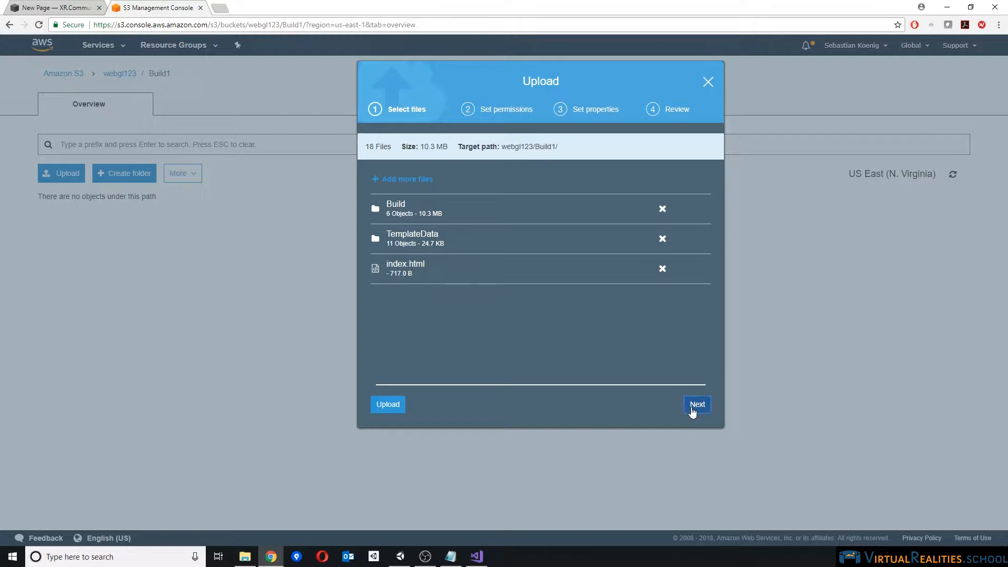
left_click(697, 405)
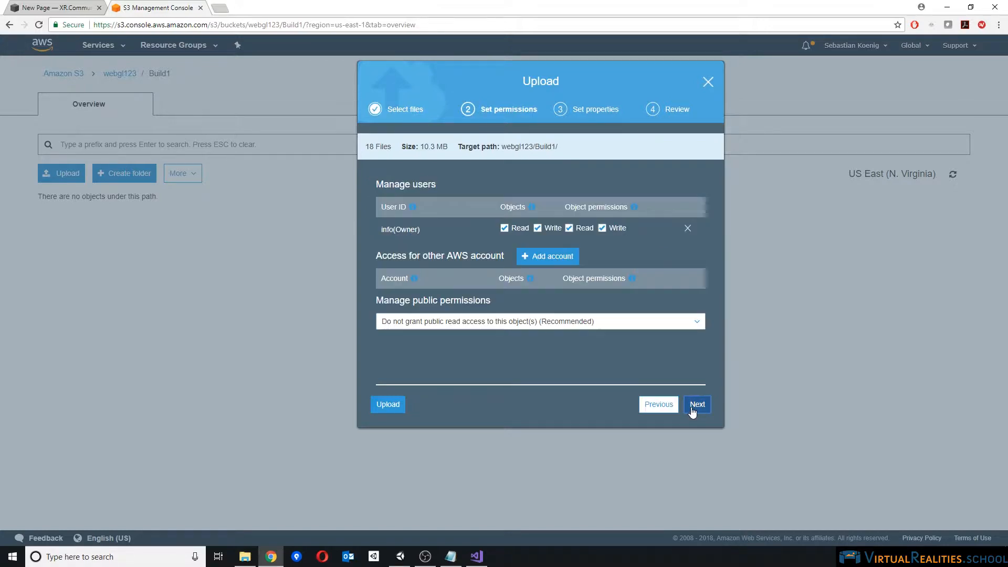
mouse_move(496, 300)
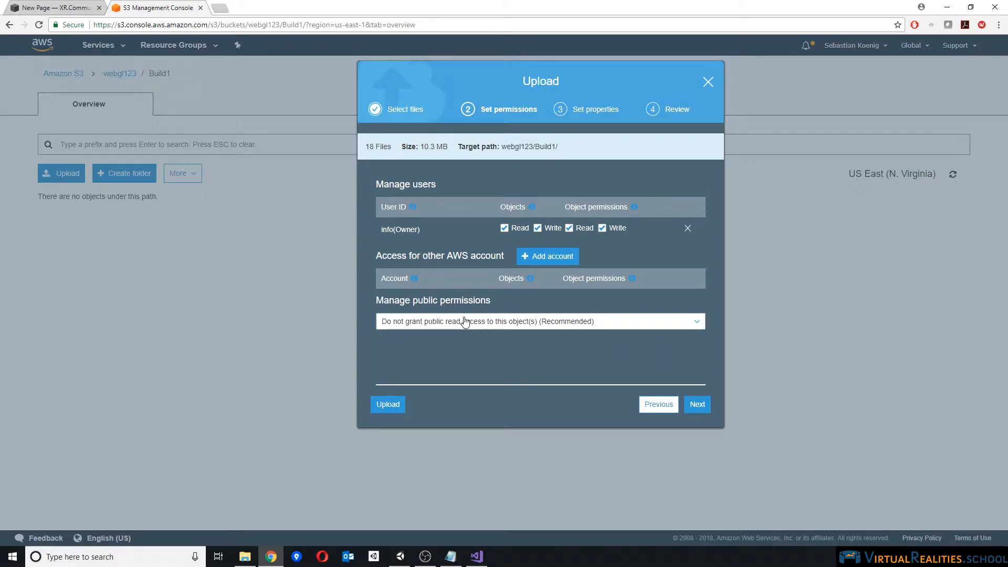
mouse_move(527, 335)
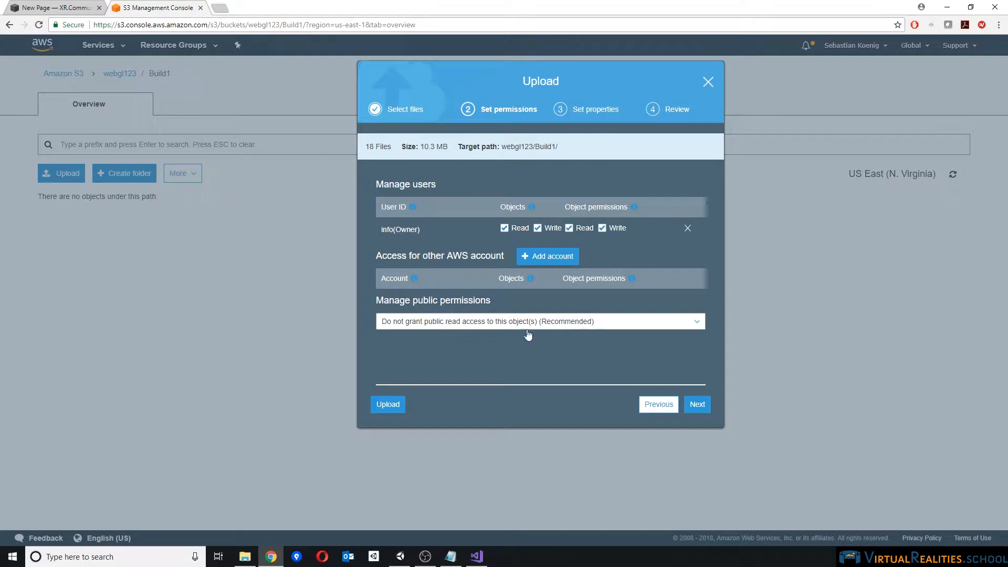
mouse_move(698, 404)
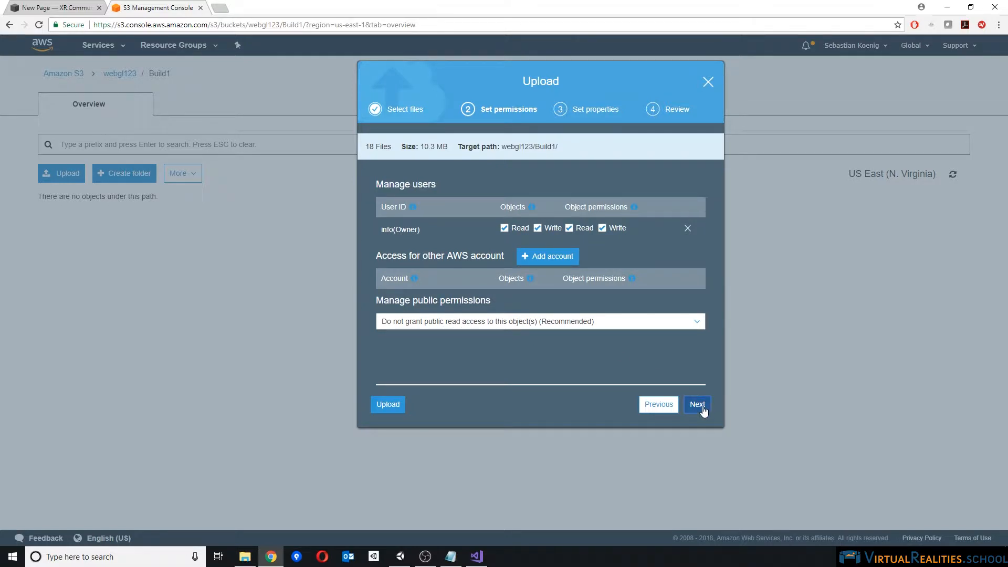
left_click(697, 404)
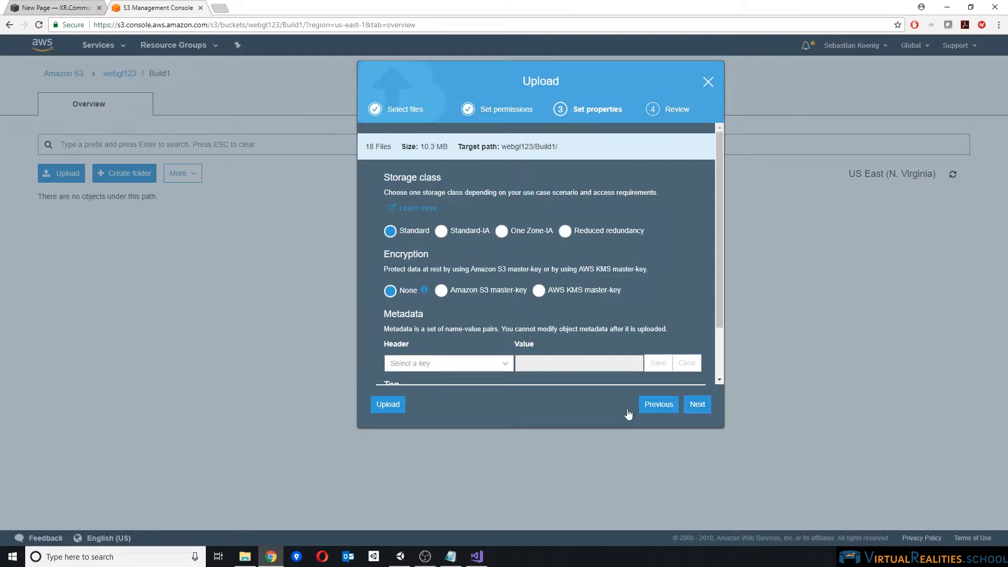
mouse_move(387, 404)
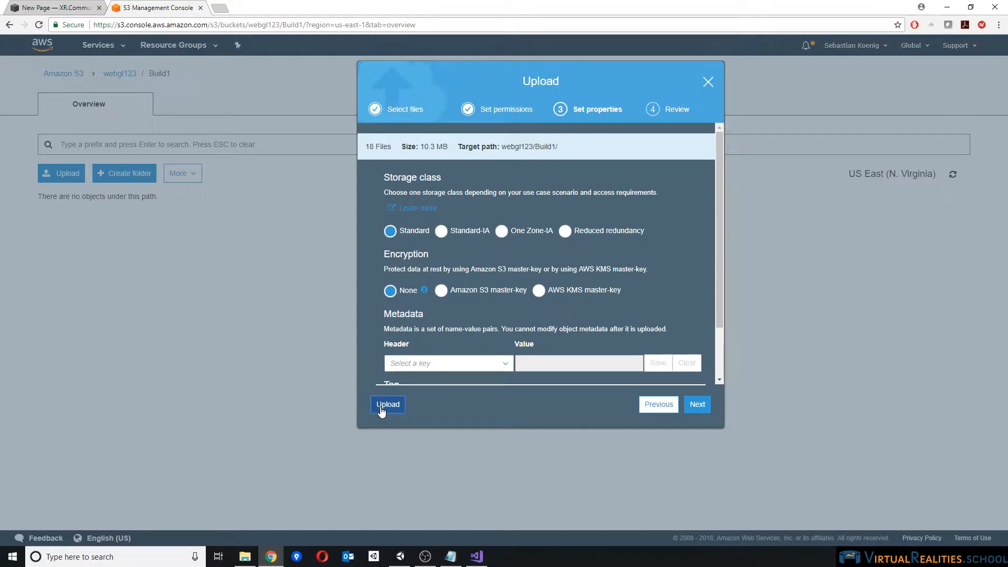
left_click(387, 405)
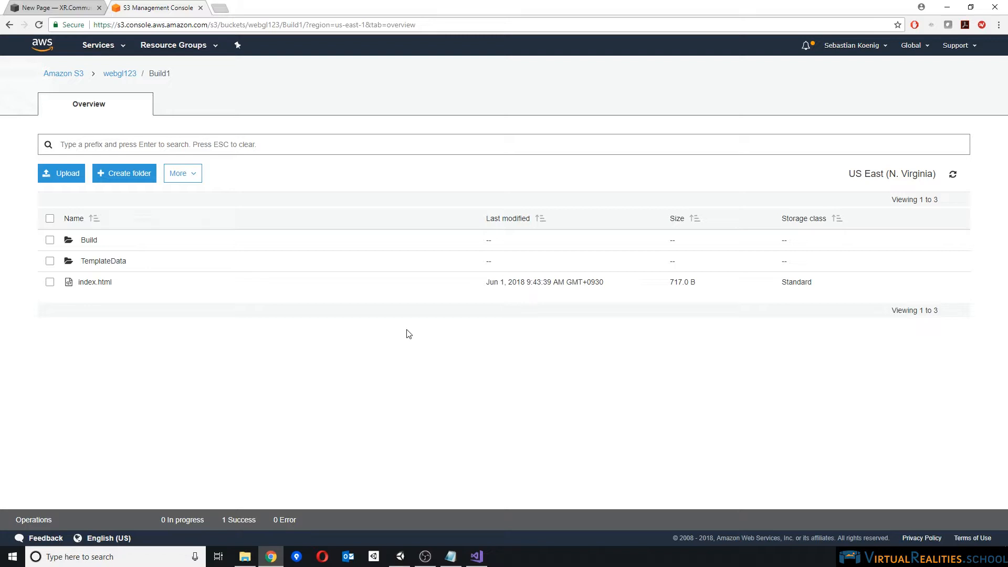
mouse_move(52, 7)
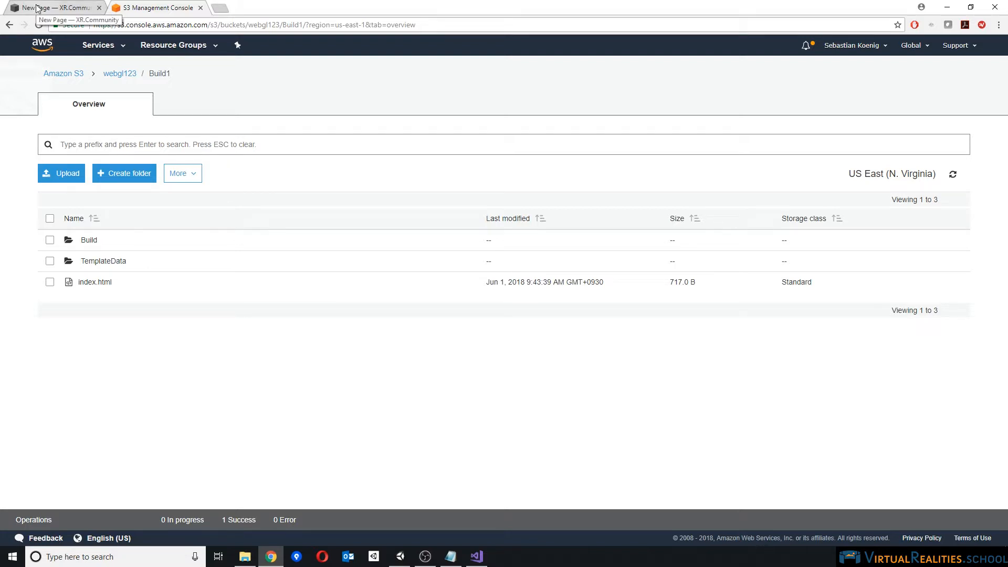
Insert a Code block with the sample <p>Hello, World!</p> on the webgltest page
left_click(54, 7)
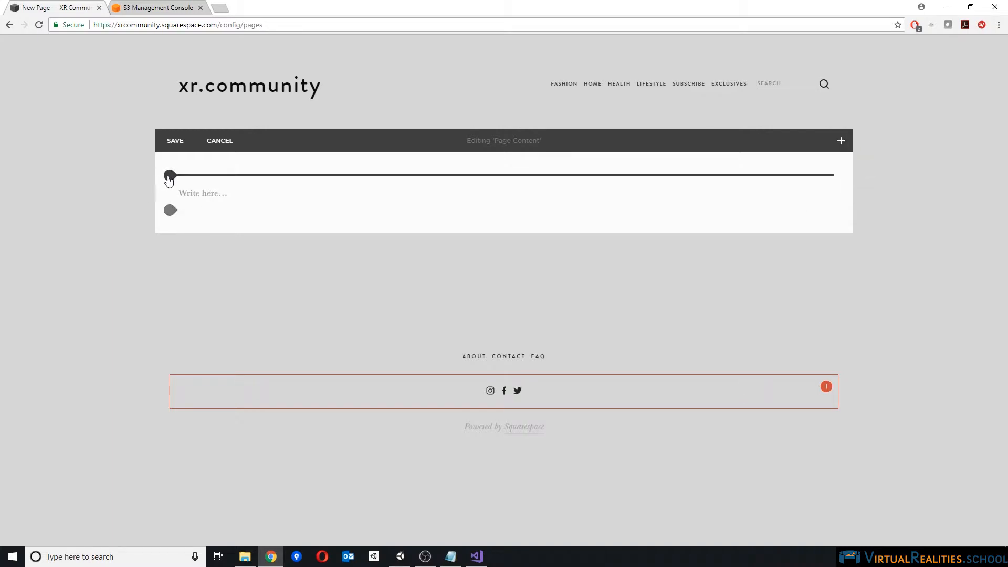
left_click(169, 176)
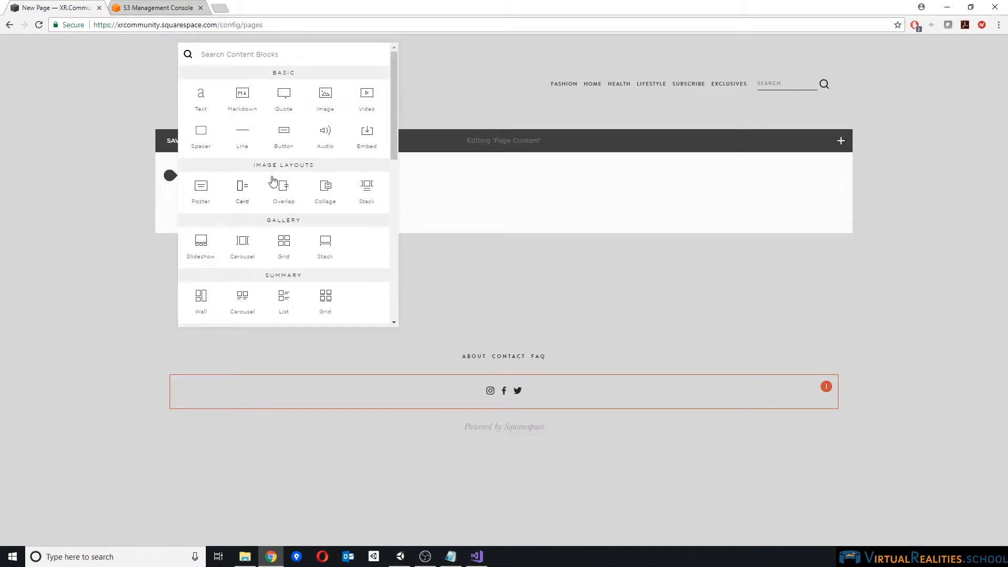
scroll("down", 3)
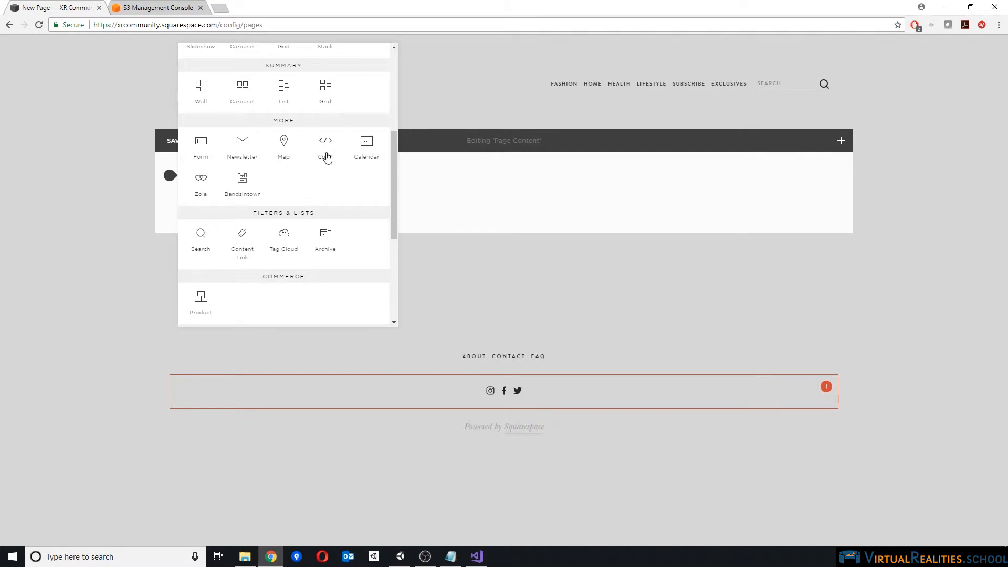
left_click(326, 143)
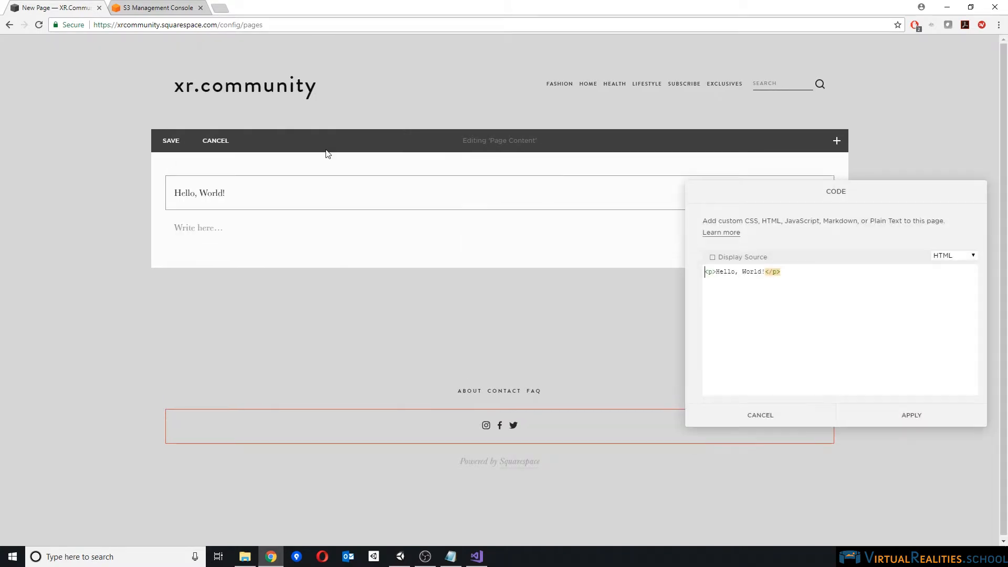
mouse_move(804, 272)
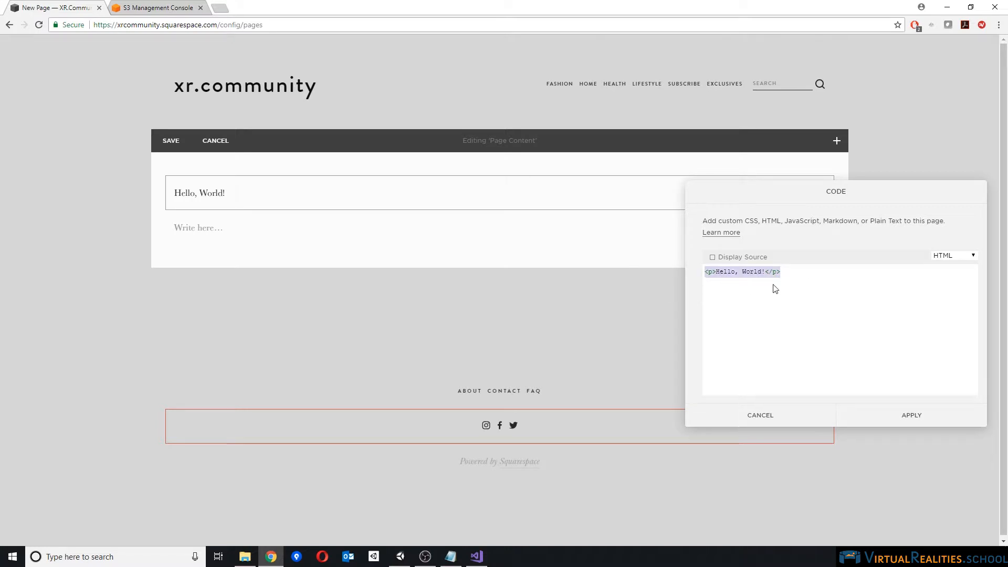
mouse_move(244, 557)
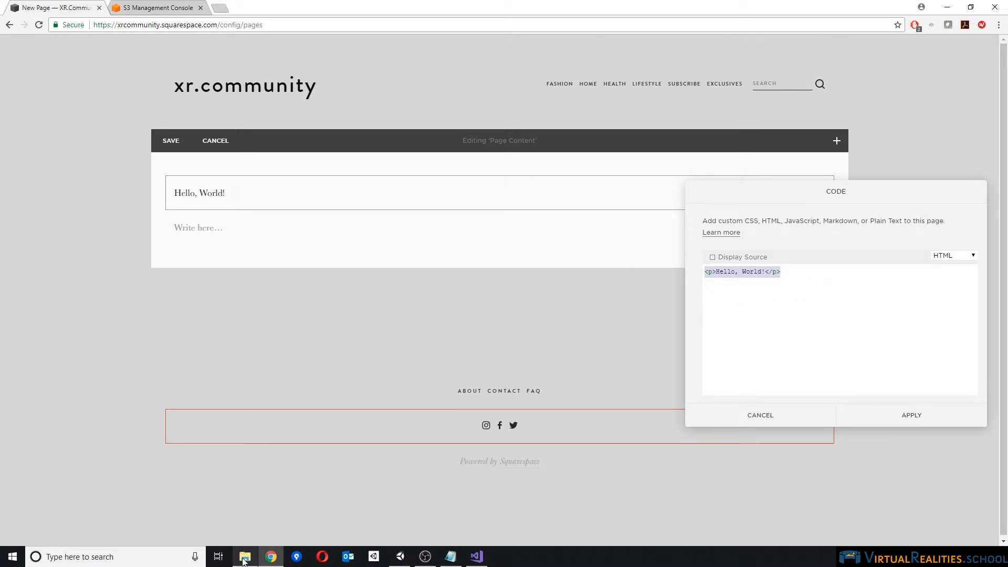
left_click(245, 557)
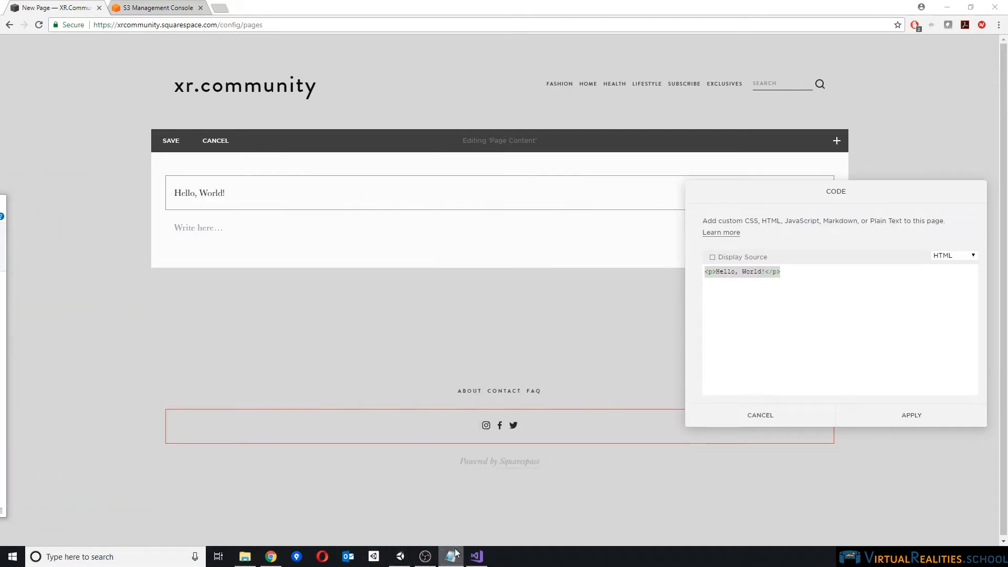
Fill the code block with the Notepad iframe snippet, leaving its [URL here] placeholder selected
left_click(450, 556)
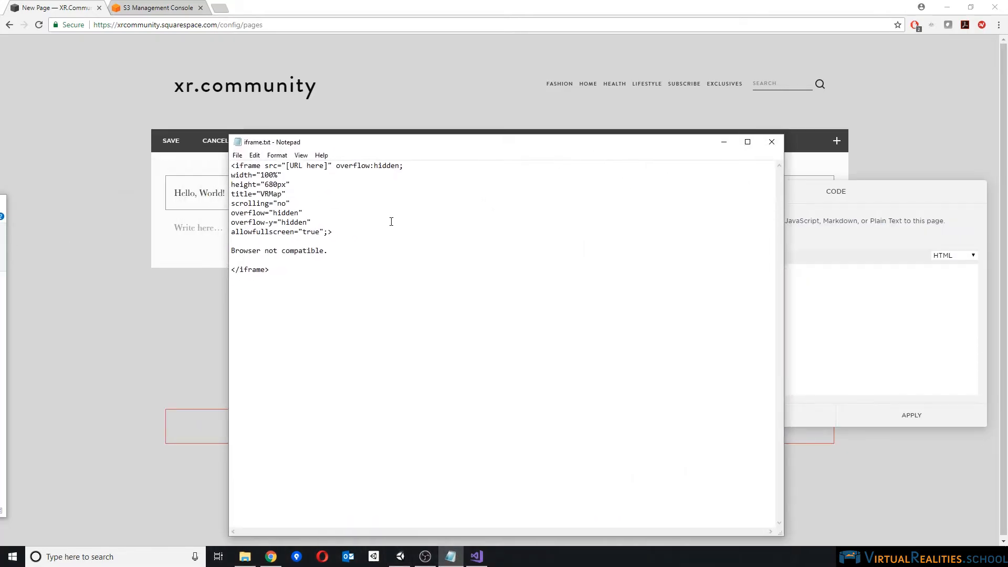
key("ctrl+a")
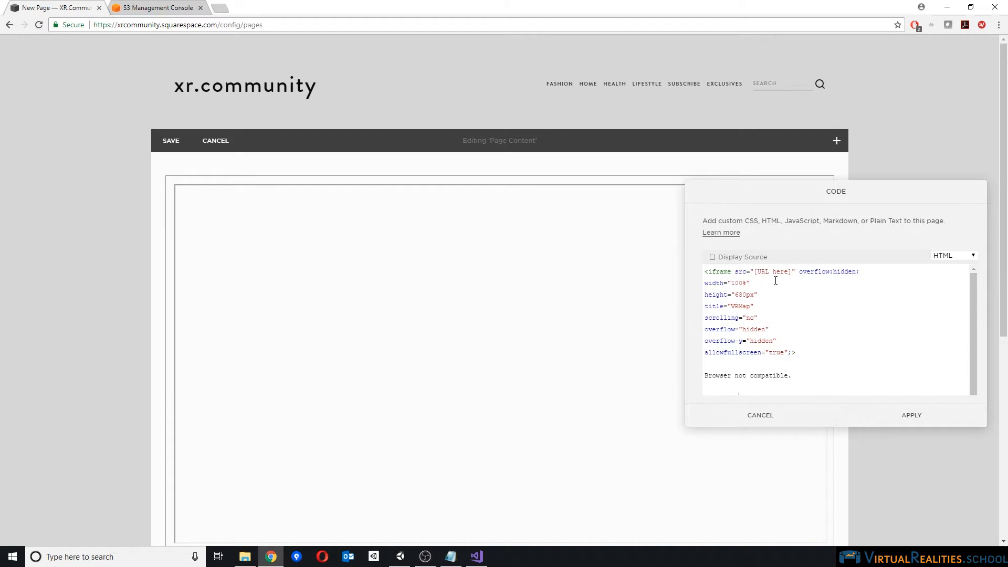
double_click(771, 271)
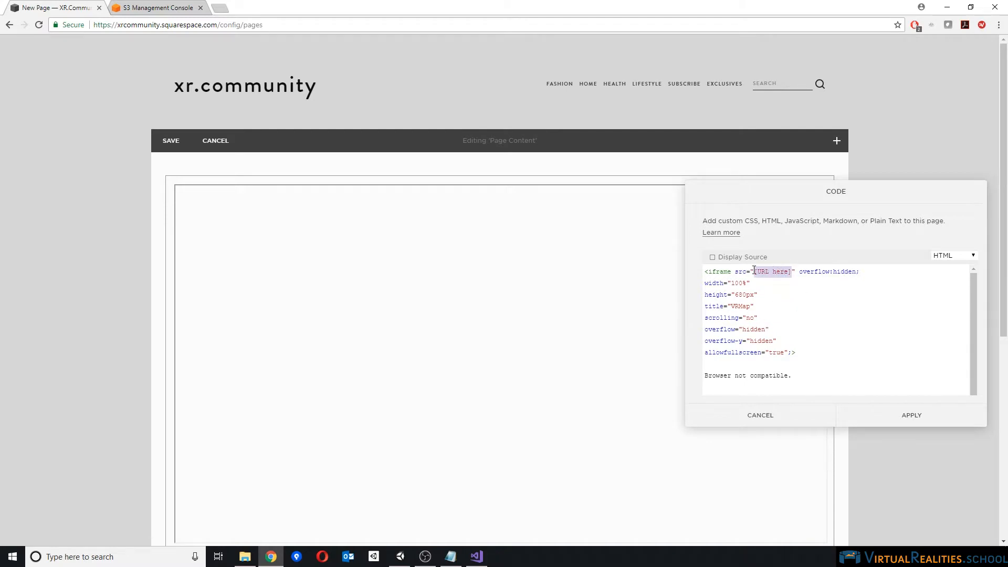
mouse_move(315, 97)
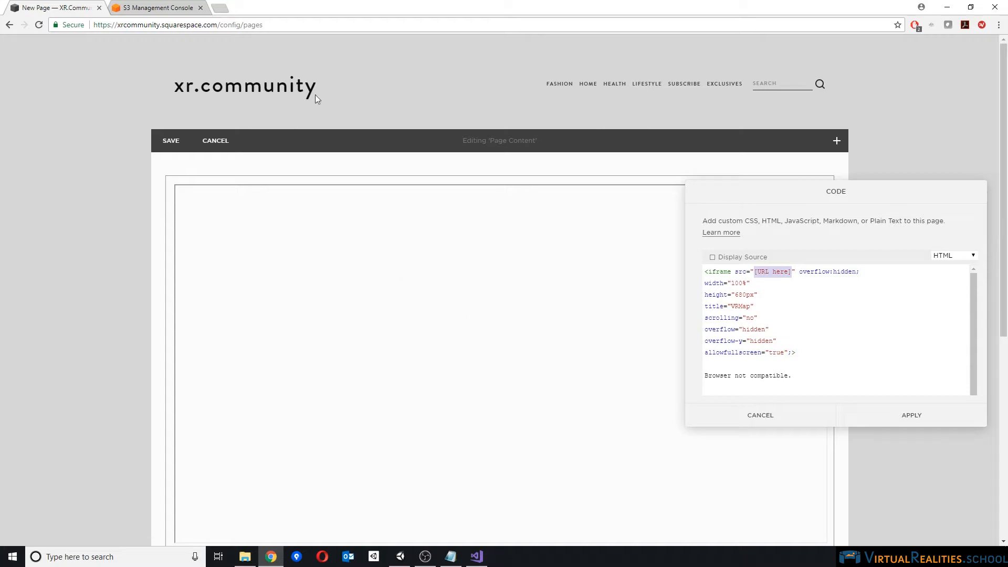
left_click(155, 7)
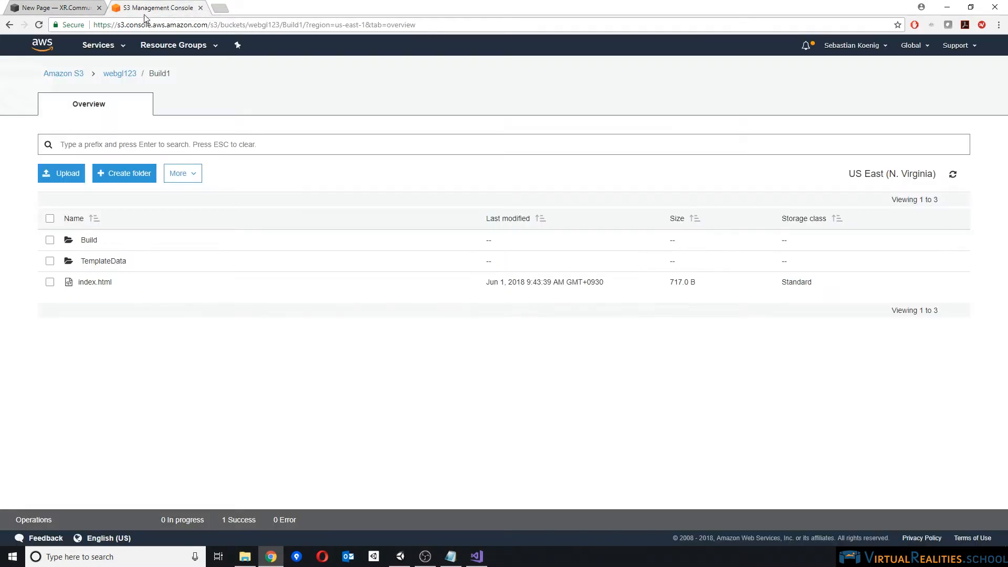
Open Build1/index.html's overview and copy its object link address
left_click(50, 282)
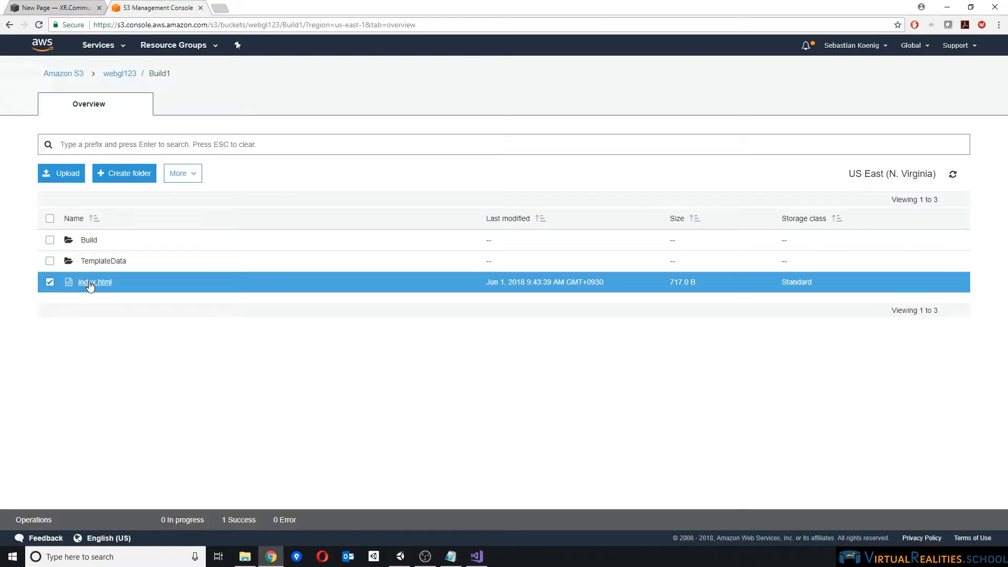
left_click(94, 282)
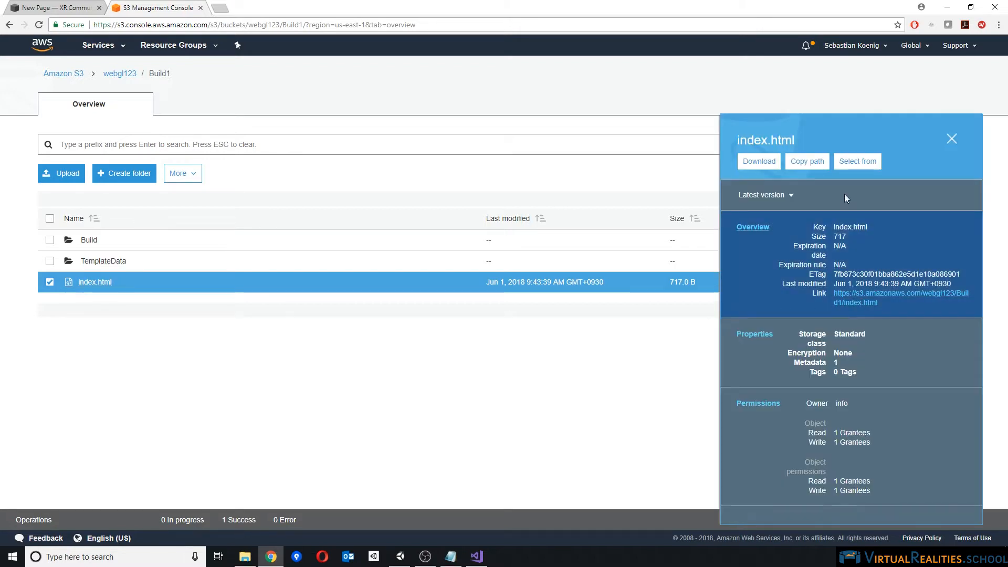
right_click(900, 297)
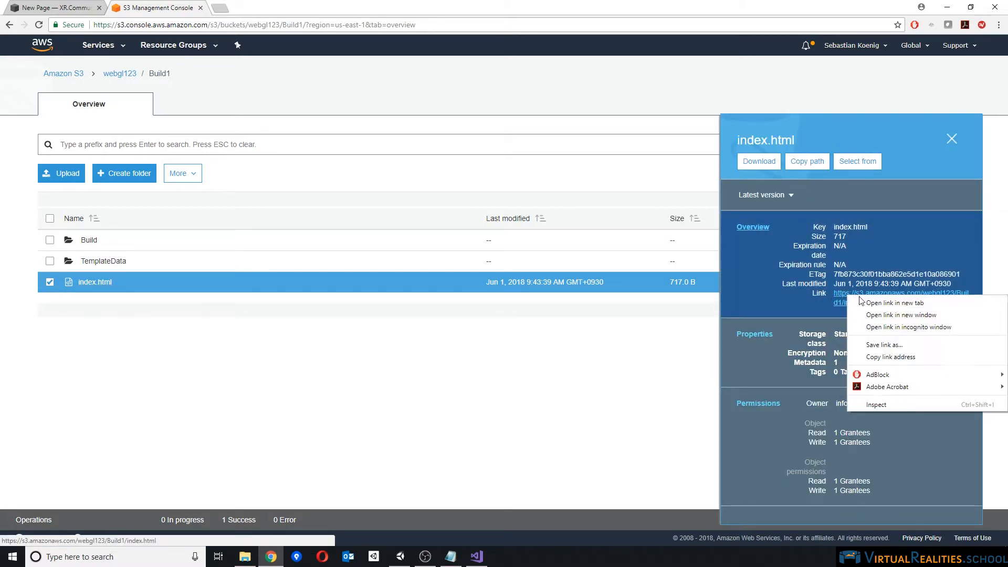
mouse_move(891, 357)
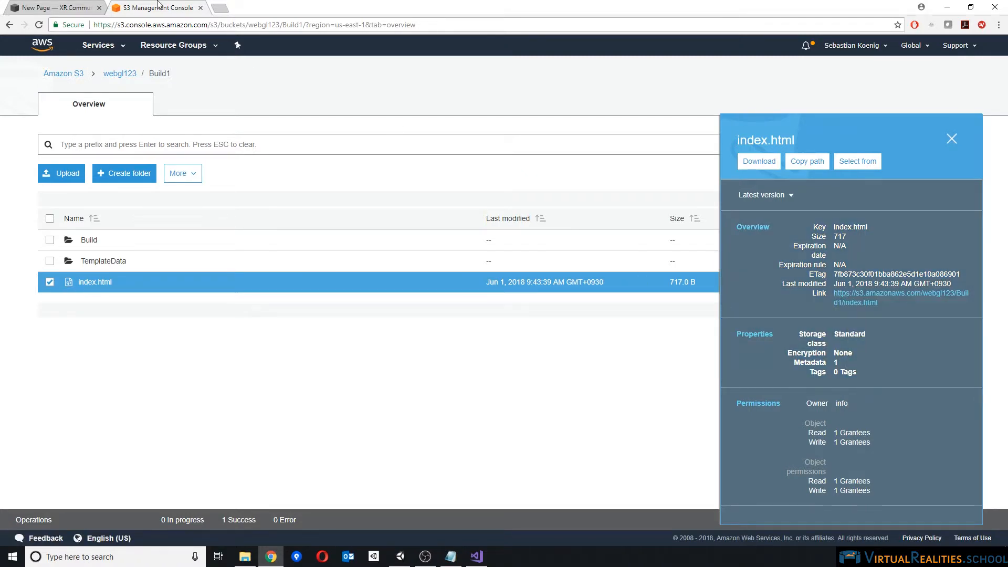
Paste the S3 index.html link into the iframe src, edit the title, apply, and save
left_click(52, 7)
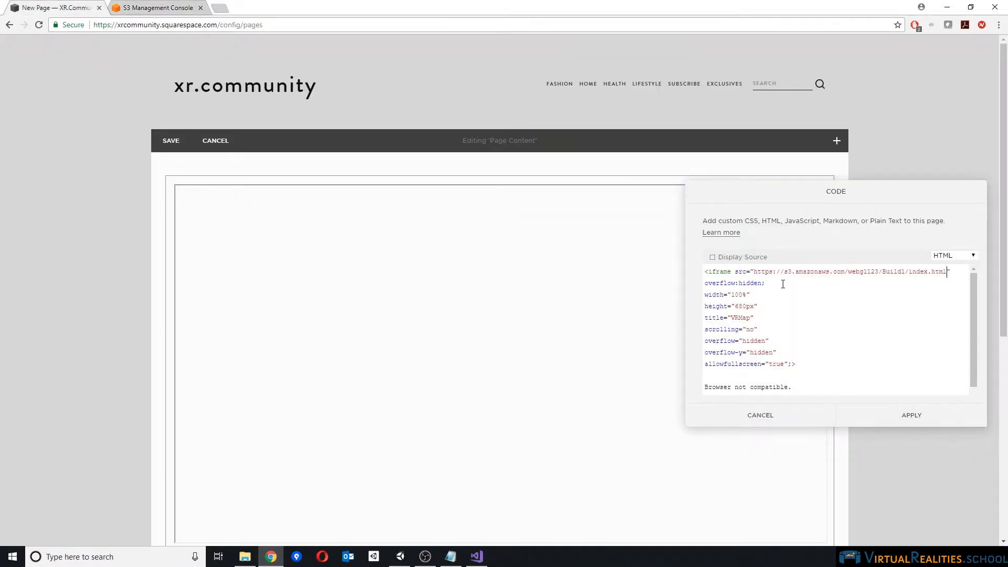
scroll("down", 3)
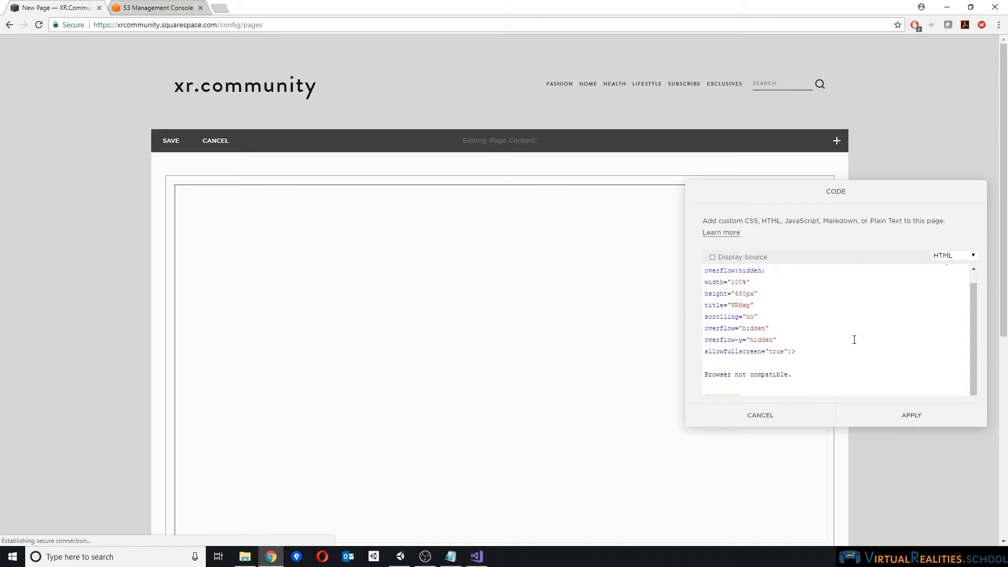
left_click(911, 415)
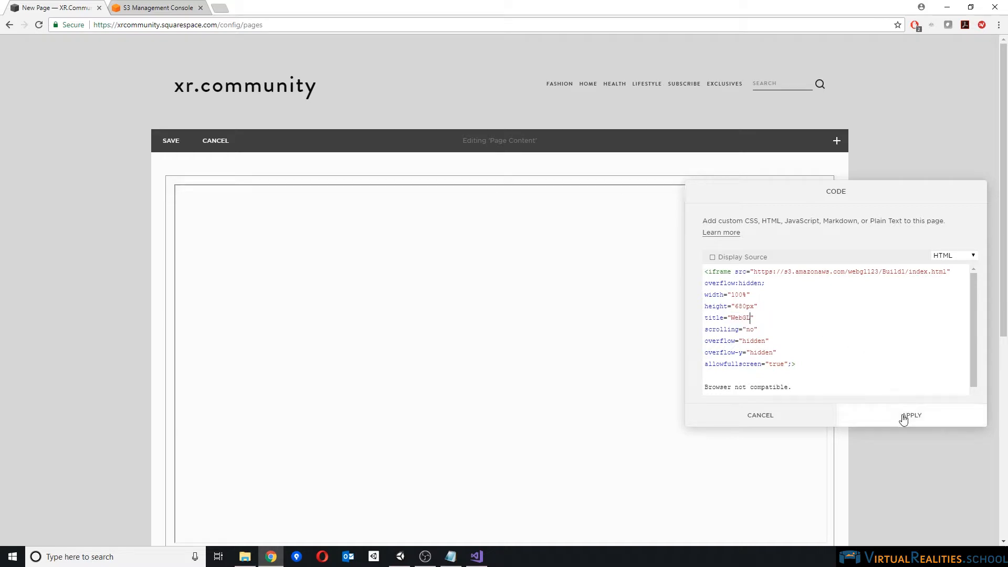
left_click(912, 415)
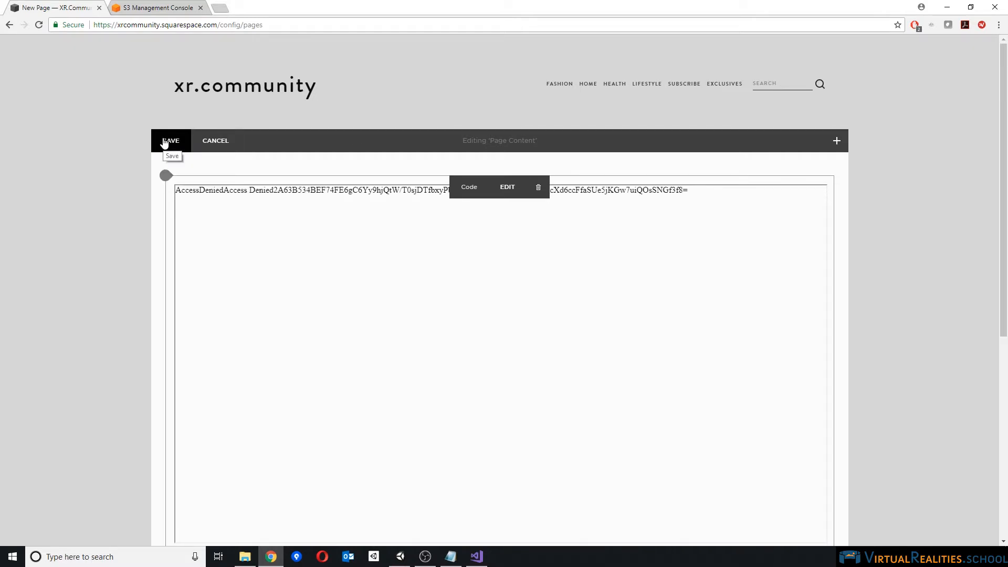
left_click(171, 140)
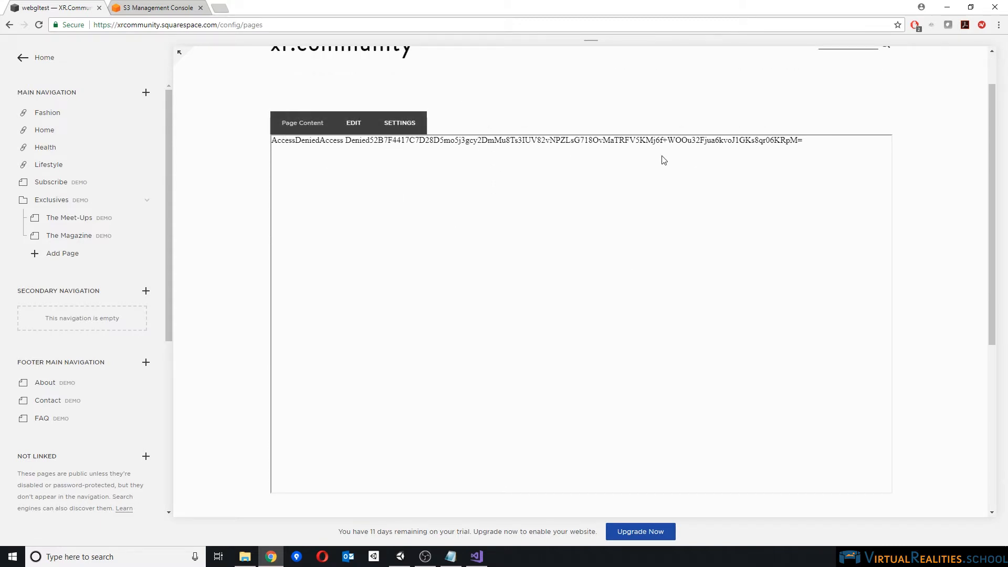
mouse_move(443, 276)
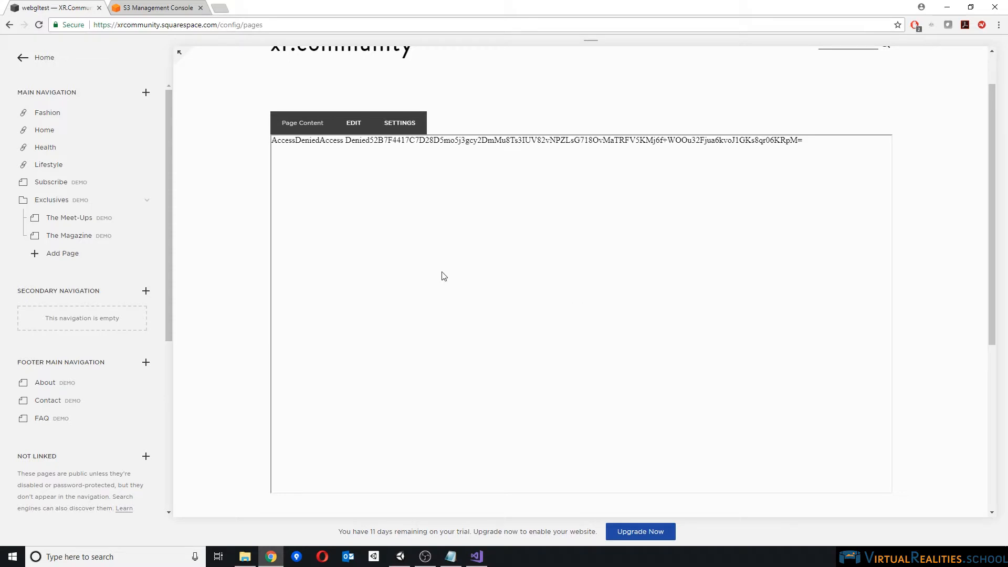
Note the AccessDenied error on the saved page and return to the S3 file details
left_click(154, 8)
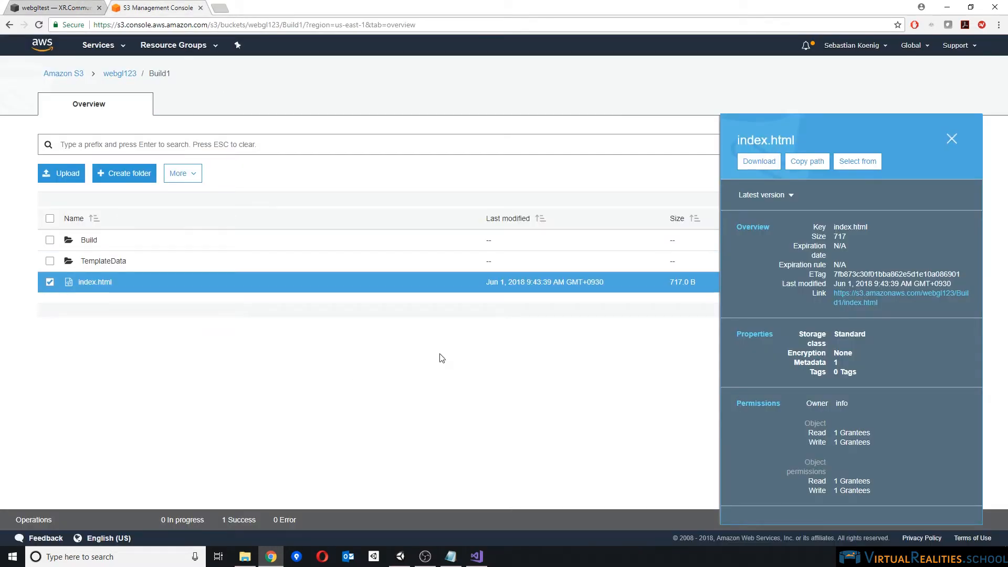
Close and reopen index.html's details, then bring up its Permissions page
left_click(952, 139)
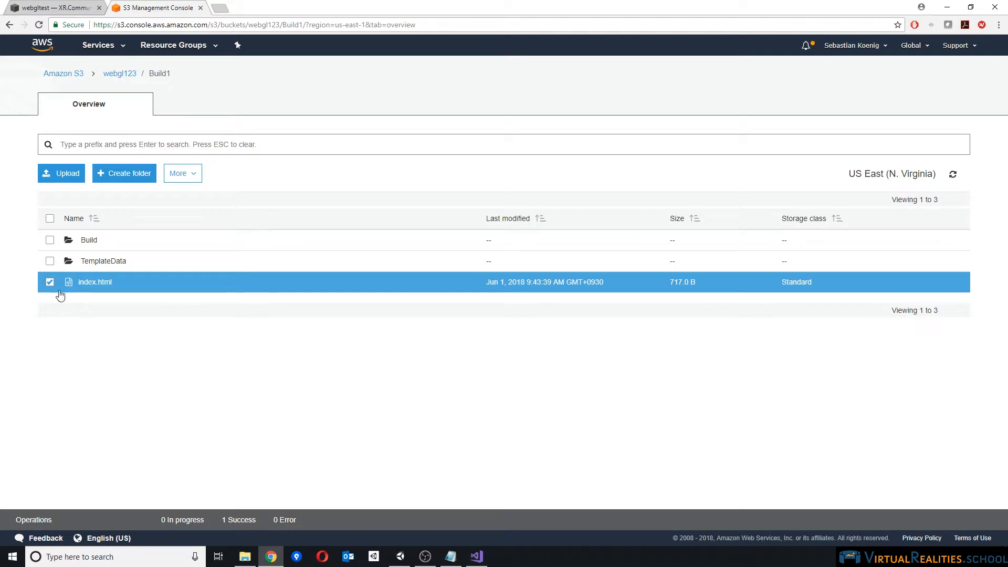
mouse_move(94, 282)
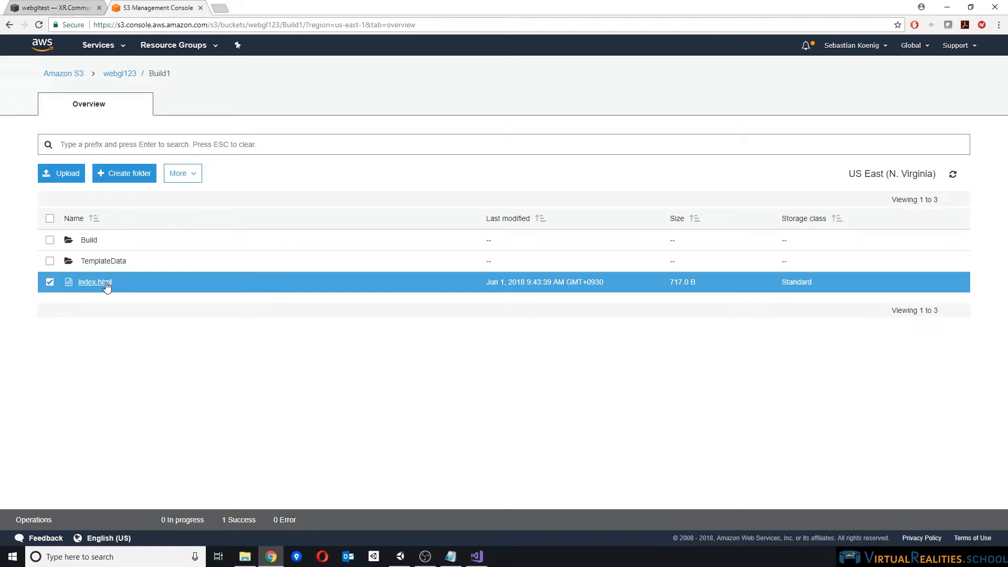
mouse_move(158, 284)
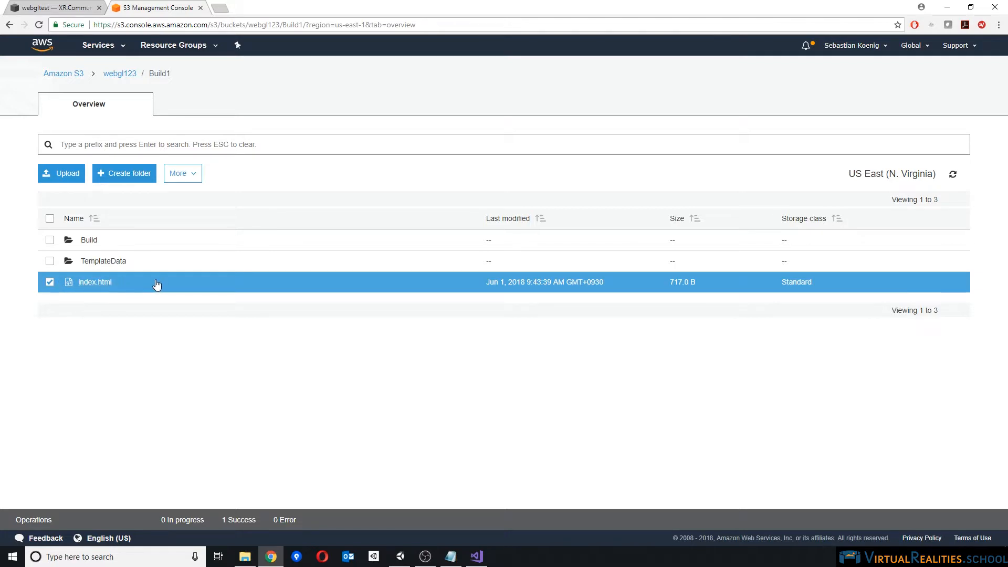
mouse_move(186, 285)
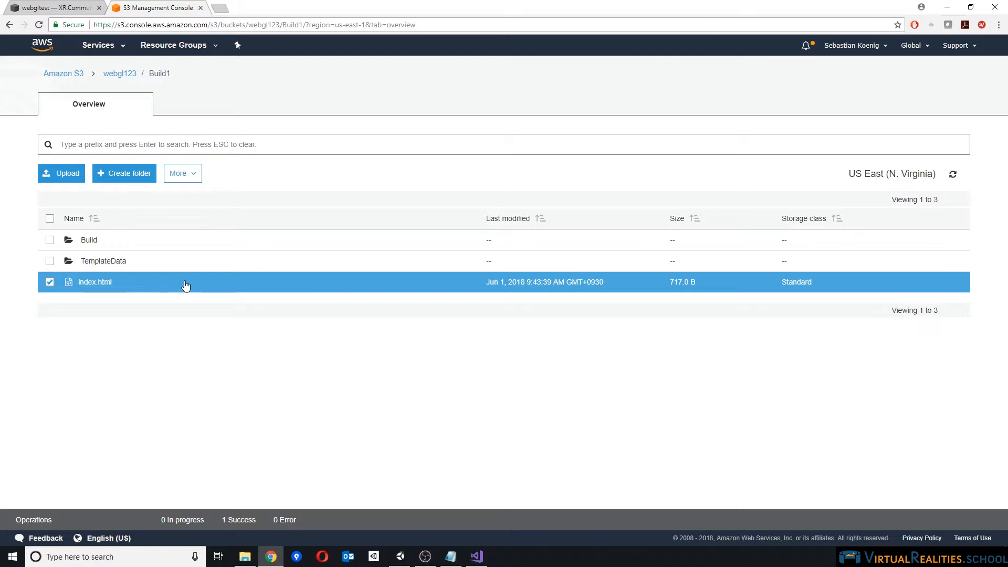
mouse_move(119, 295)
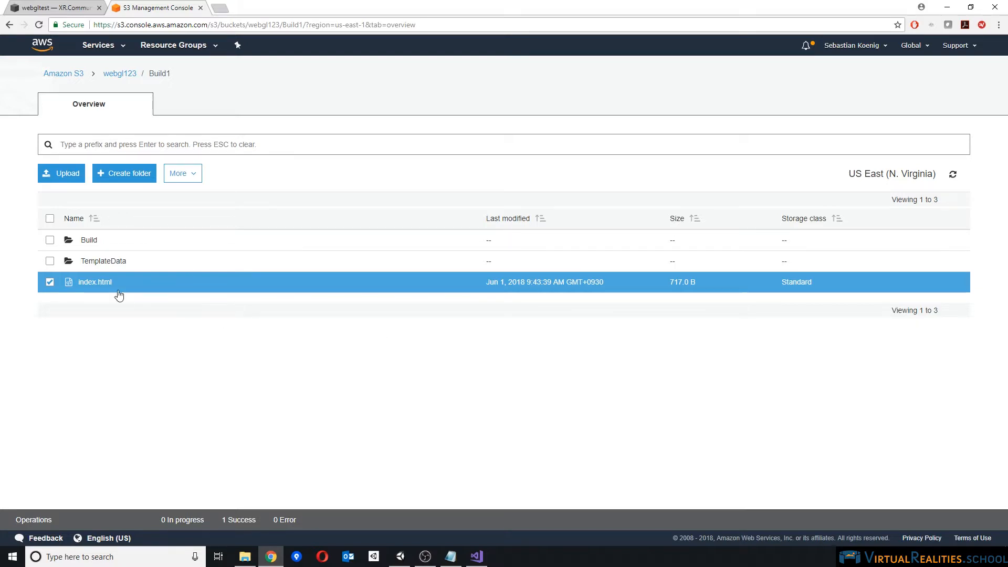
left_click(94, 282)
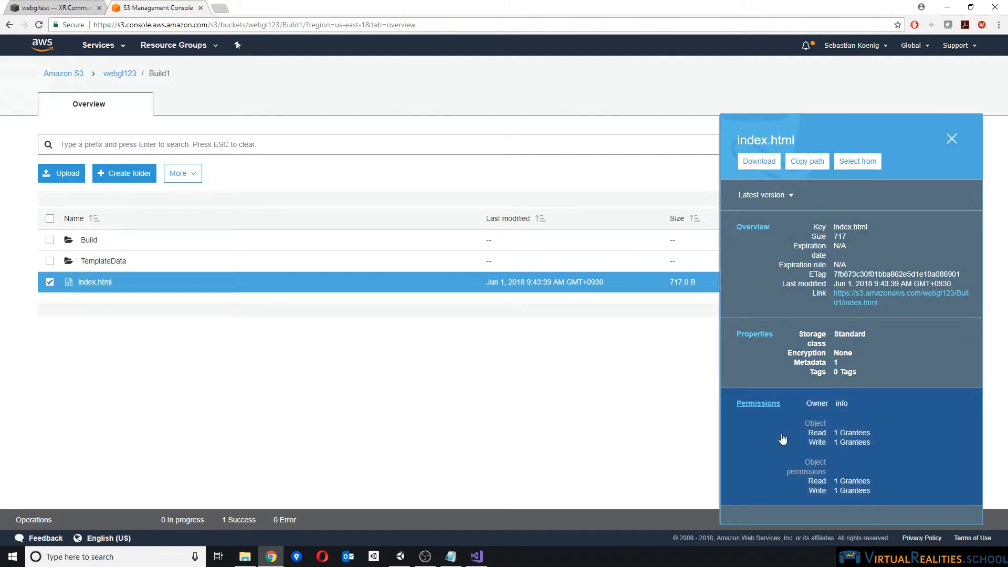
mouse_move(879, 454)
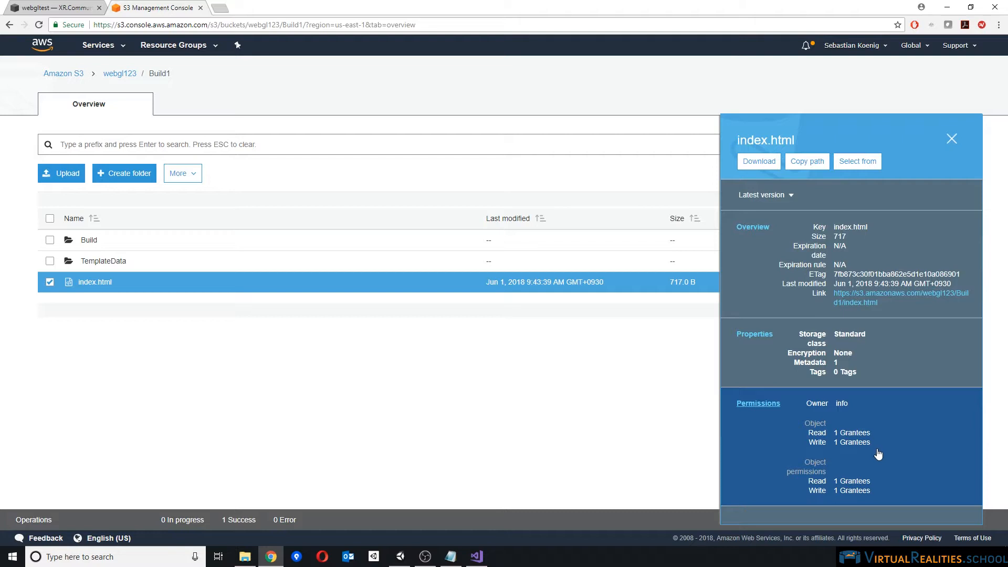
left_click(757, 403)
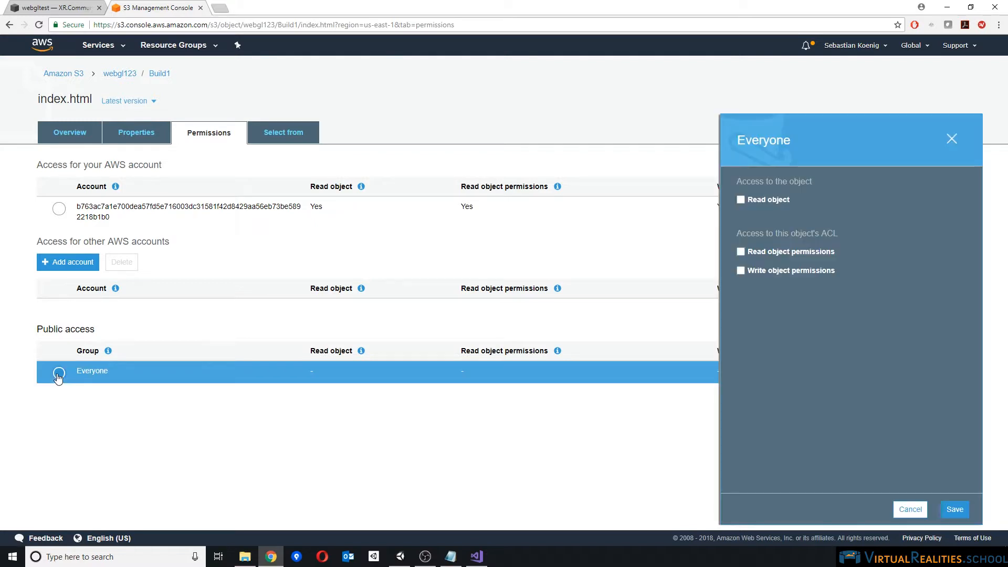
mouse_move(740, 197)
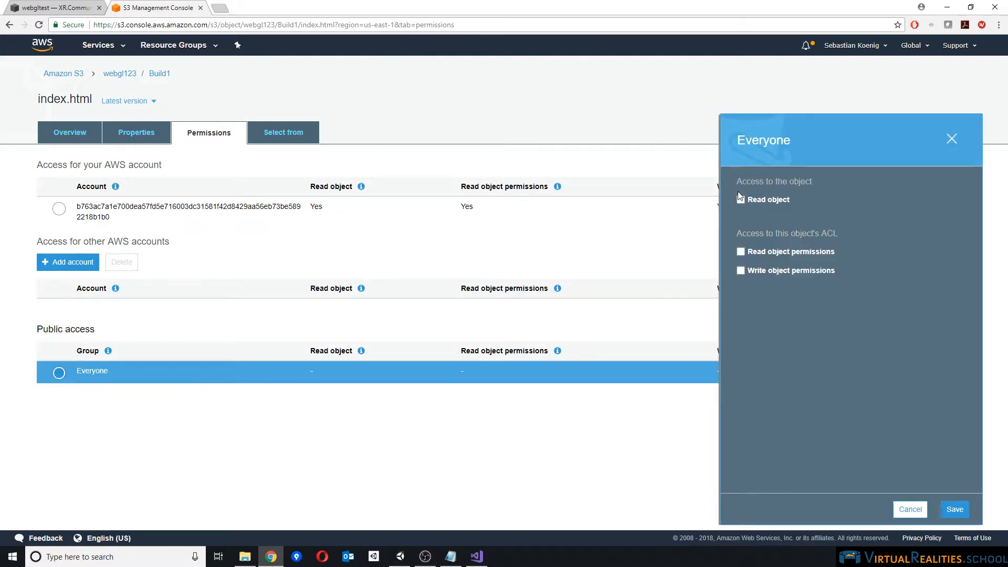
Grant the Everyone group Read object access on index.html and save it
left_click(741, 199)
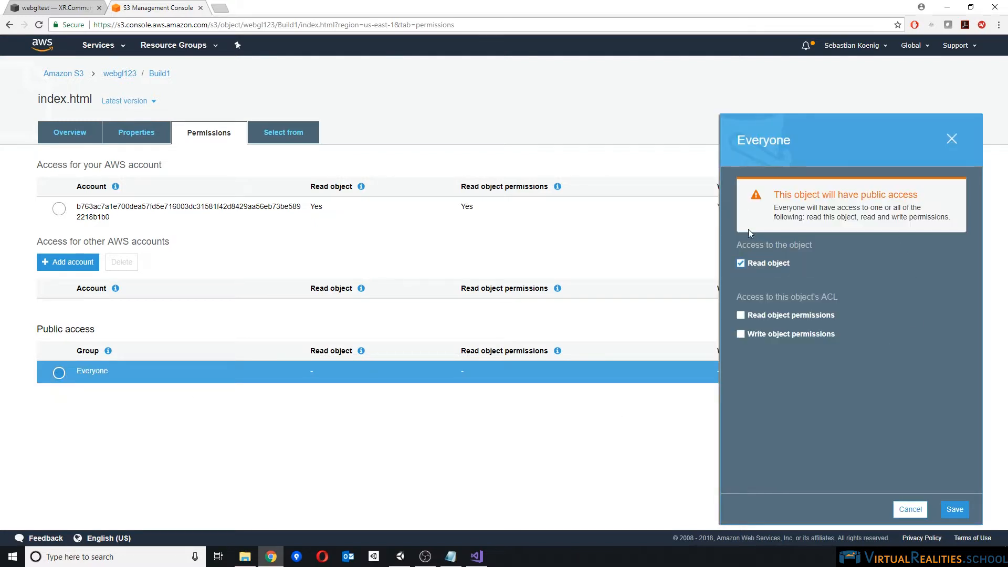
mouse_move(818, 264)
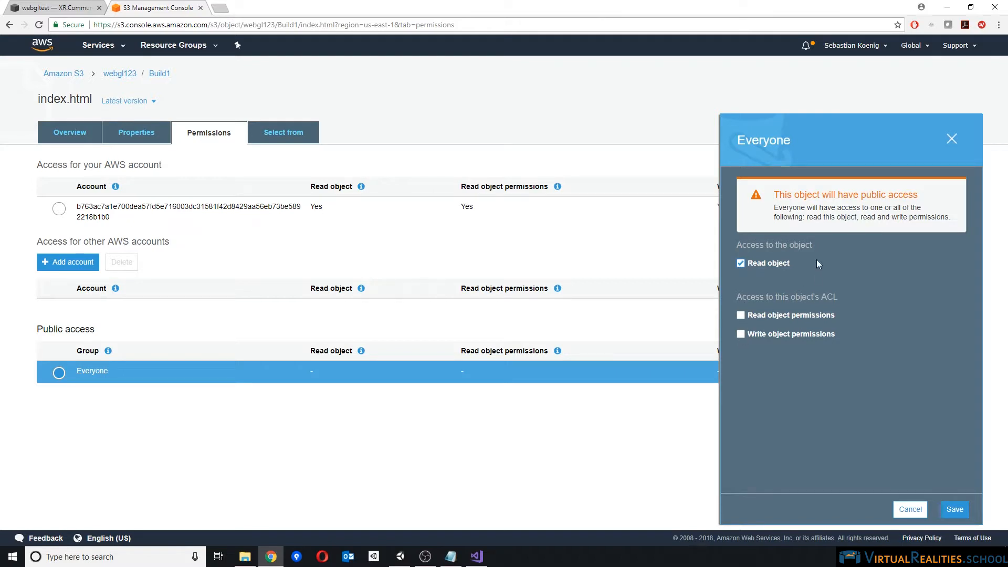
mouse_move(100, 82)
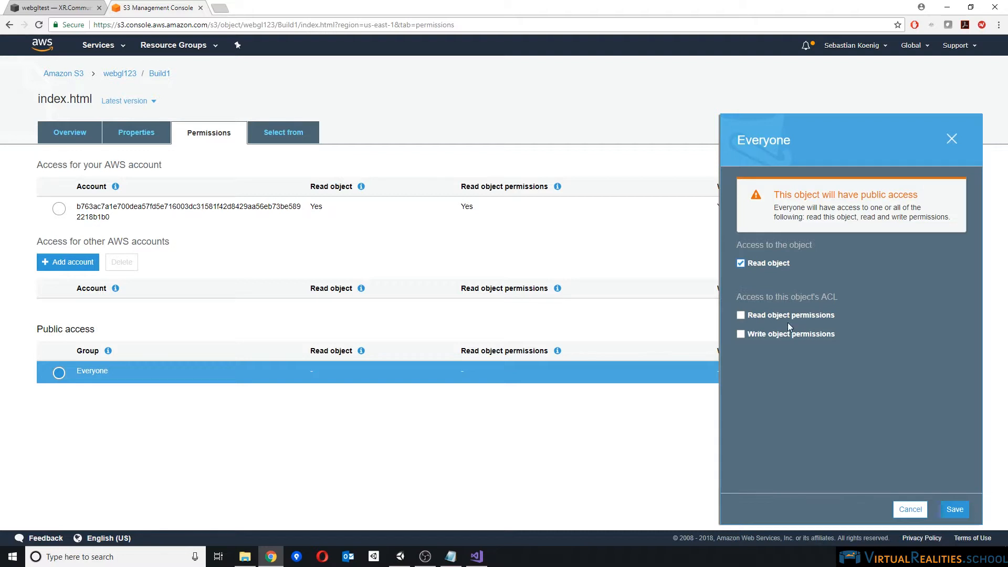
mouse_move(836, 308)
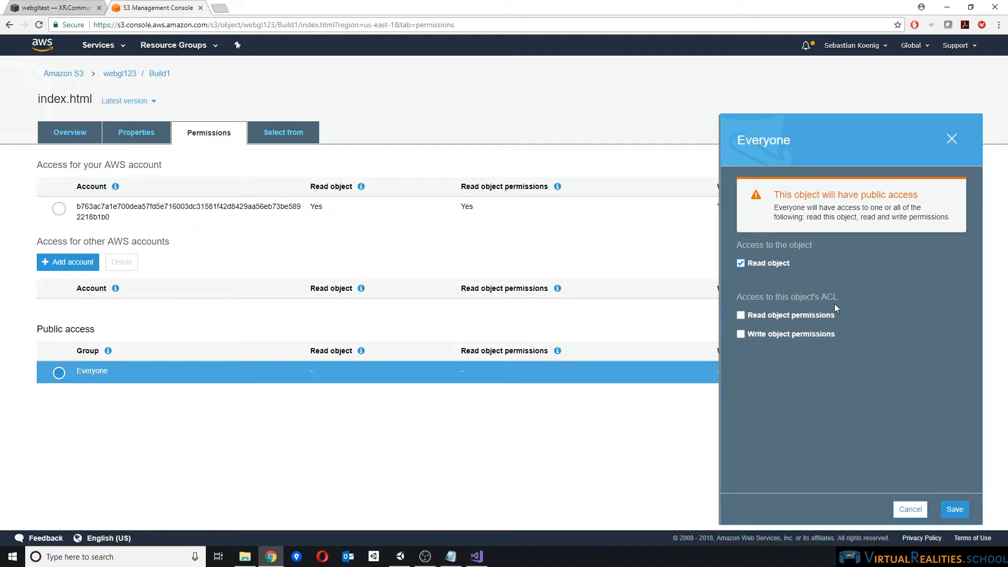
mouse_move(813, 297)
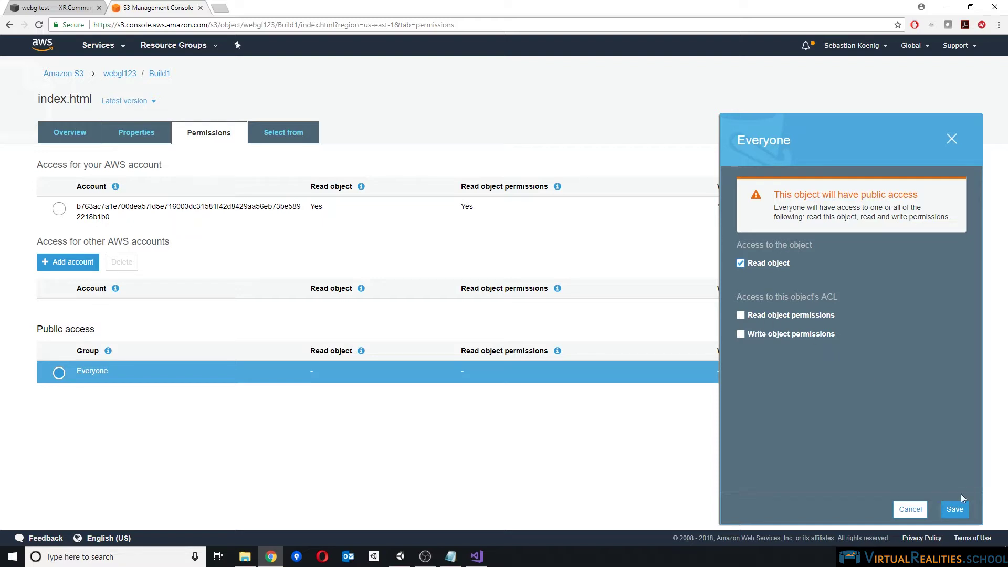
mouse_move(954, 510)
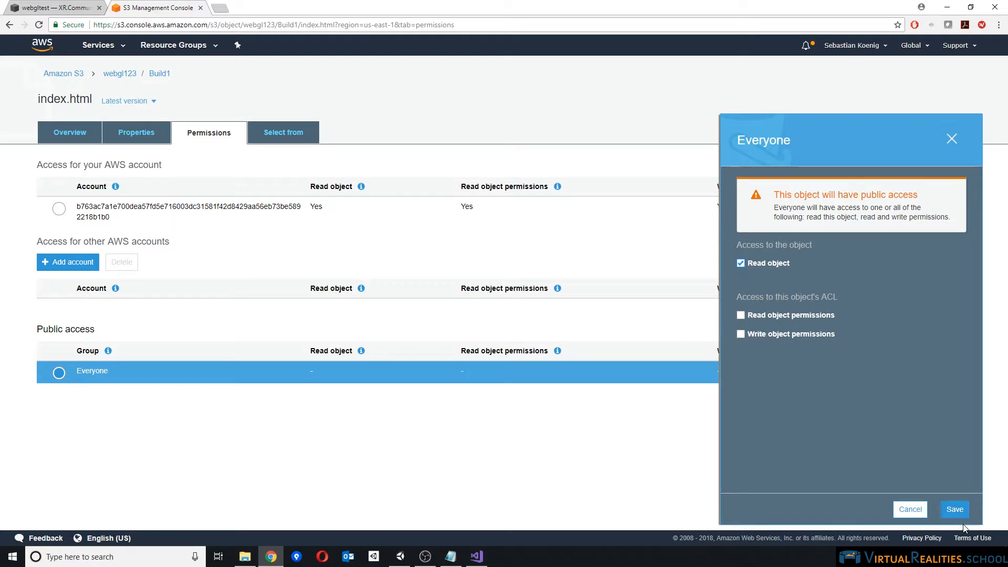
left_click(954, 509)
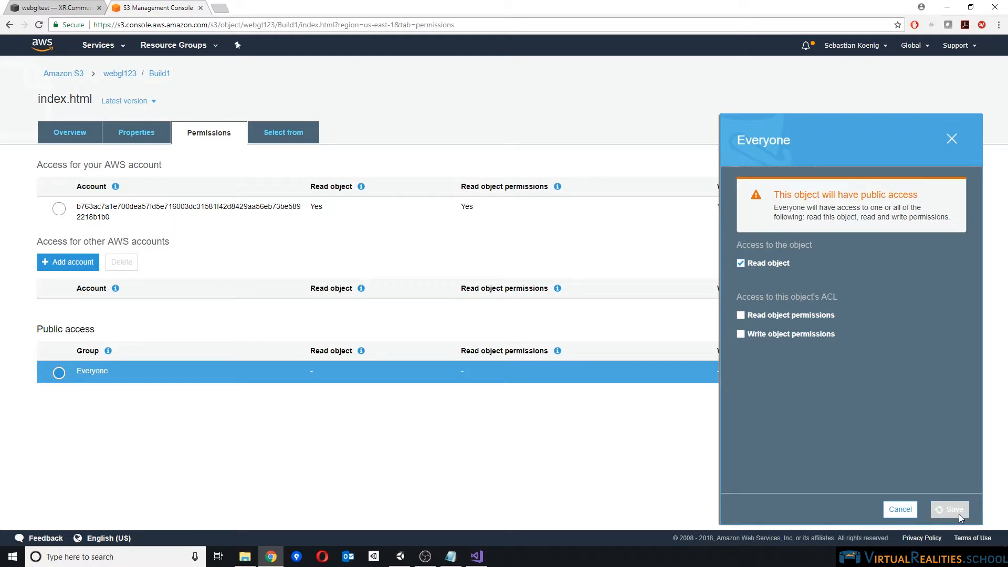
left_click(950, 510)
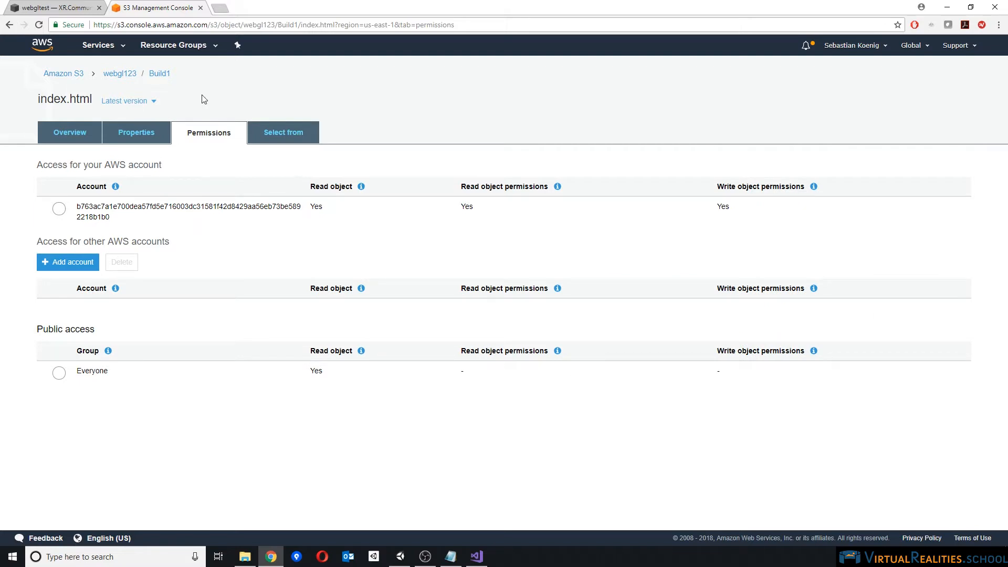
left_click(158, 74)
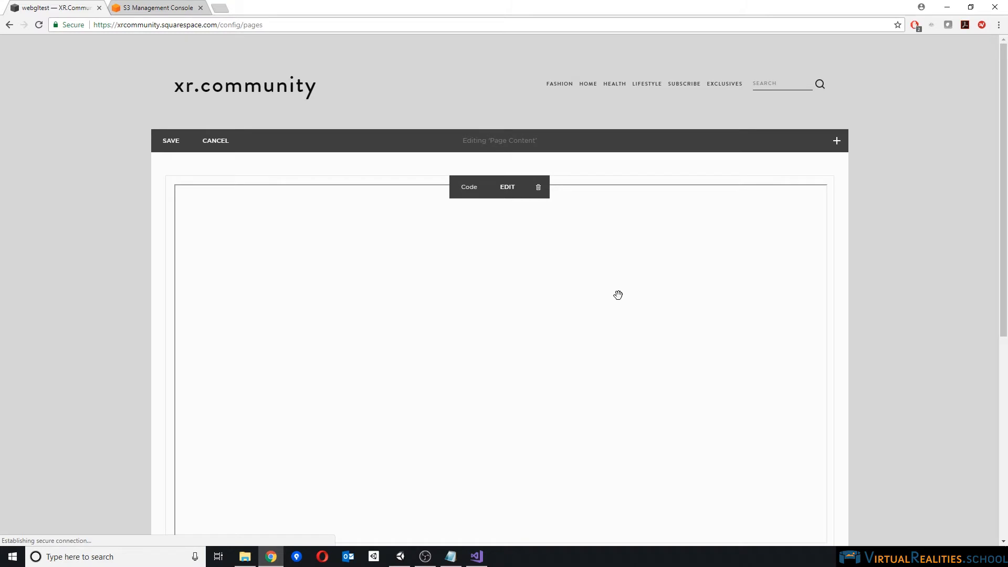
scroll("down", 3)
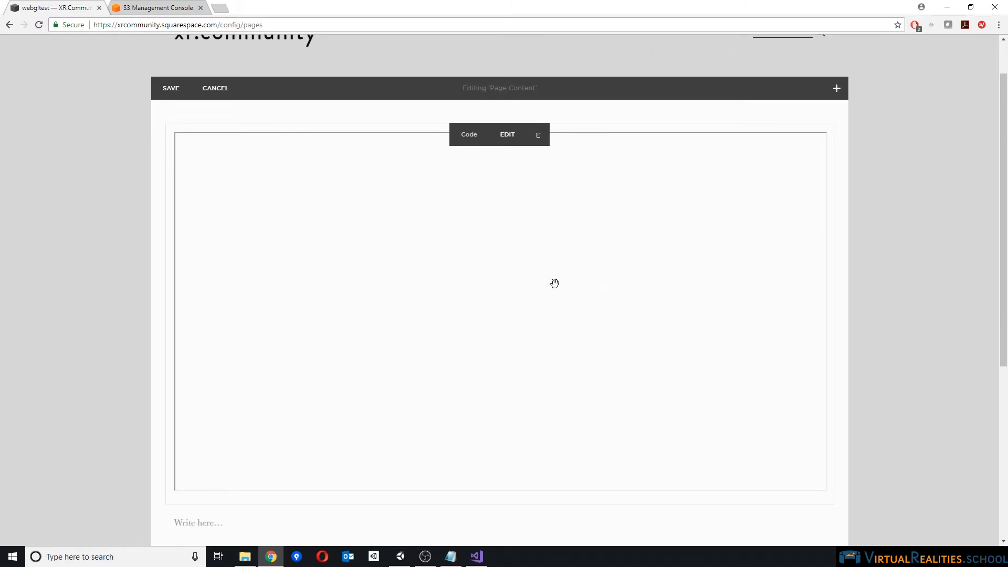
mouse_move(580, 275)
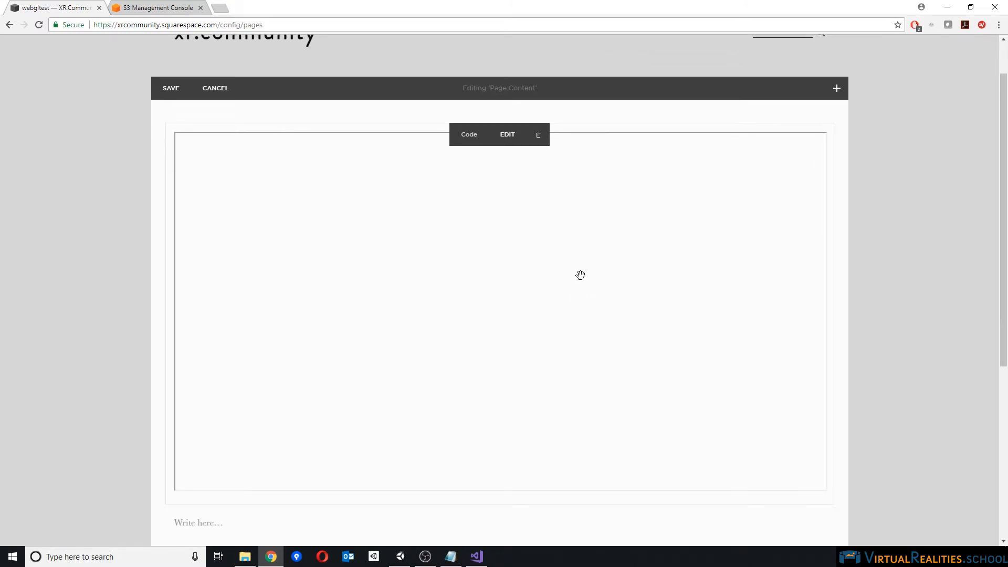
mouse_move(404, 166)
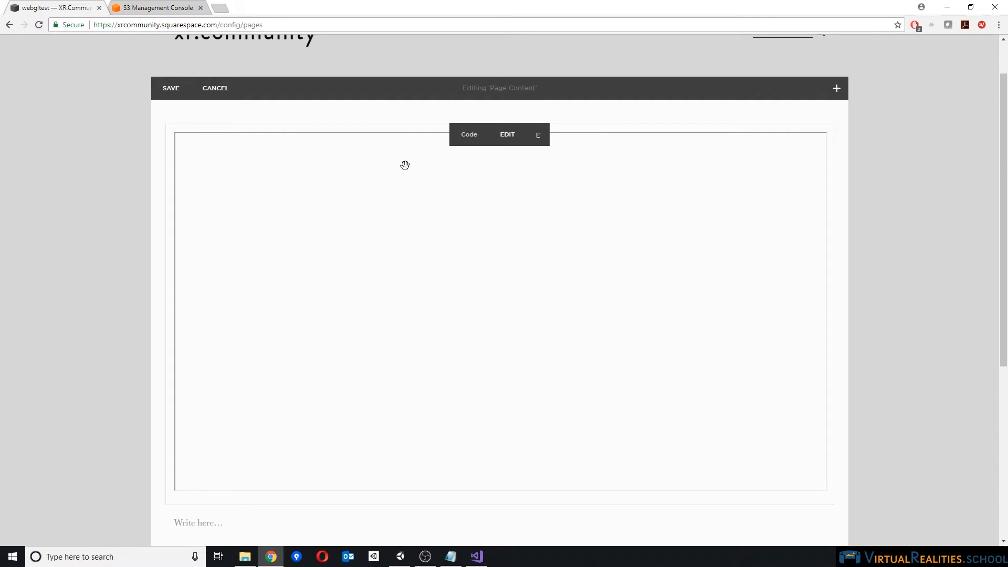
mouse_move(456, 300)
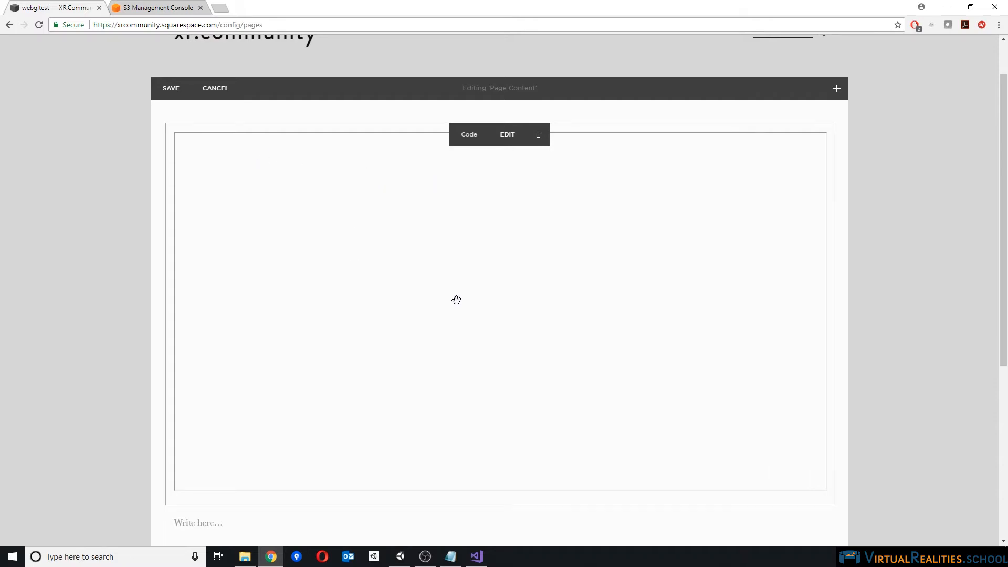
left_click(154, 8)
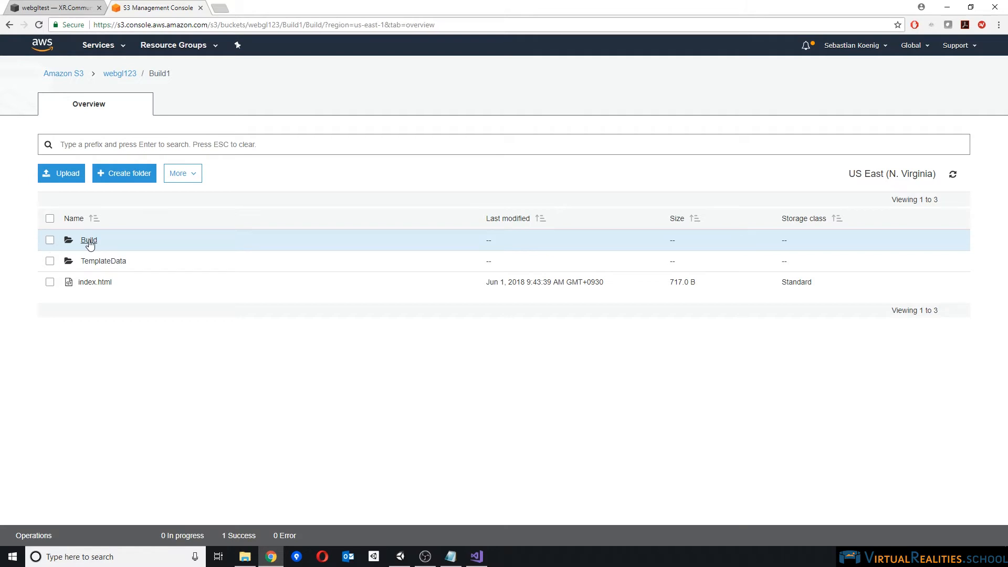
Open the Build folder and give Everyone read access to UnityLoader.js
left_click(88, 240)
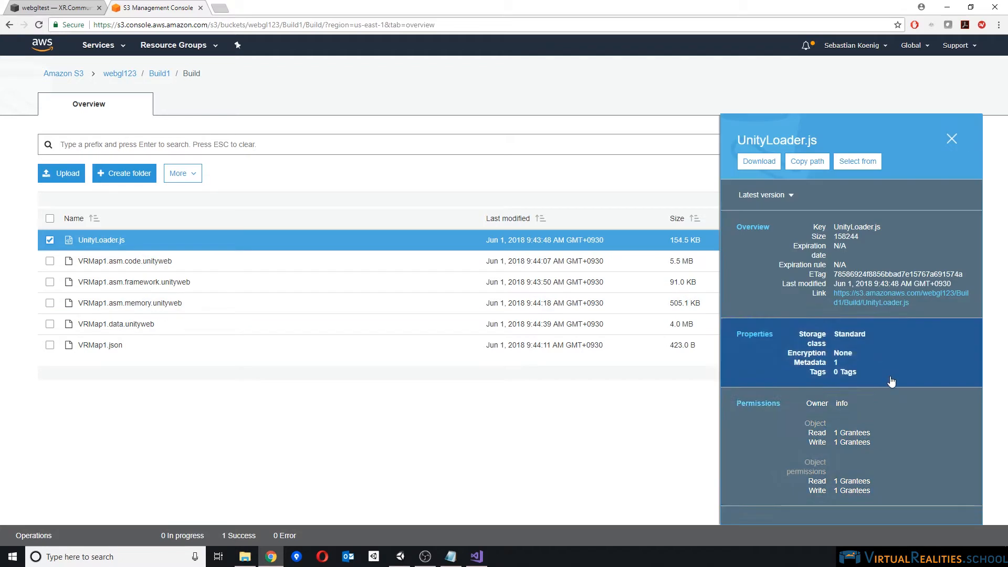
left_click(757, 403)
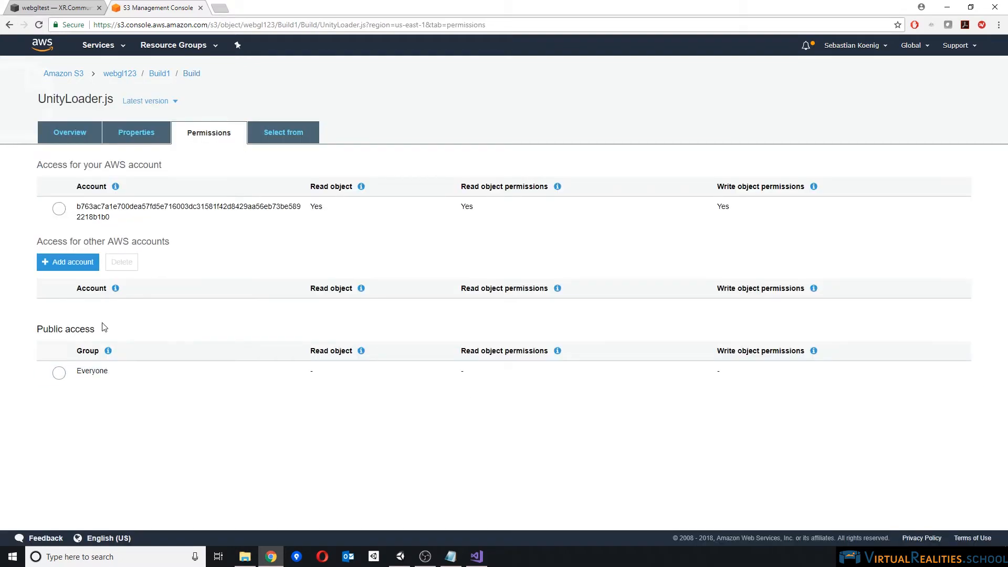
left_click(92, 372)
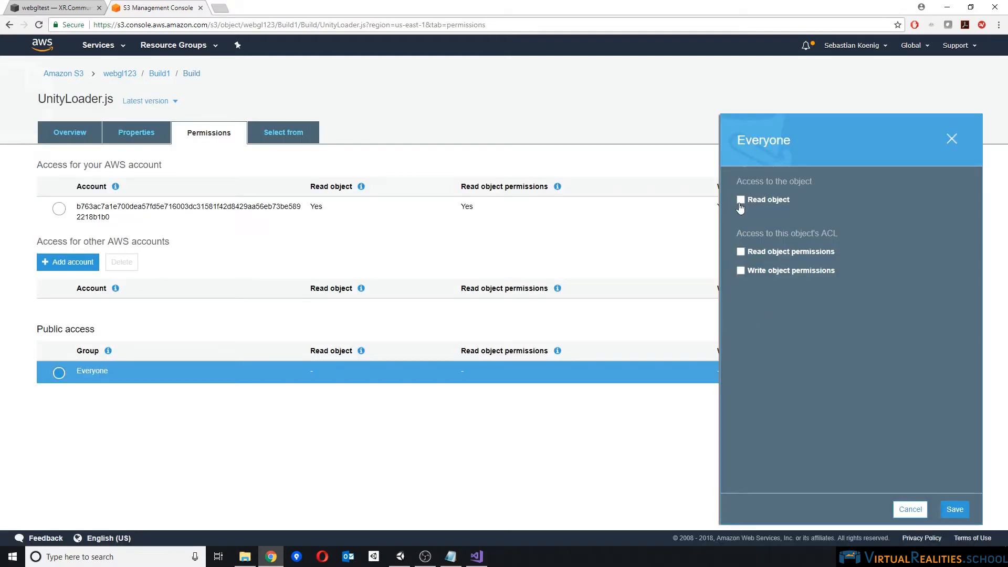
left_click(954, 509)
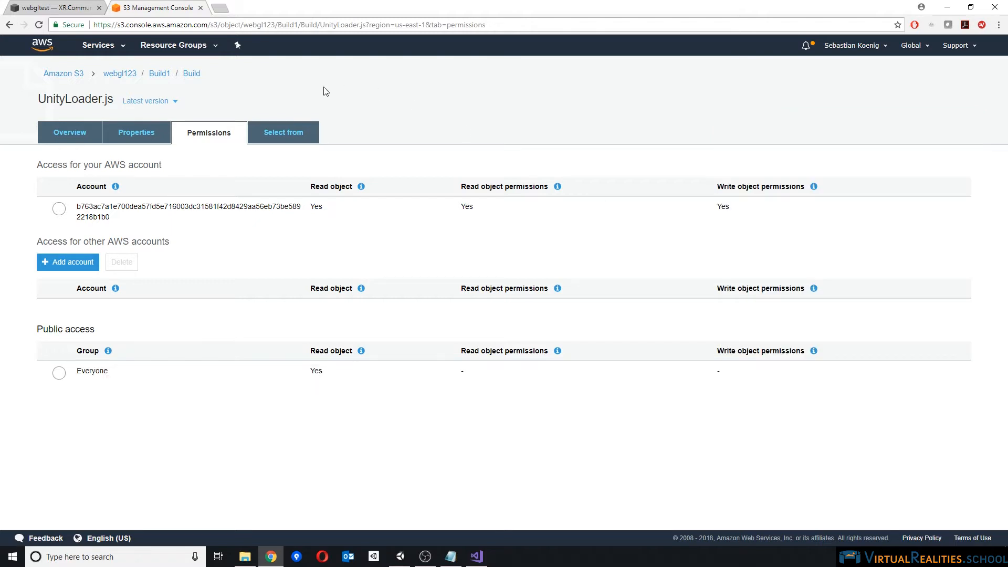
left_click(191, 73)
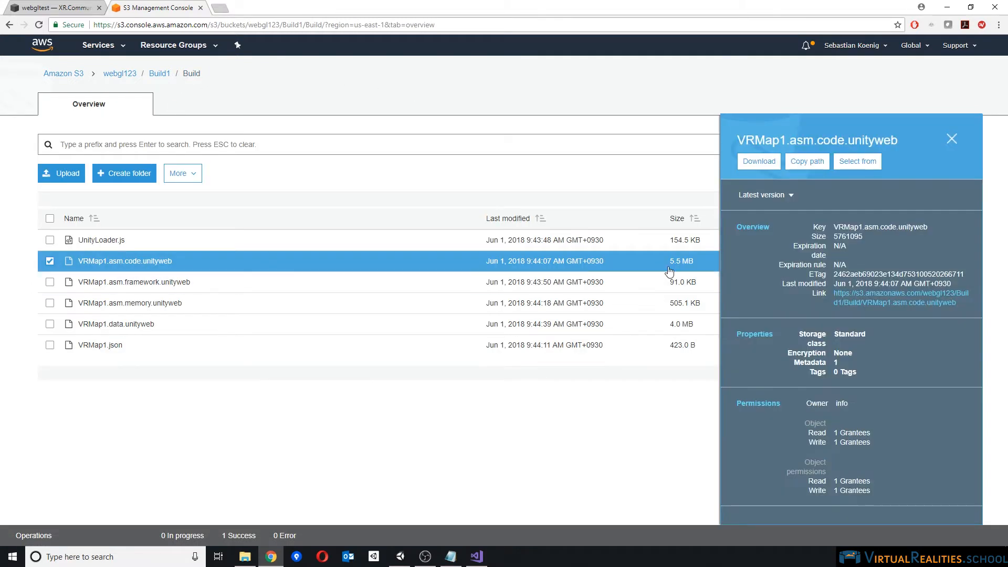
Give Everyone read access to VRMap1.asm.code.unityweb
left_click(757, 404)
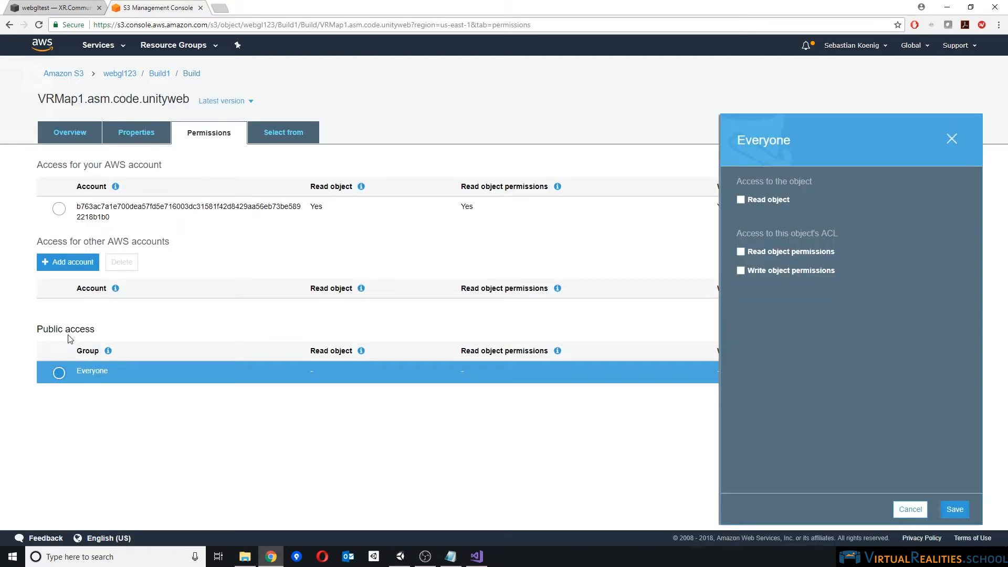
left_click(741, 200)
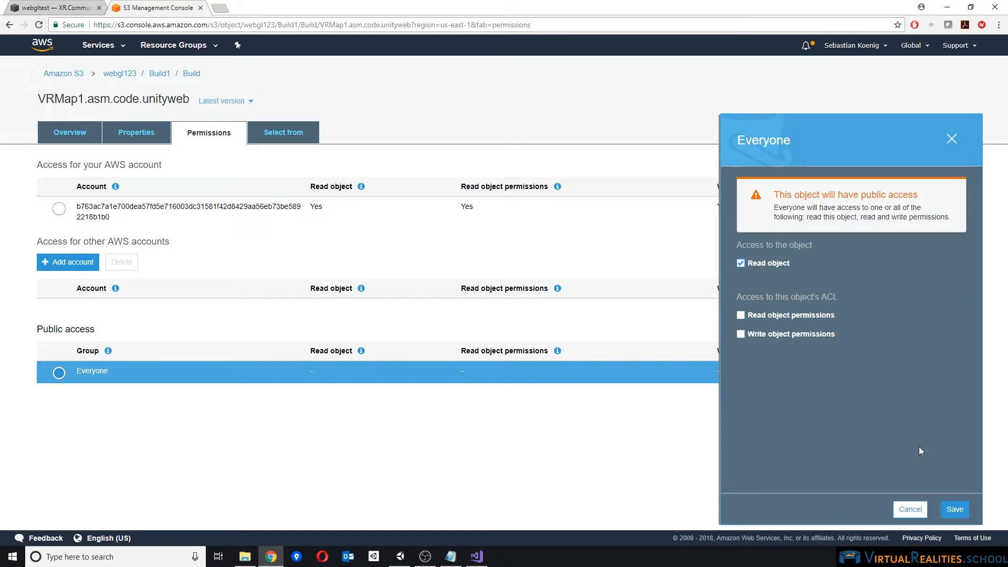
left_click(954, 509)
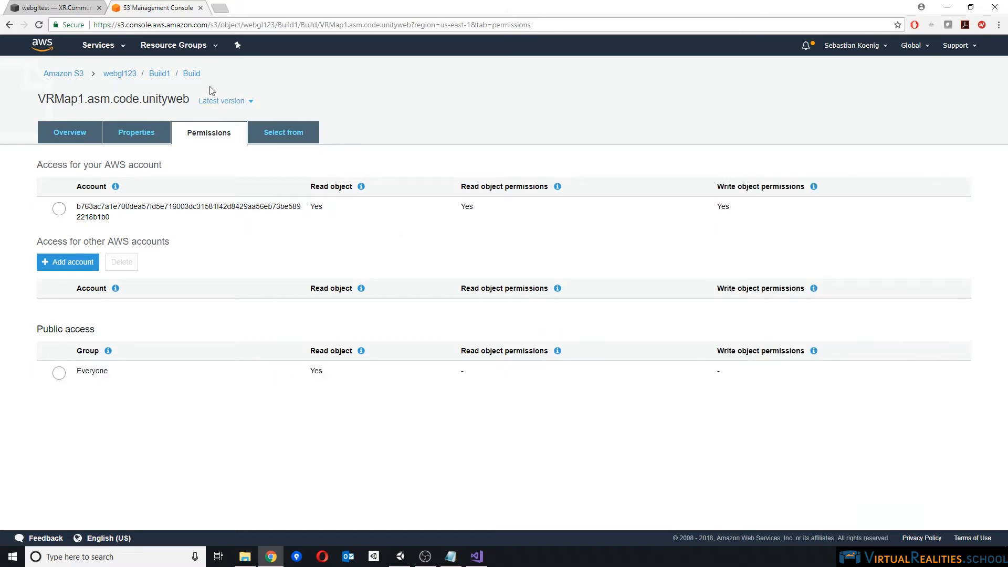
left_click(190, 74)
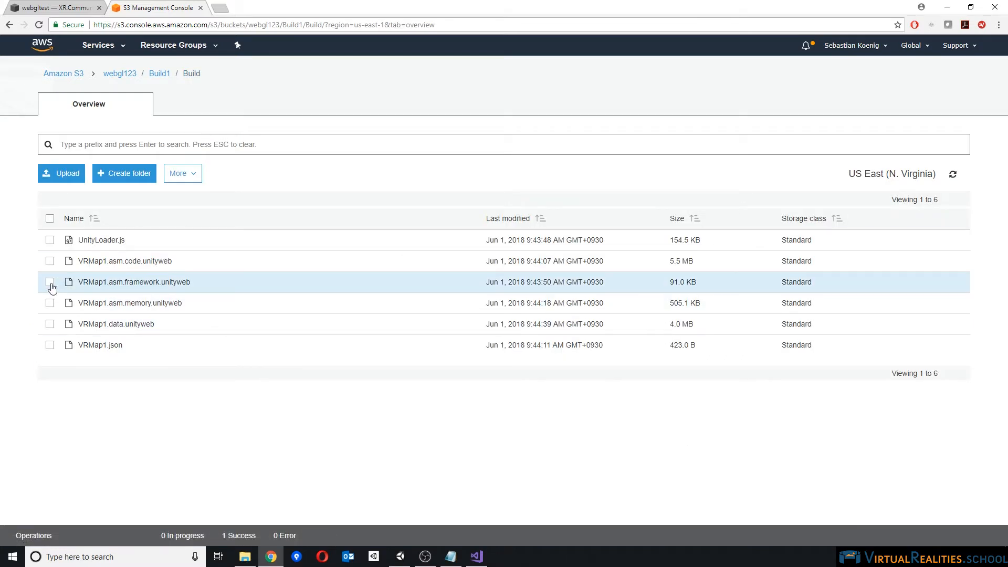
Check the other VRMap1 files' details and give Everyone read access to VRMap1.json
left_click(49, 282)
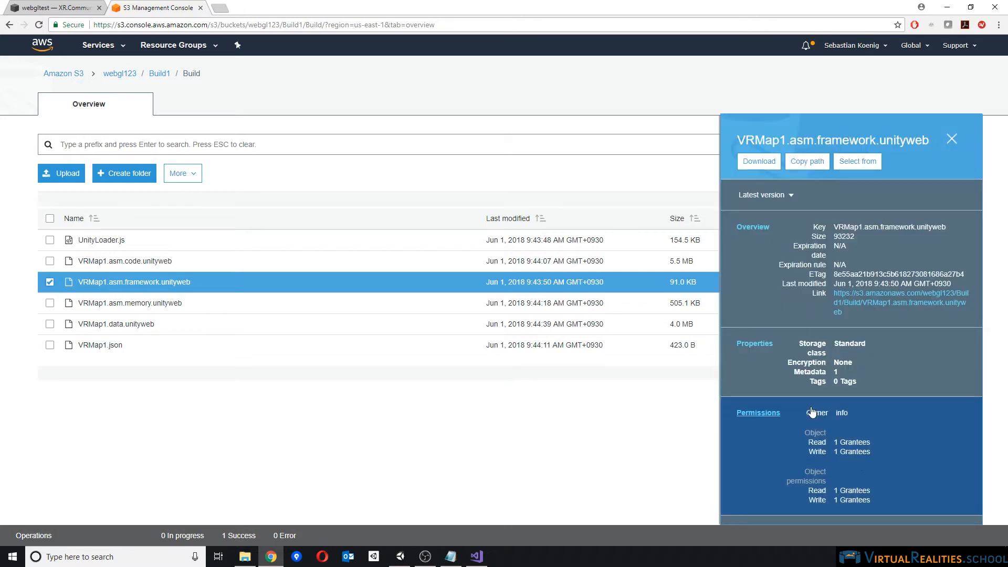
left_click(130, 303)
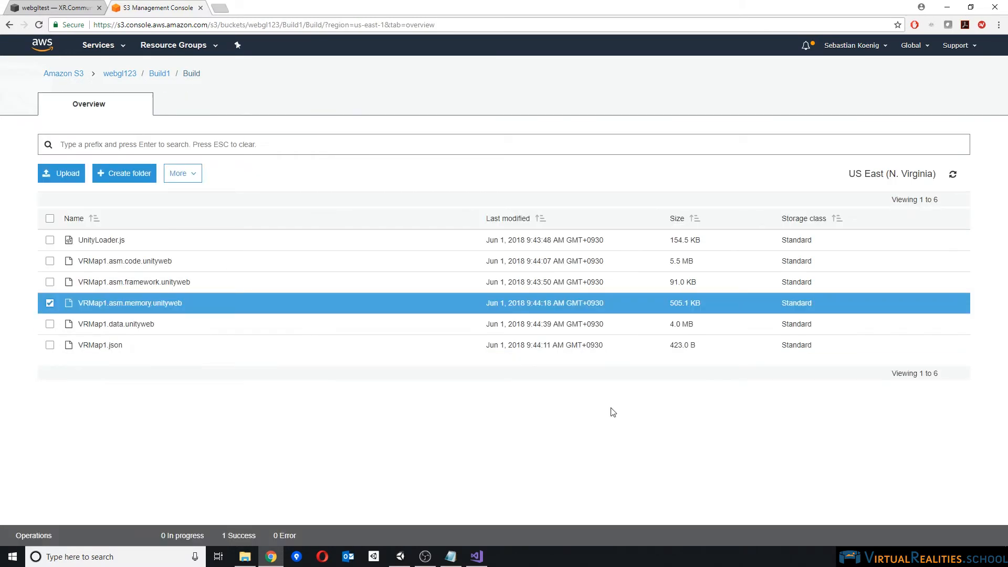
left_click(117, 324)
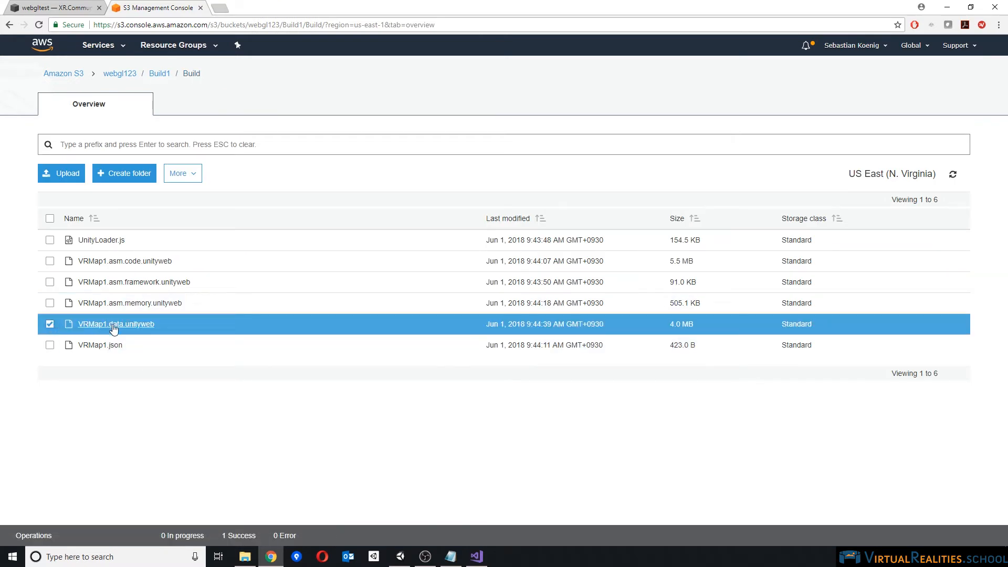
left_click(115, 323)
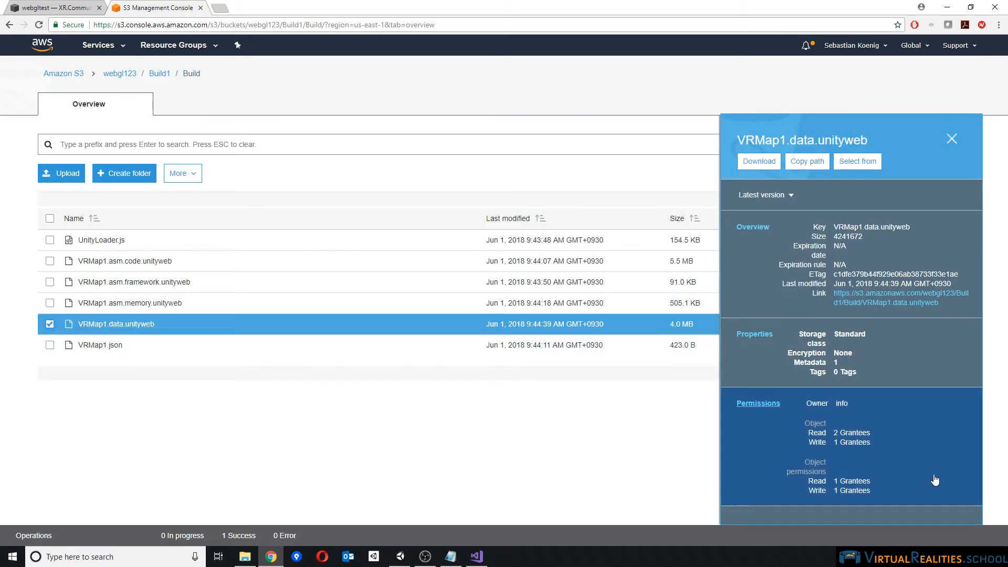
mouse_move(836, 441)
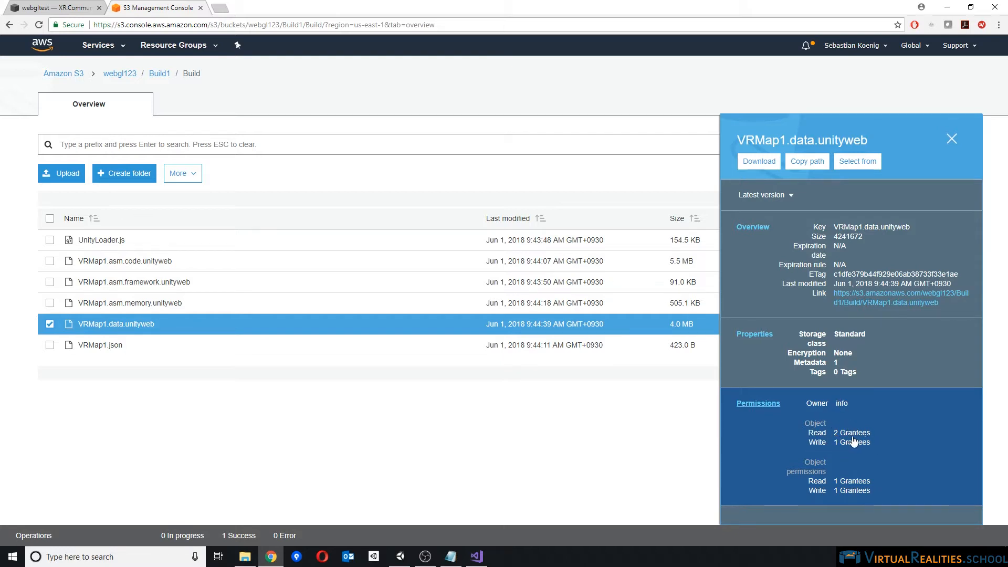
left_click(50, 344)
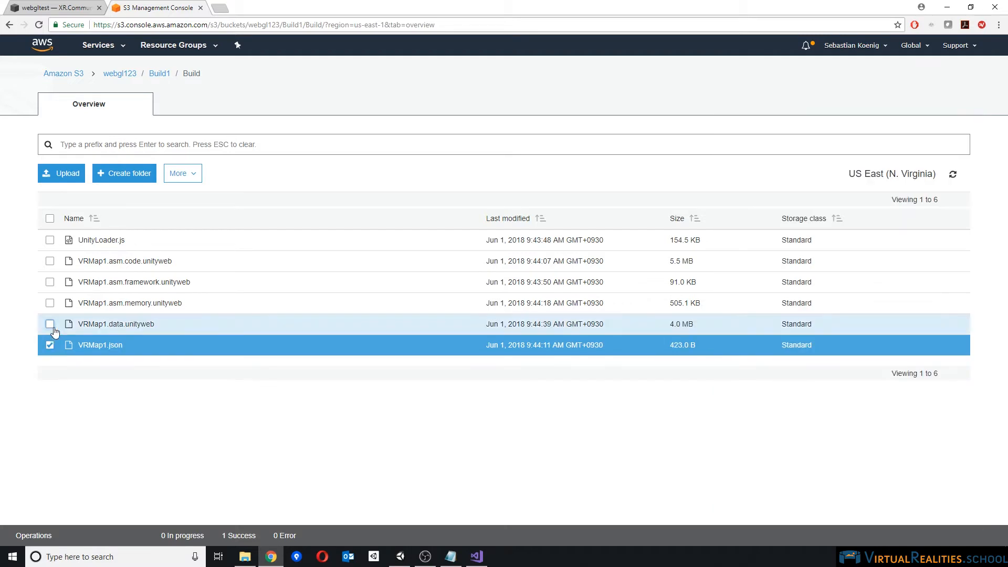
left_click(100, 344)
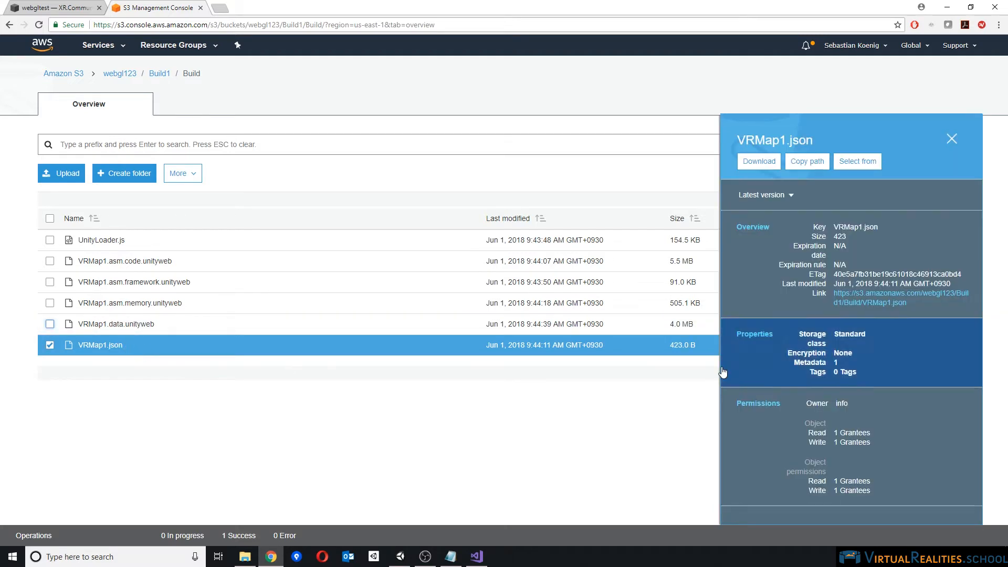
left_click(758, 403)
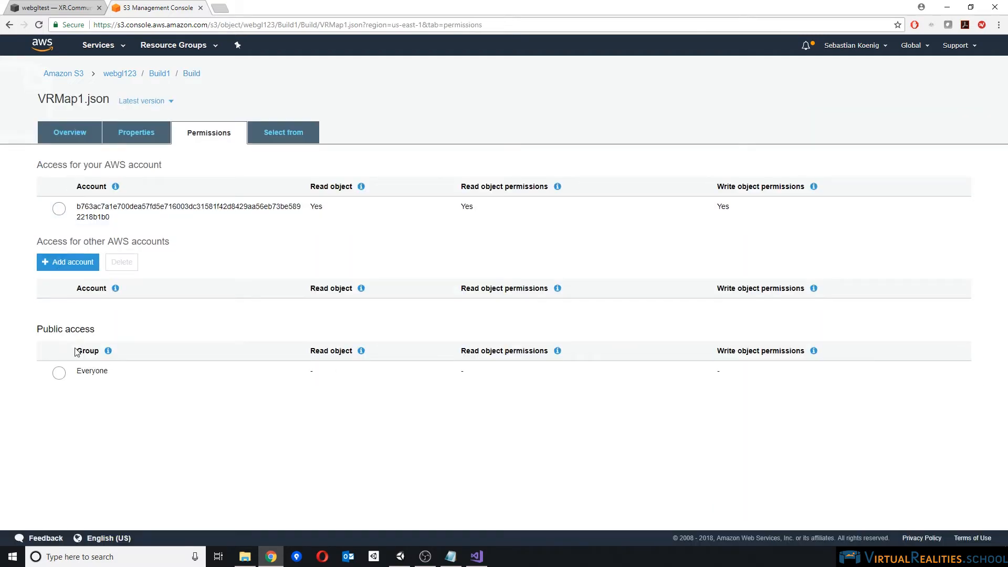
left_click(91, 372)
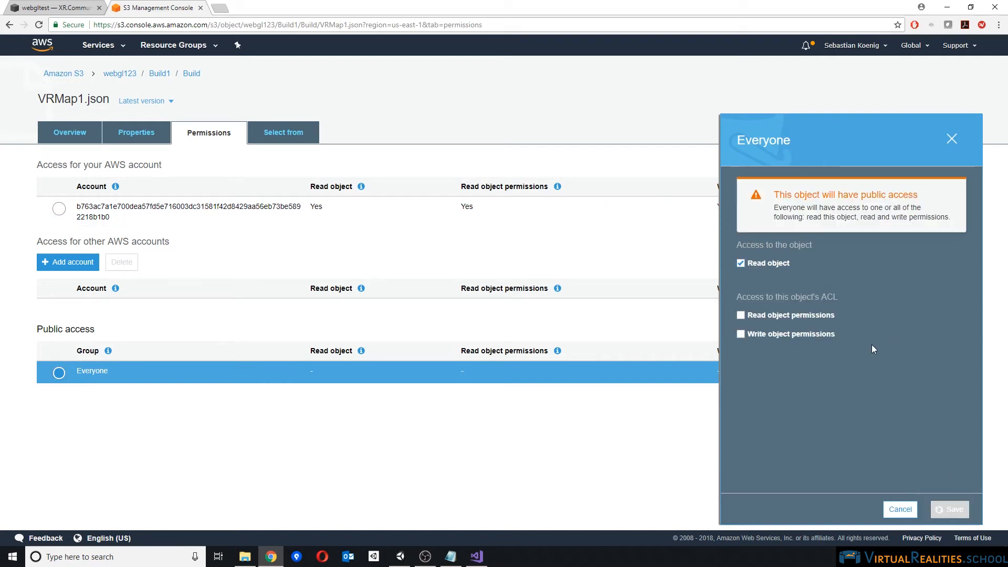
left_click(191, 72)
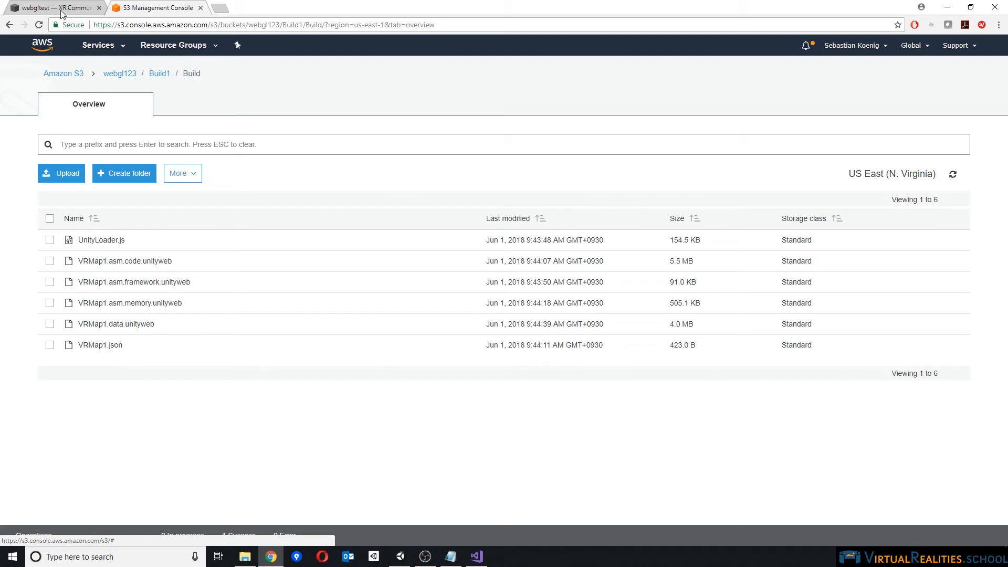
Apply the S3 iframe embed to the code block and dismiss the 'UnityProgress is not defined' error
left_click(55, 7)
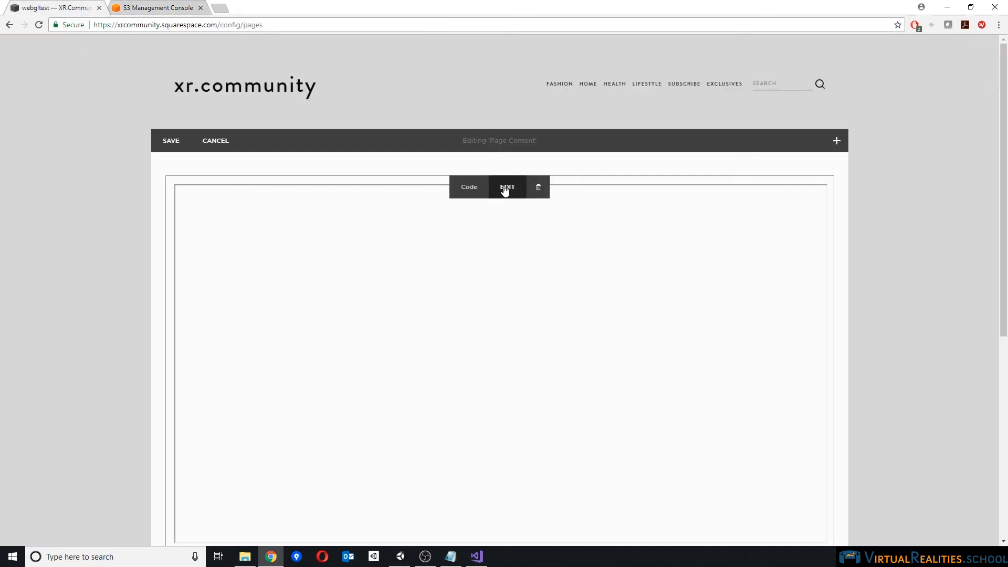
left_click(468, 187)
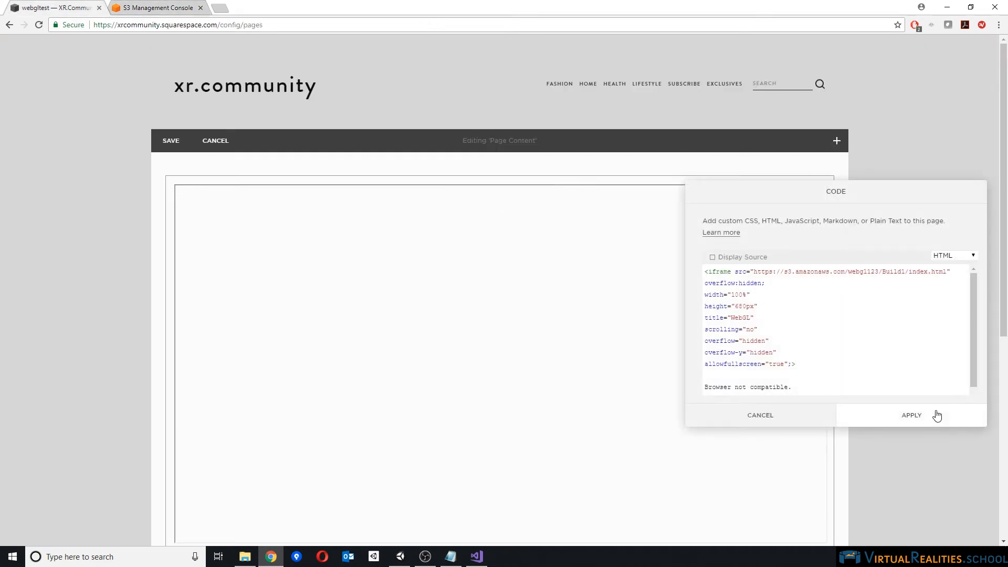
left_click(911, 415)
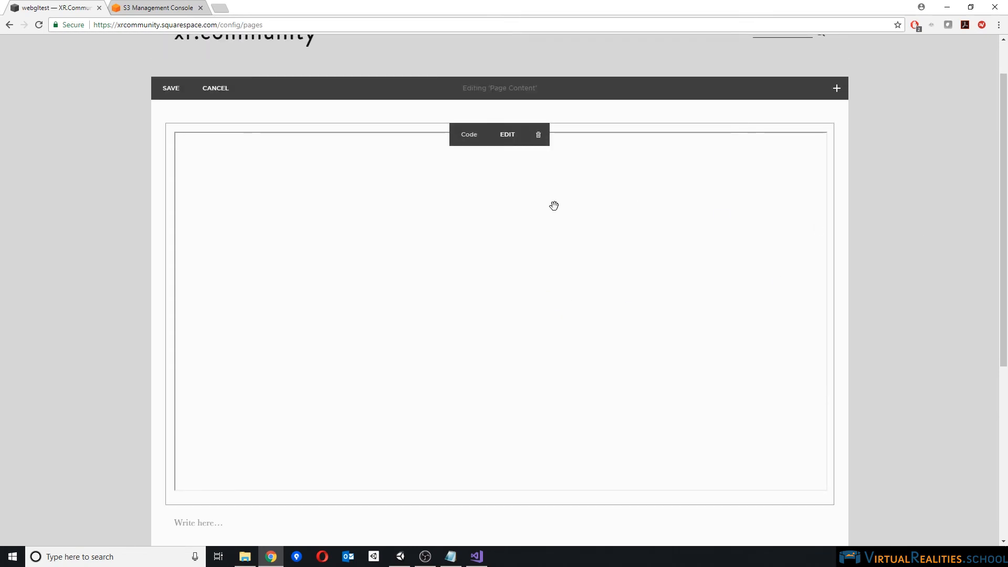
mouse_move(478, 256)
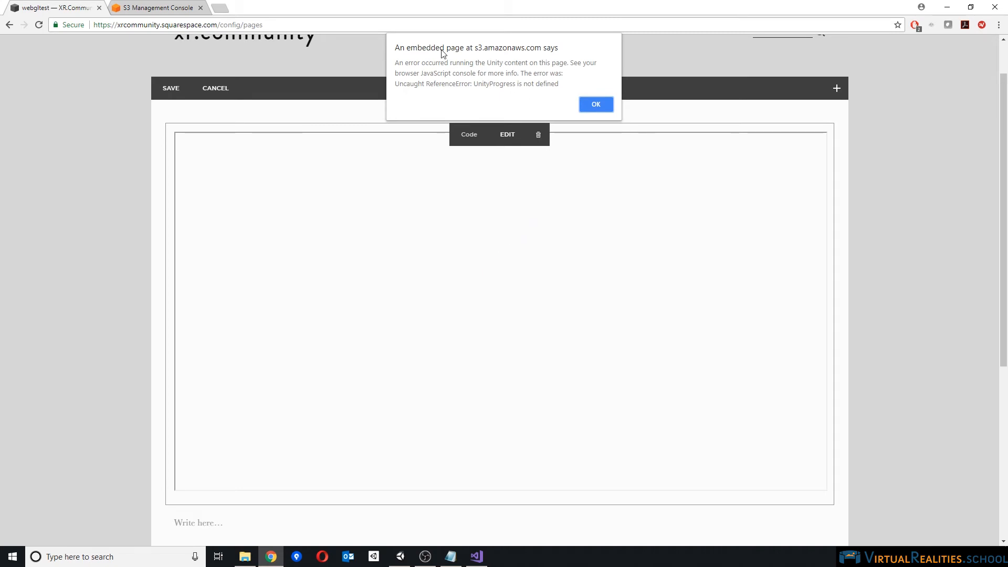
mouse_move(407, 72)
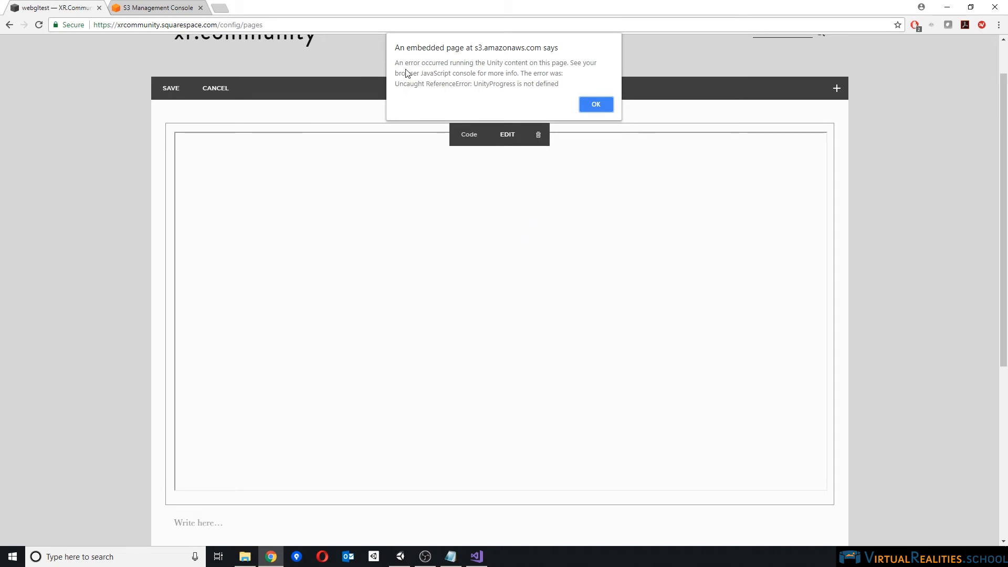
mouse_move(604, 67)
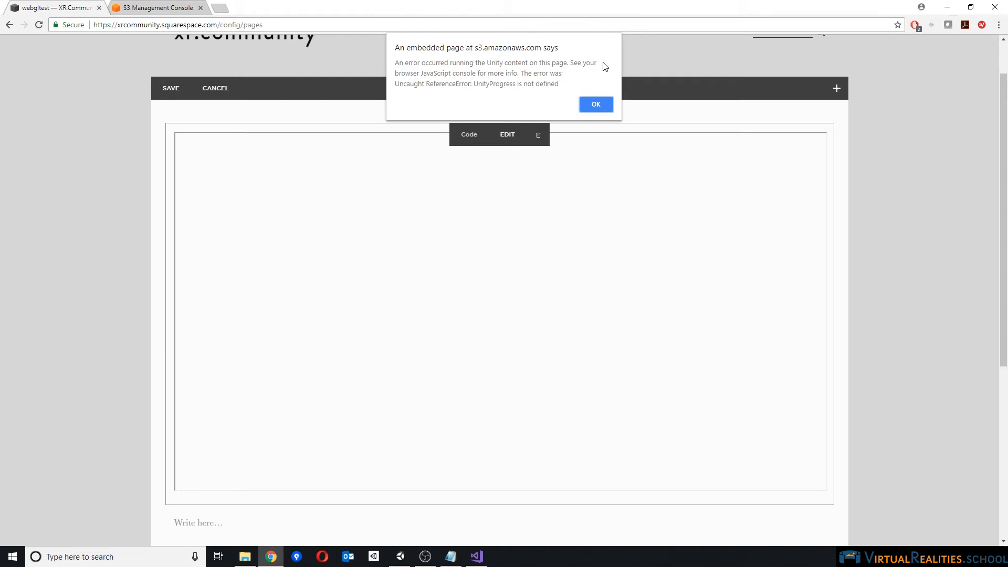
mouse_move(450, 40)
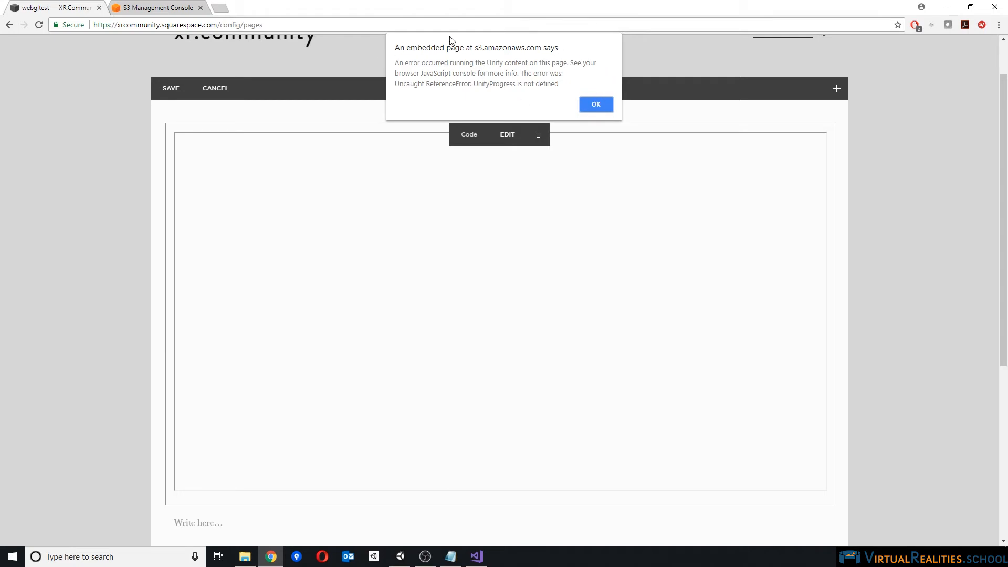
mouse_move(446, 84)
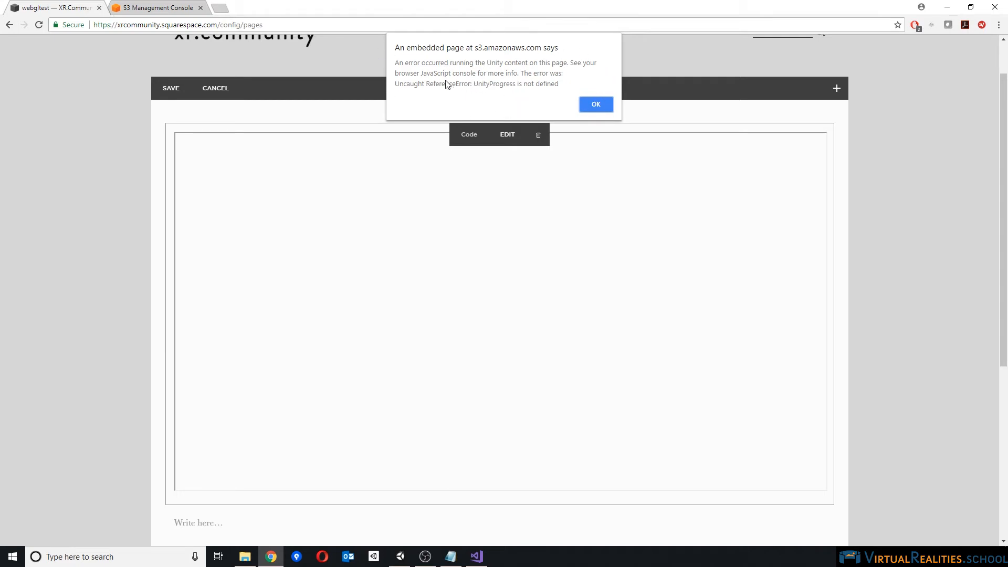
mouse_move(561, 95)
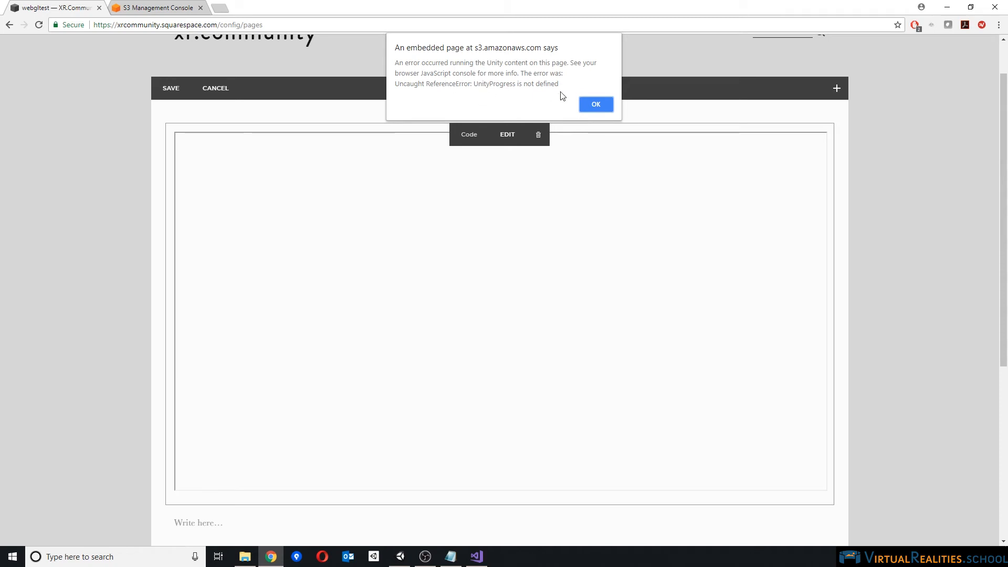
mouse_move(500, 94)
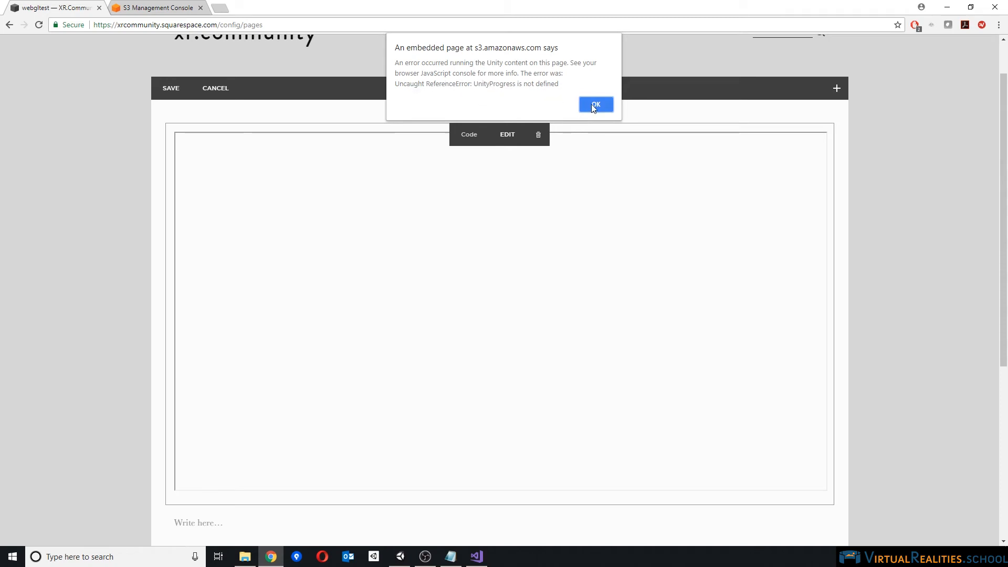
left_click(595, 104)
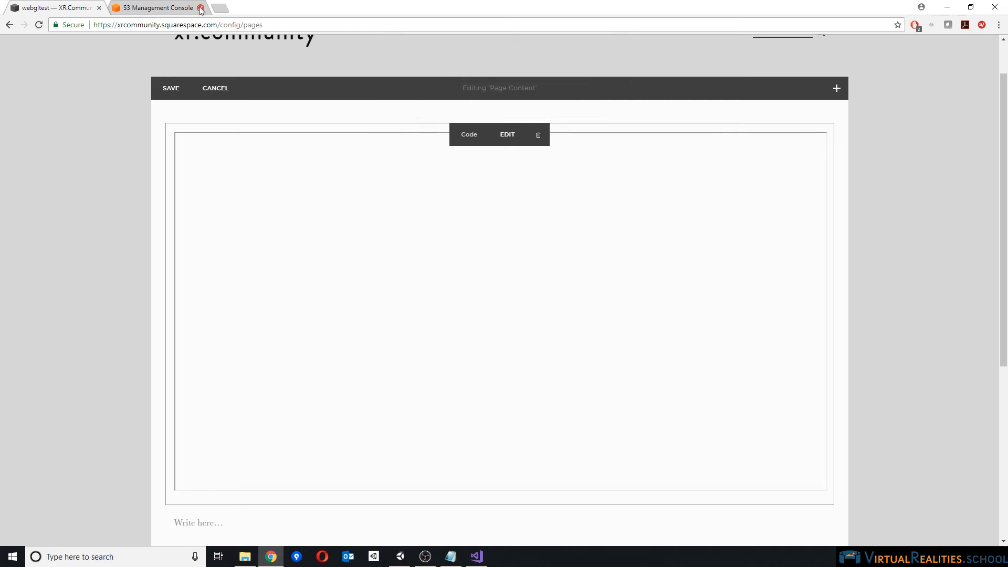
Give Everyone read access to Build1/TemplateData/UnityProgress.js in S3, then return to Squarespace
left_click(154, 8)
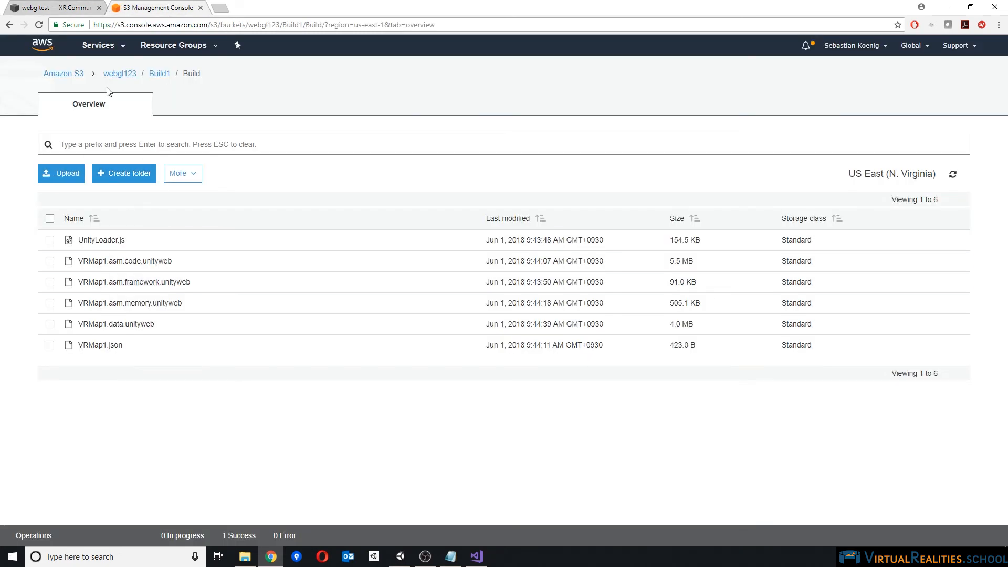
left_click(159, 73)
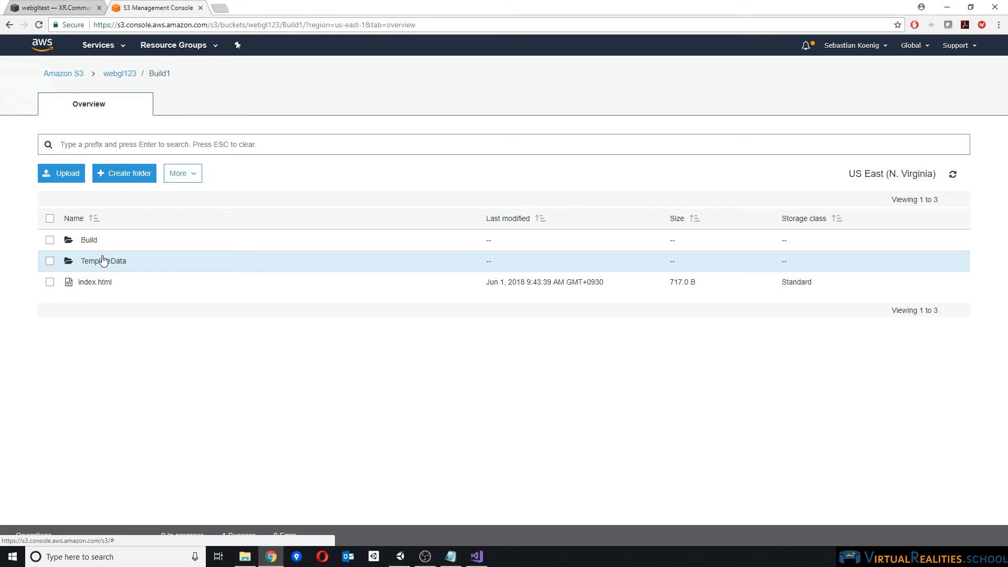
left_click(103, 261)
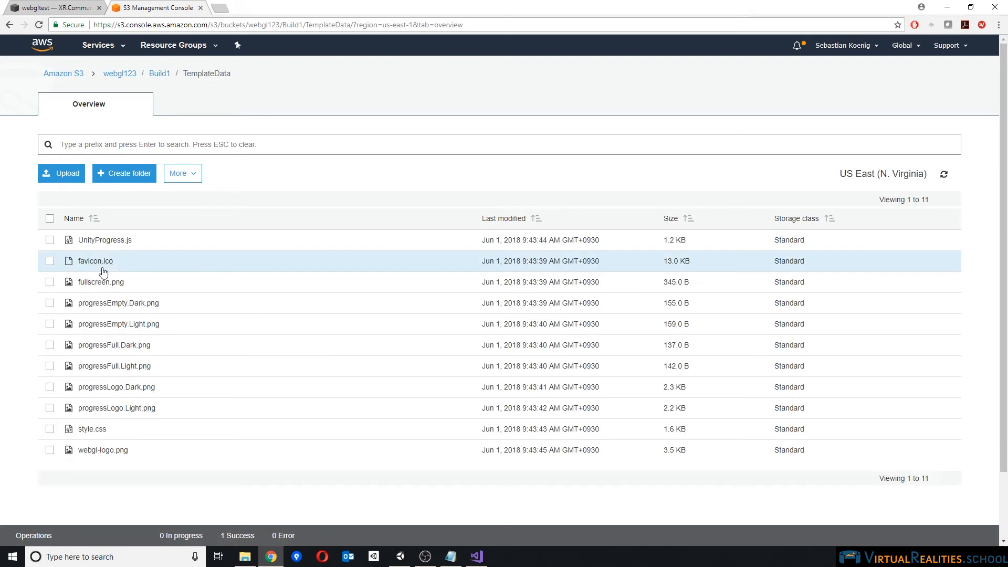
left_click(50, 240)
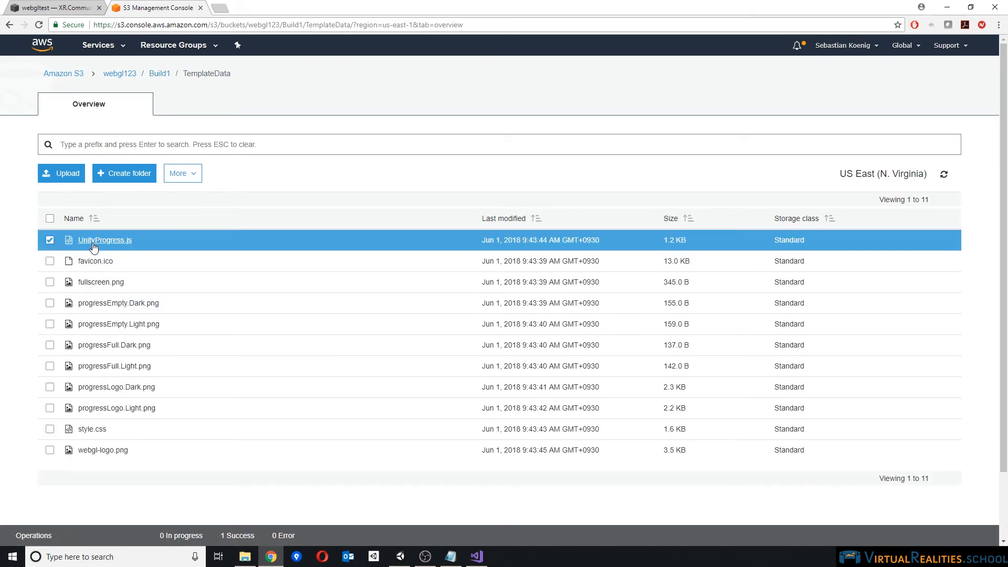
left_click(103, 240)
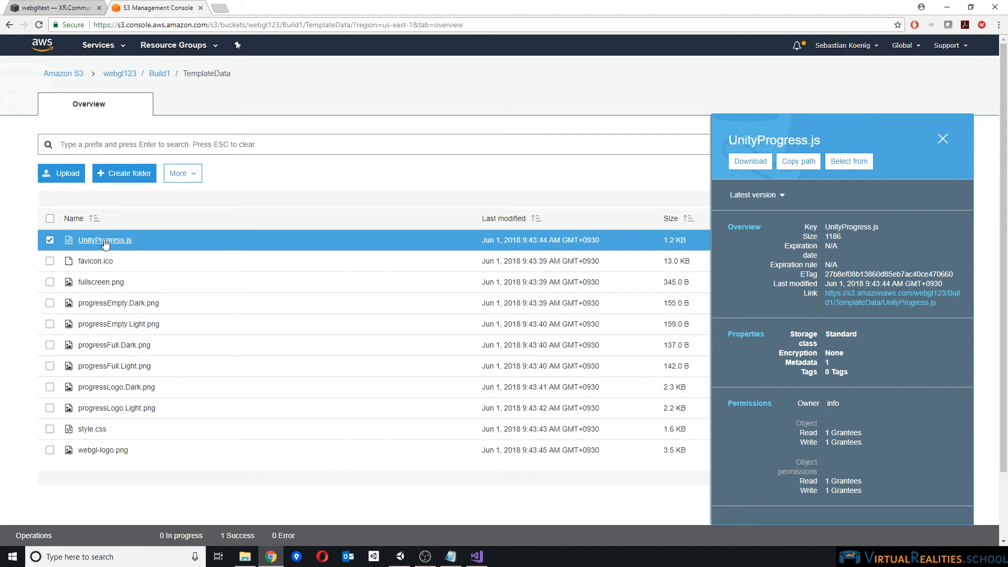
left_click(104, 240)
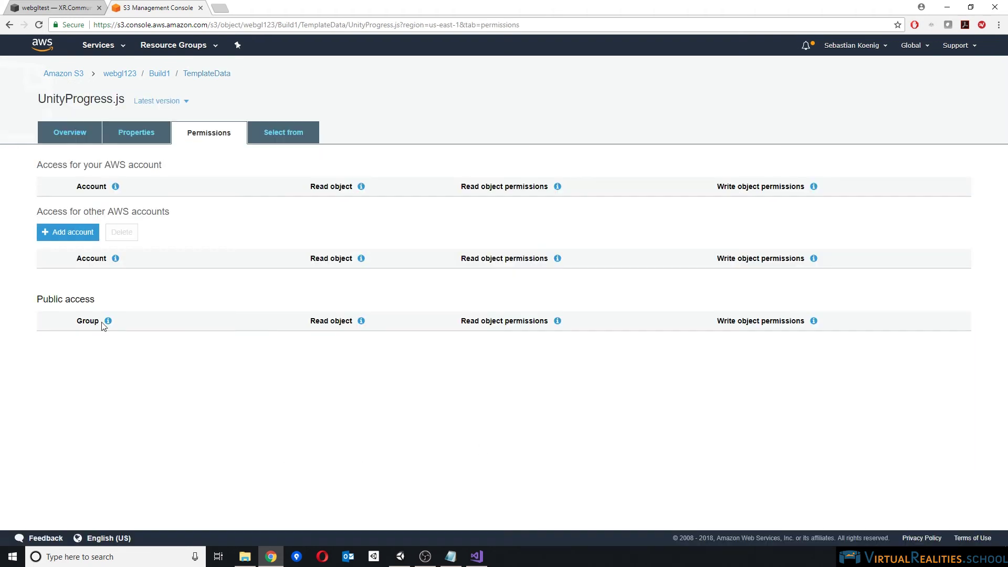
left_click(92, 321)
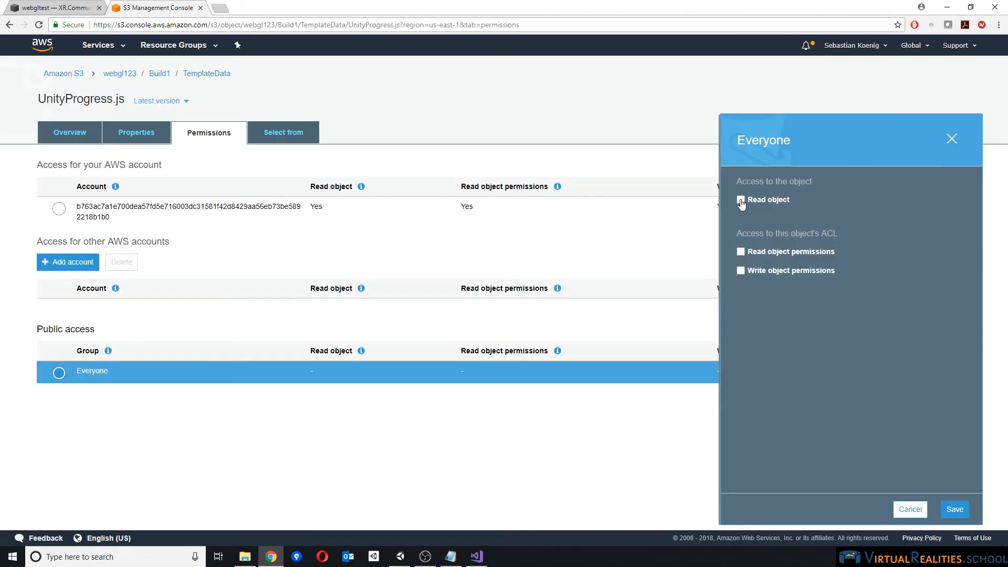
left_click(954, 510)
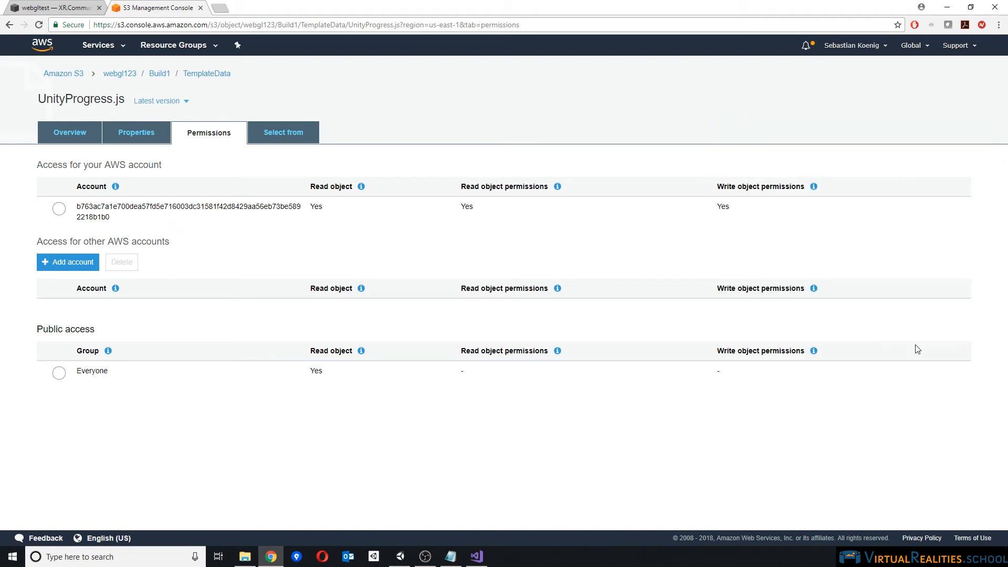
left_click(52, 8)
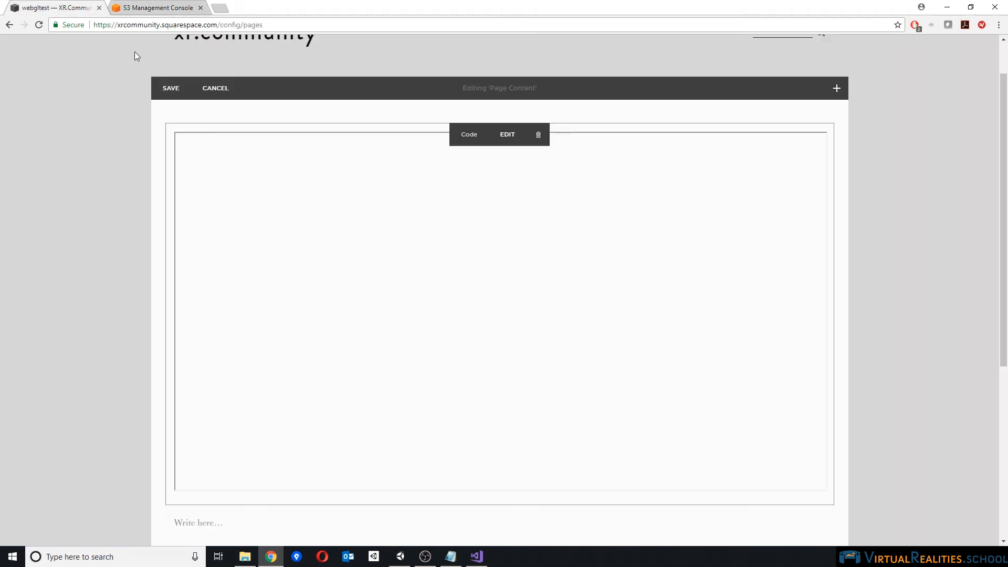
mouse_move(507, 134)
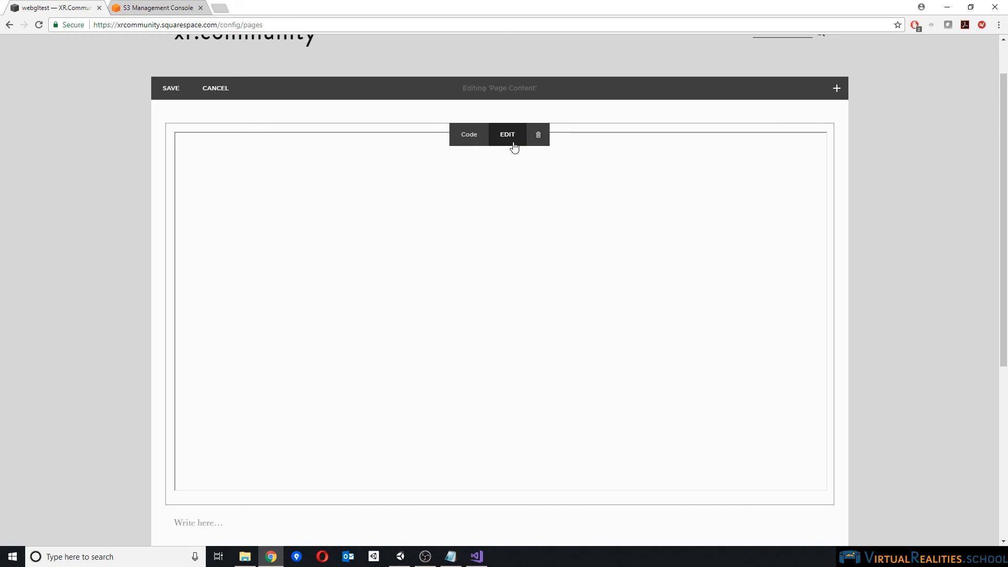
mouse_move(540, 240)
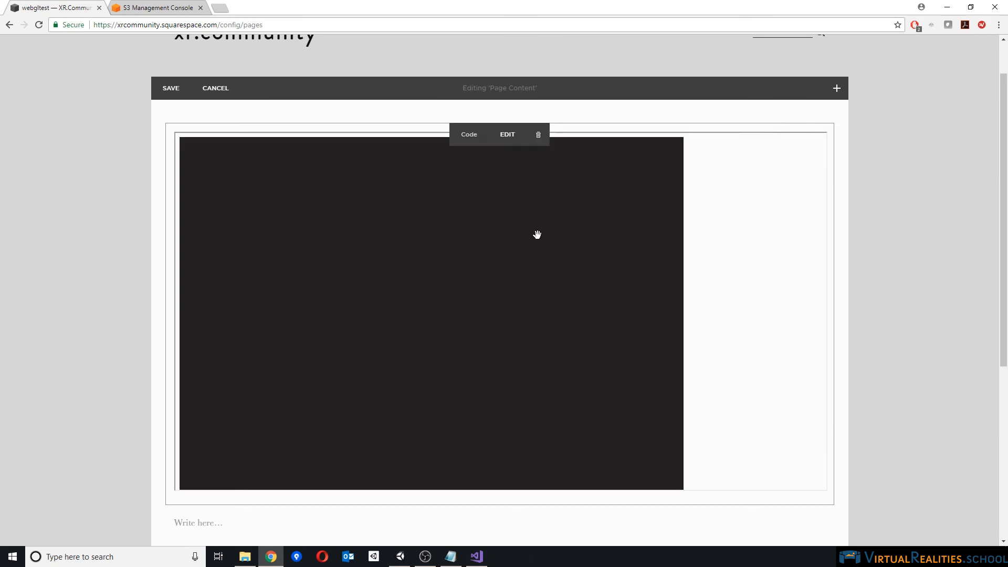
mouse_move(441, 279)
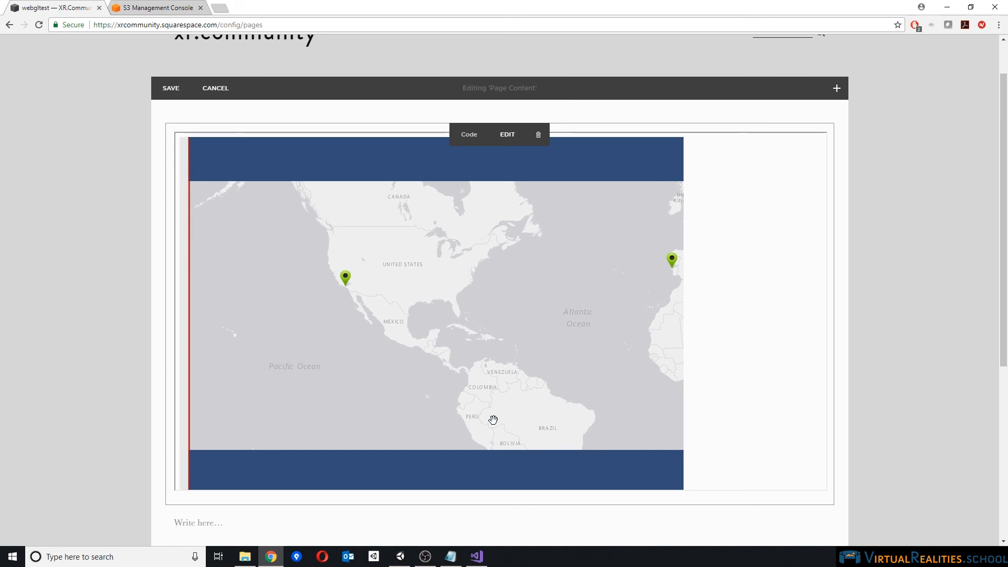
mouse_move(674, 315)
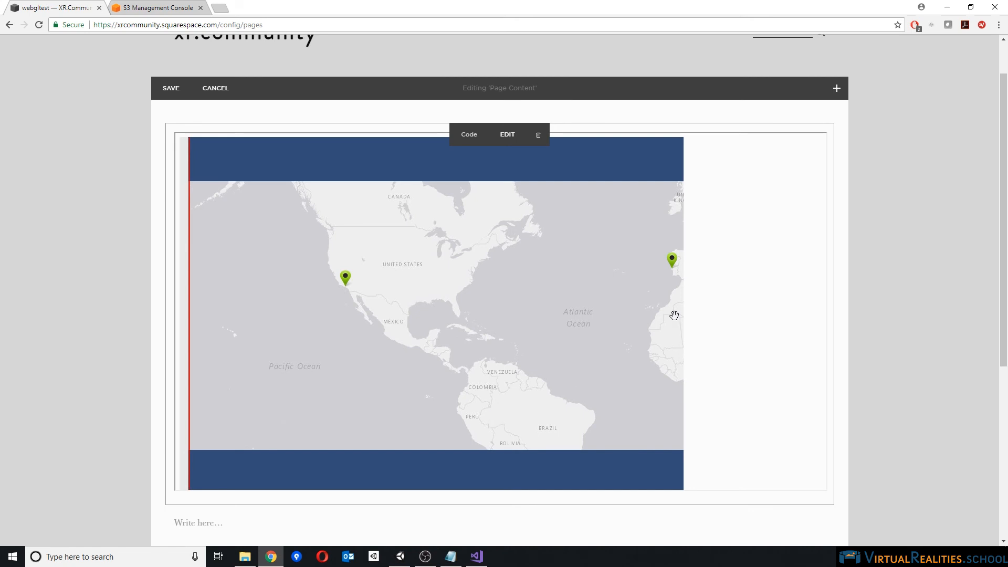
mouse_move(651, 368)
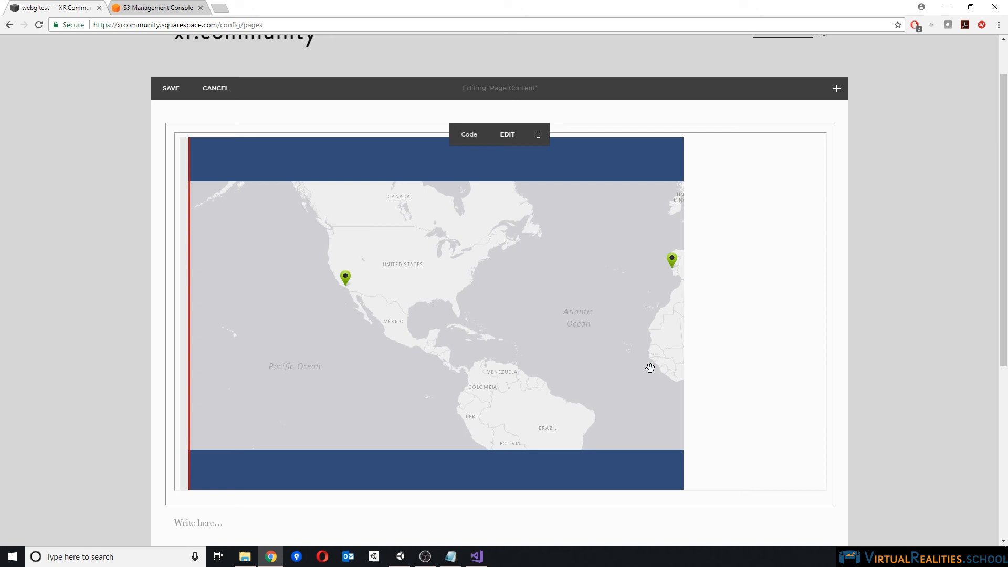
mouse_move(765, 310)
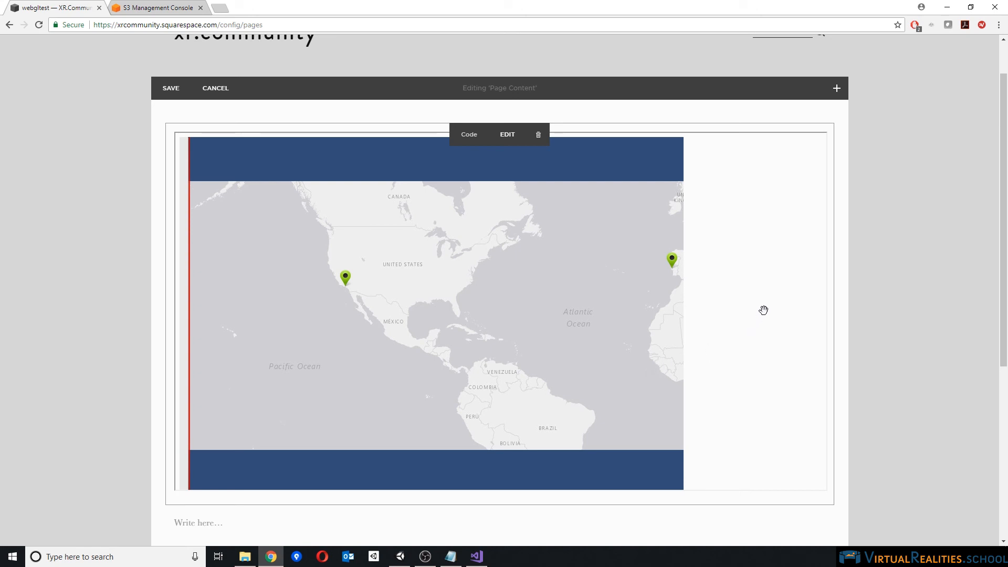
mouse_move(518, 279)
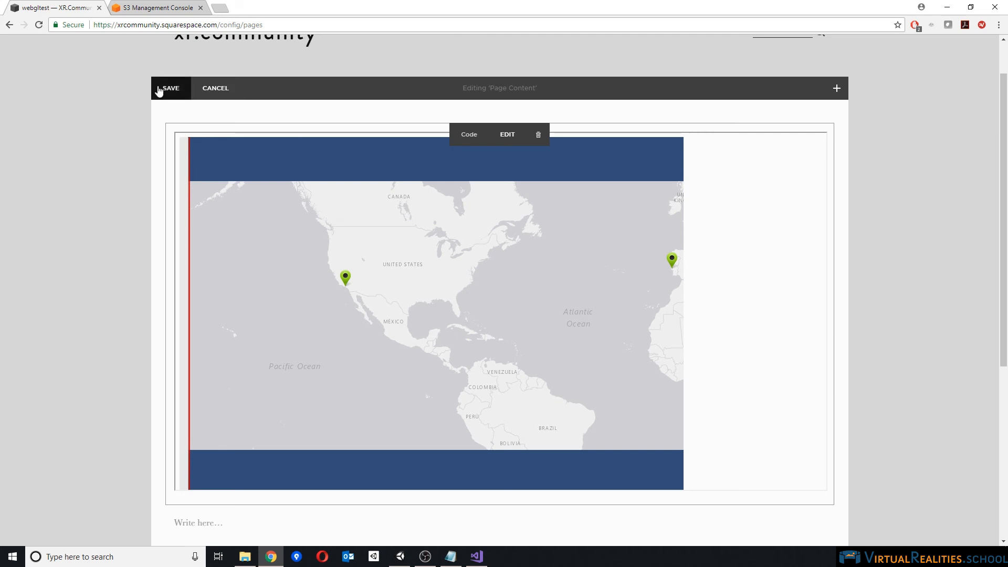
Save the Squarespace page once the Unity WebGL world map renders in the code block
left_click(171, 88)
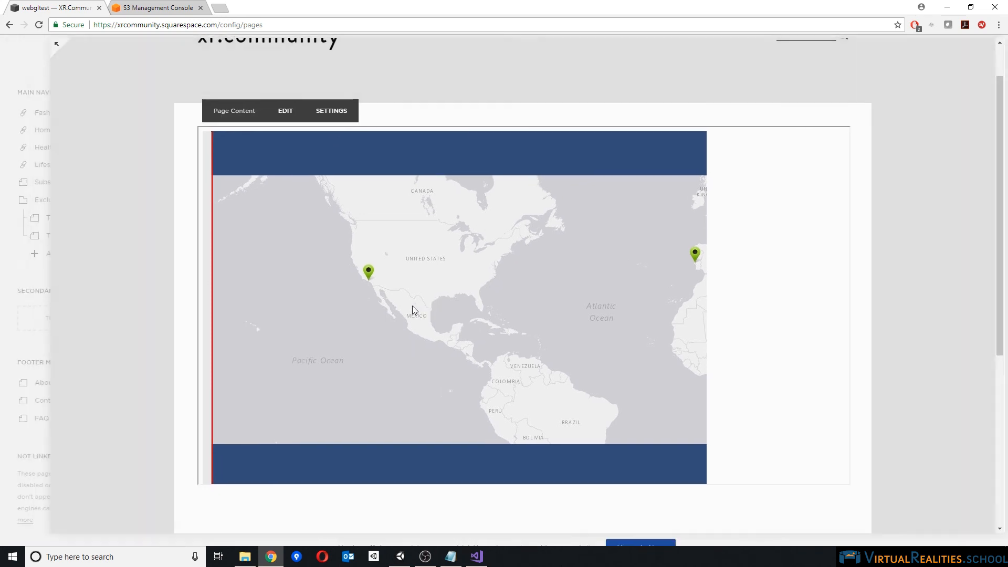